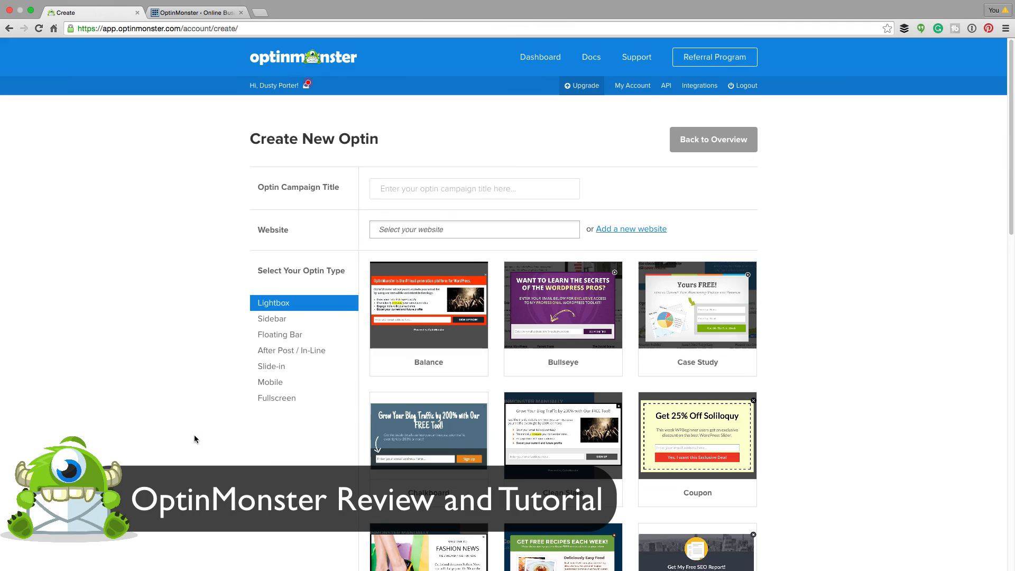
{"action": "mouse_move", "coordinate": [154, 379]}
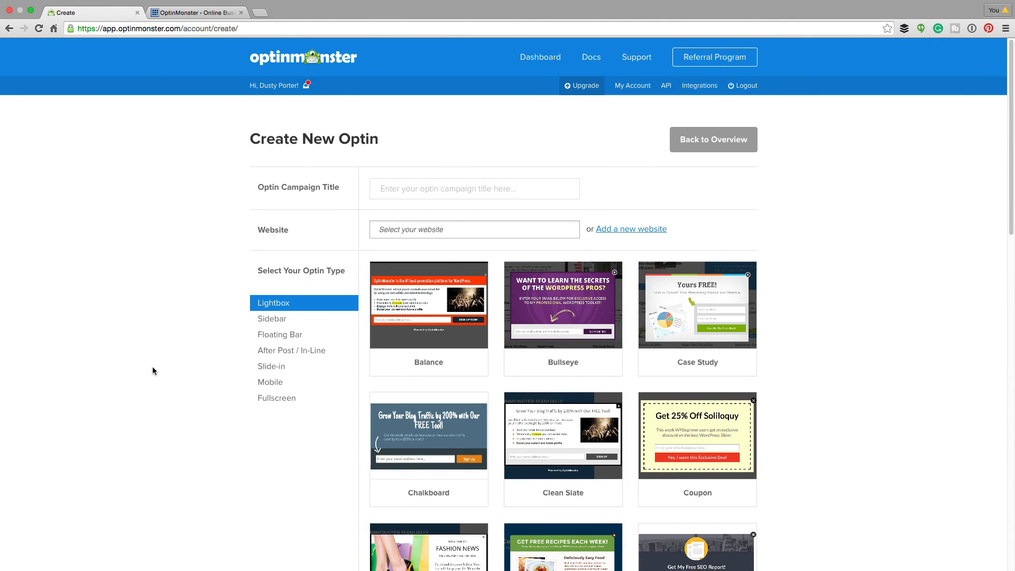
- Choose YouTube Creators Hub as the website for the new optin campaign
{"action": "scroll", "scroll_direction": "down", "scroll_amount": 3}
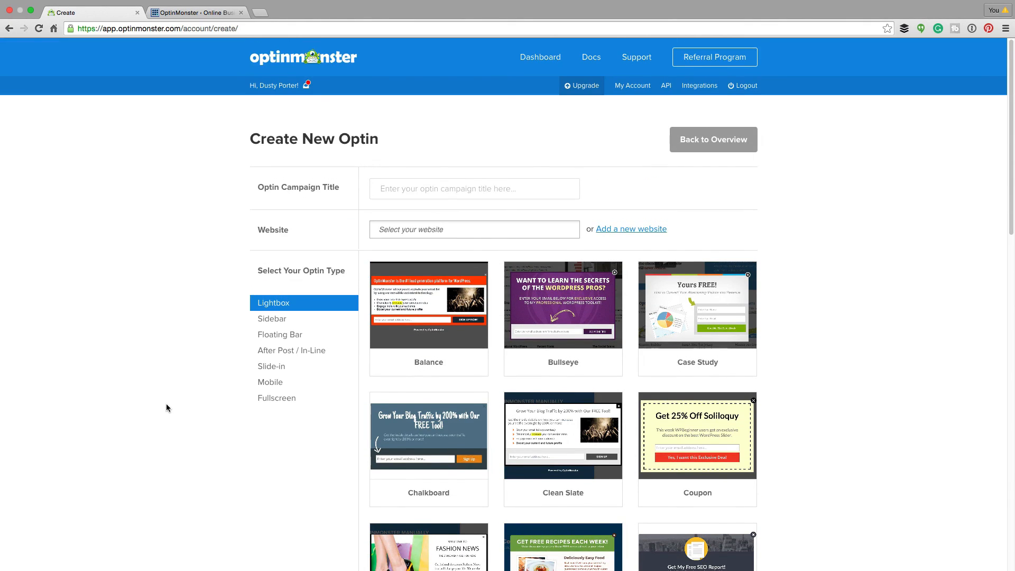
{"action": "scroll", "scroll_direction": "down", "scroll_amount": 3}
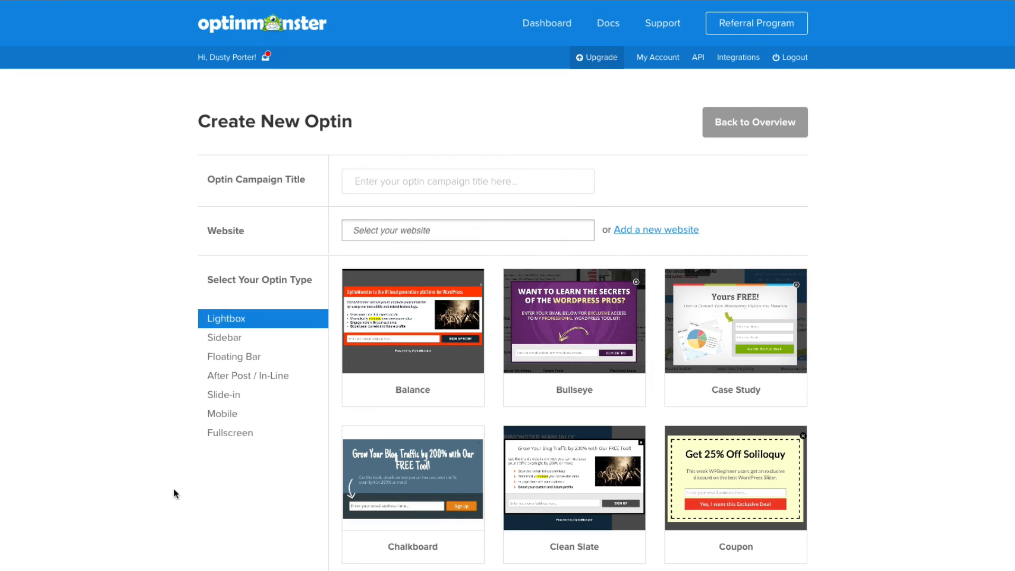
{"action": "mouse_move", "coordinate": [173, 373]}
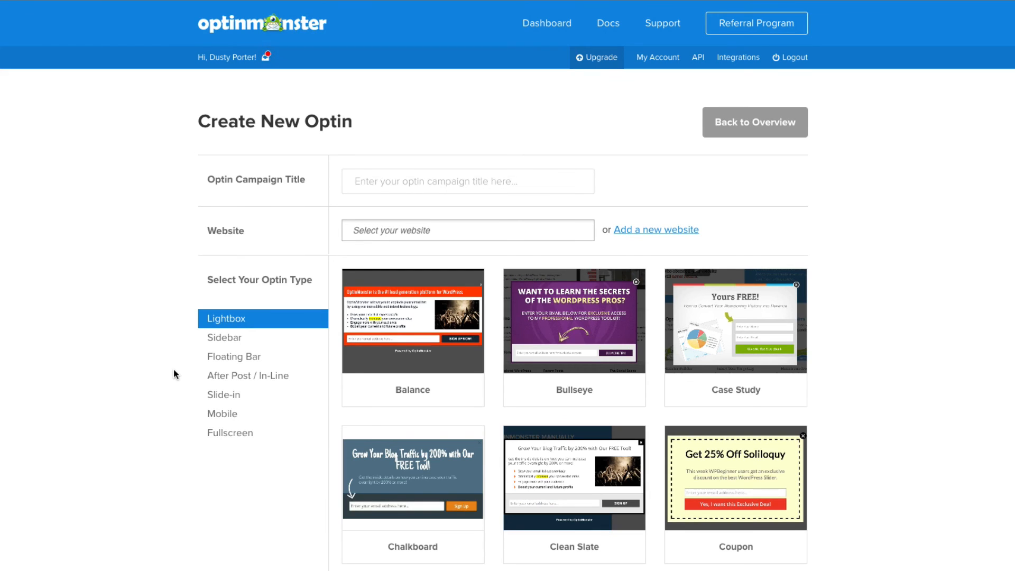
{"action": "mouse_move", "coordinate": [160, 388]}
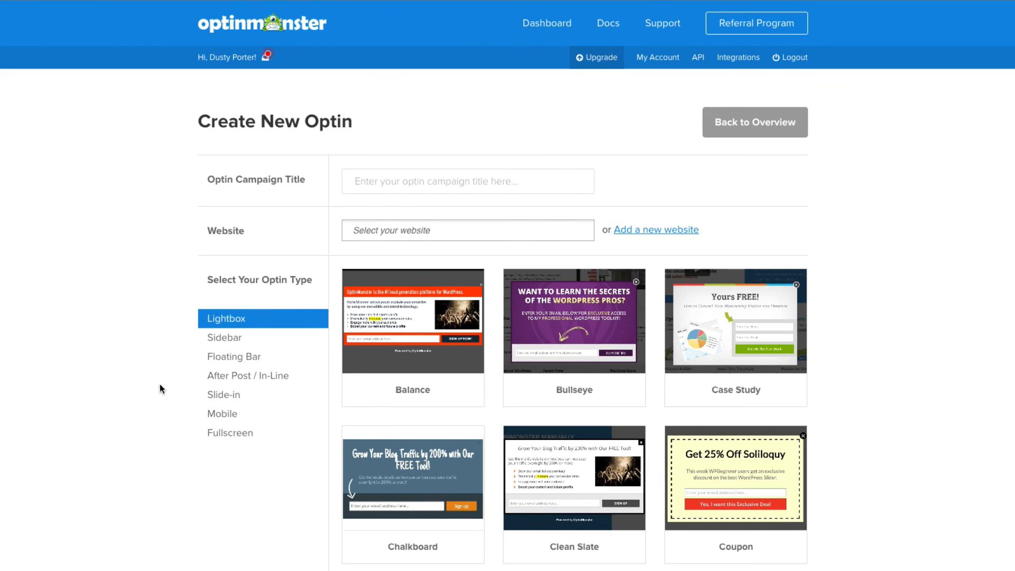
{"action": "scroll", "scroll_direction": "down", "scroll_amount": 3}
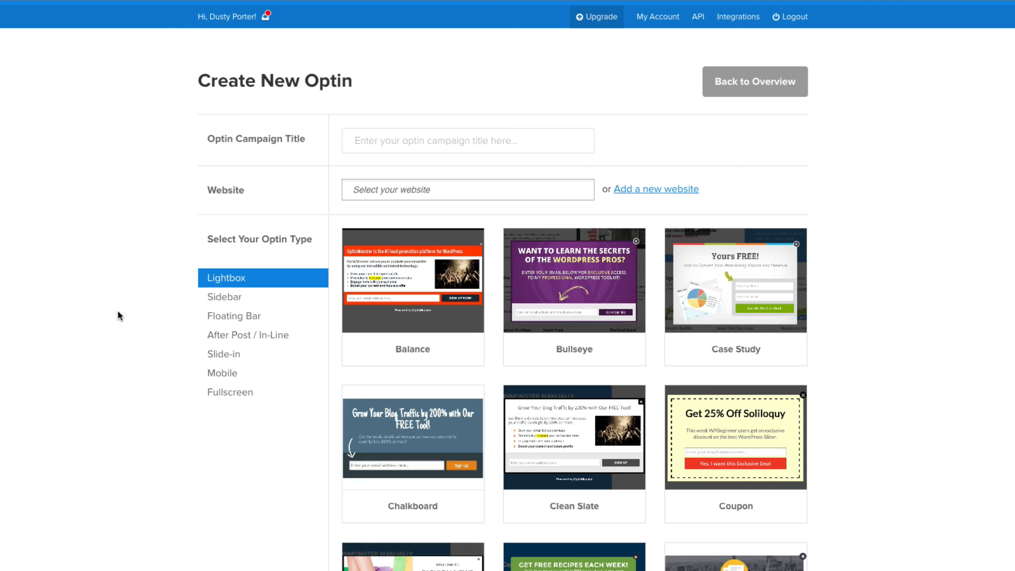
{"action": "mouse_move", "coordinate": [123, 324]}
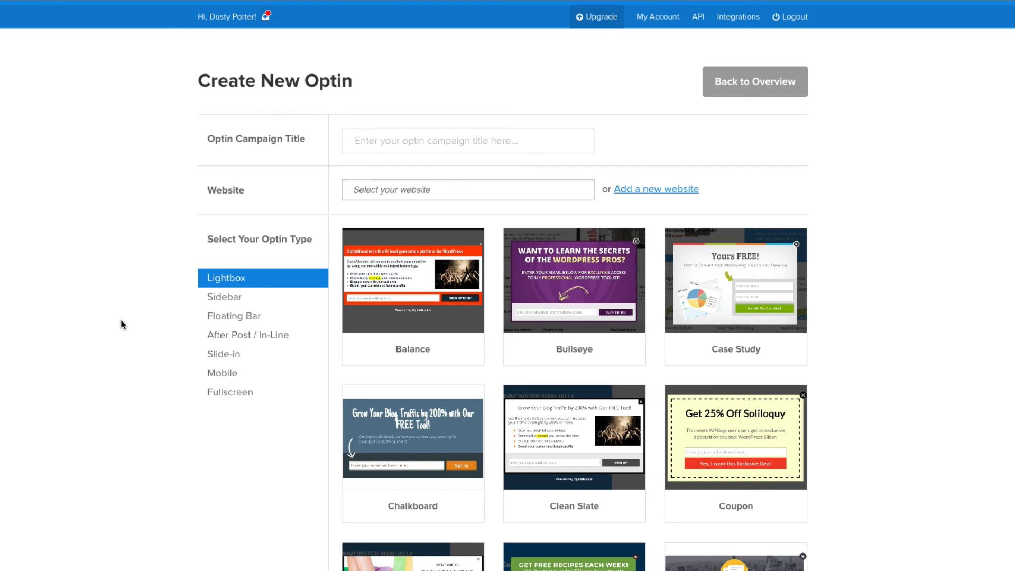
{"action": "mouse_move", "coordinate": [120, 328]}
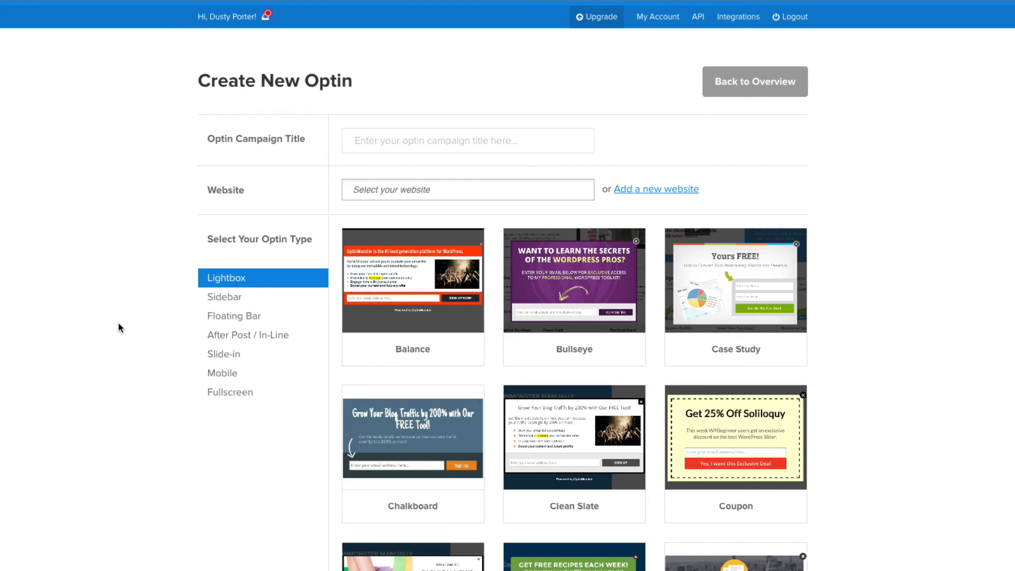
{"action": "mouse_move", "coordinate": [119, 332]}
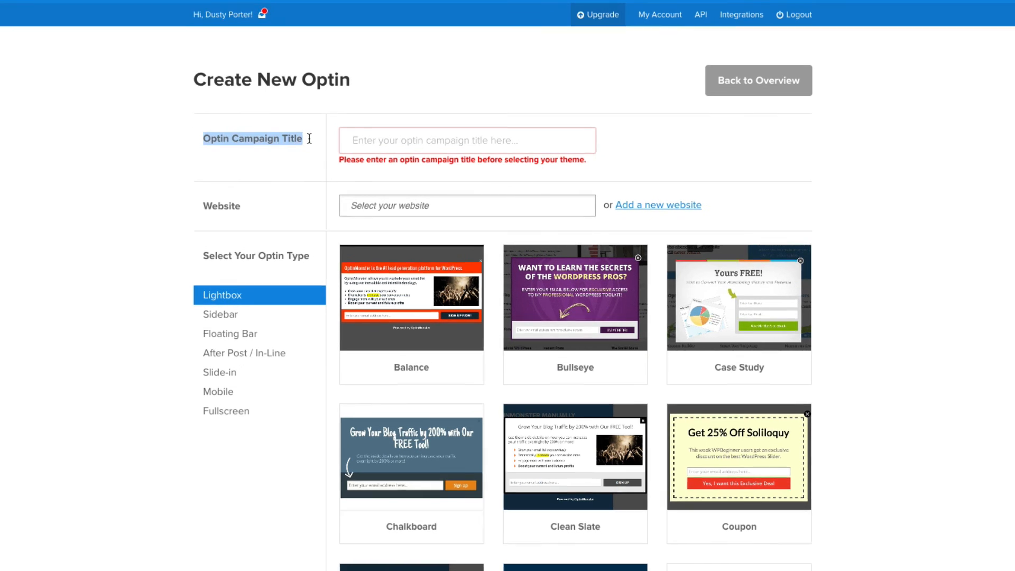
{"action": "left_click", "coordinate": [466, 206]}
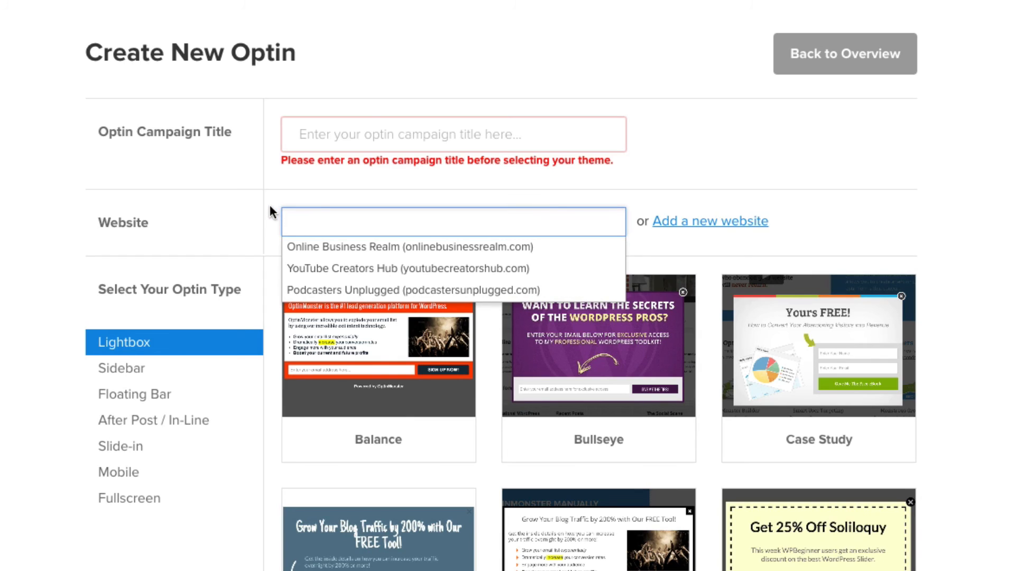
{"action": "mouse_move", "coordinate": [262, 213]}
{"action": "type", "text": "Name"}
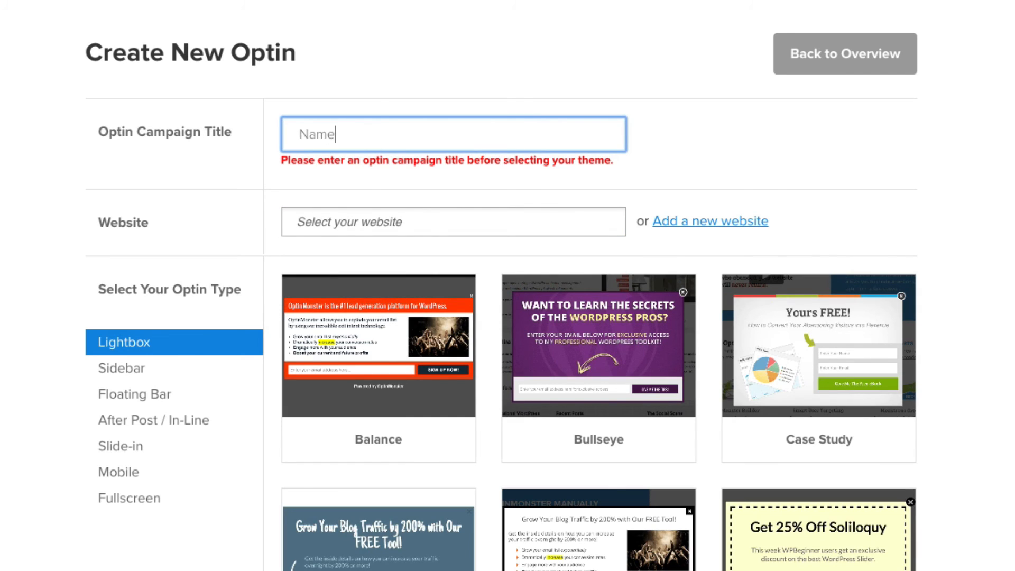
{"action": "left_click", "coordinate": [454, 221]}
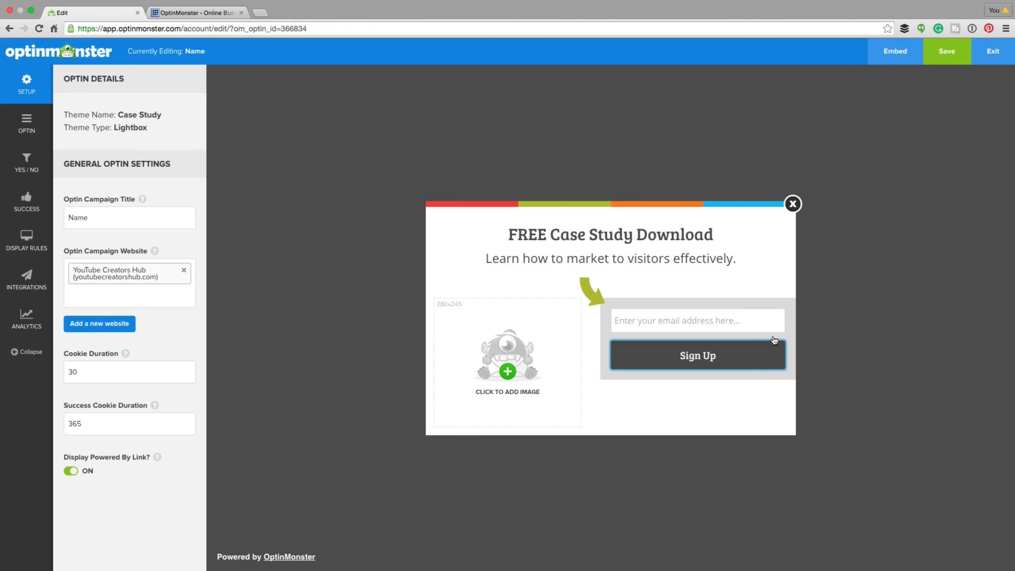
{"action": "mouse_move", "coordinate": [463, 339]}
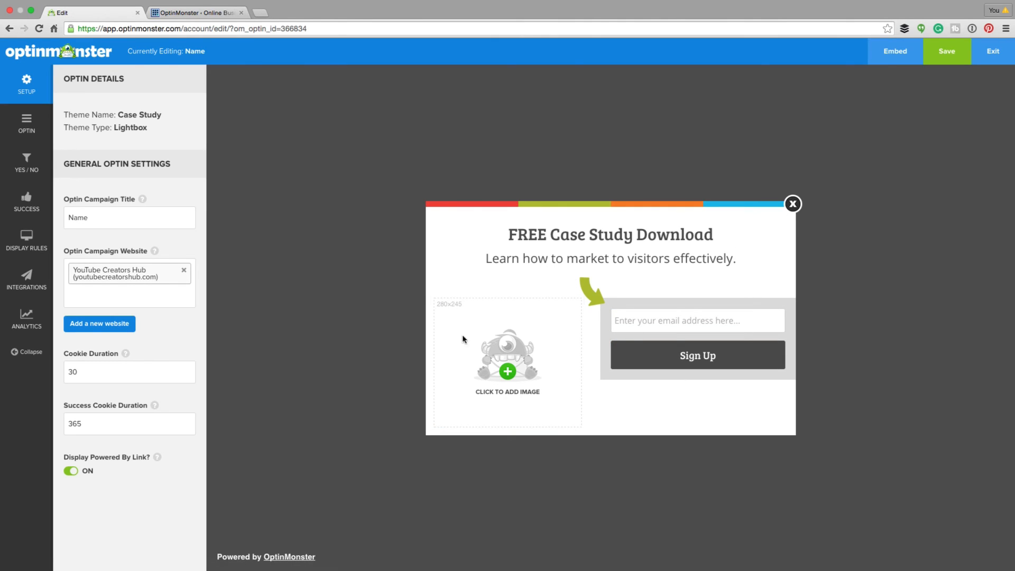
- Replace the headline with 'Typing Title' and the subheading with 'Join My List!'
{"action": "double_click", "coordinate": [521, 234]}
{"action": "type", "text": "dfasdf"}
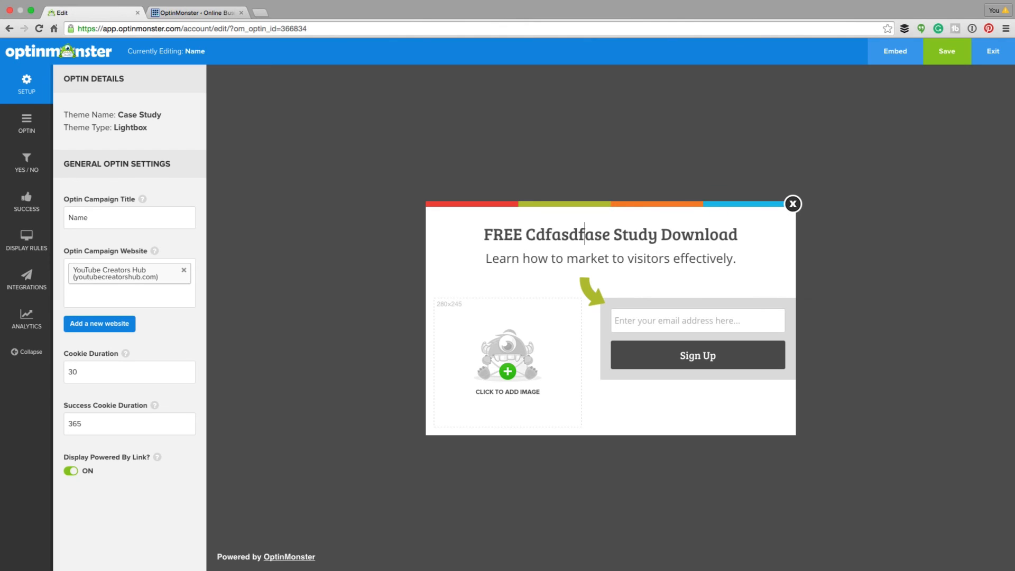
{"action": "double_click", "coordinate": [567, 235]}
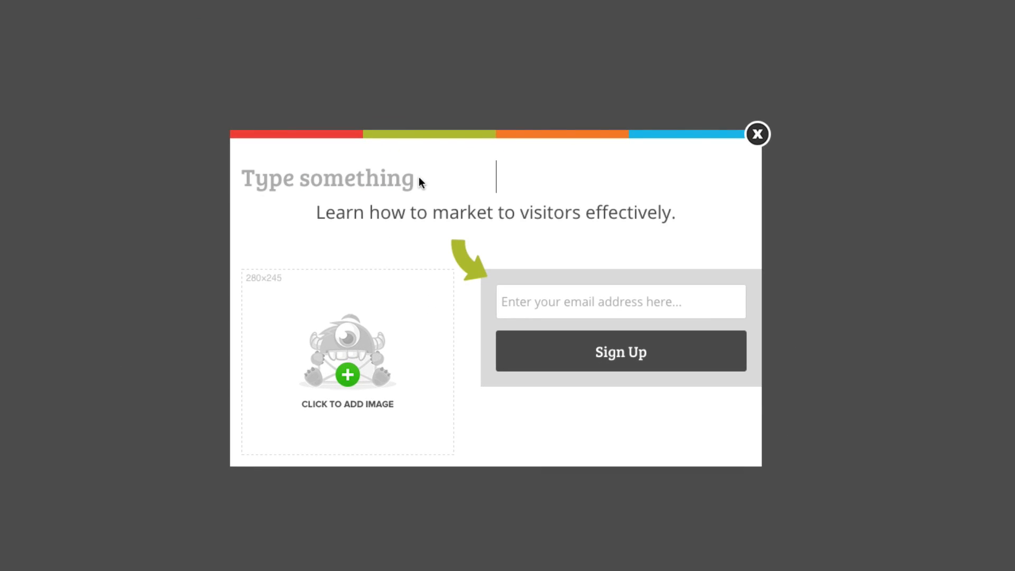
{"action": "type", "text": "Typing Title"}
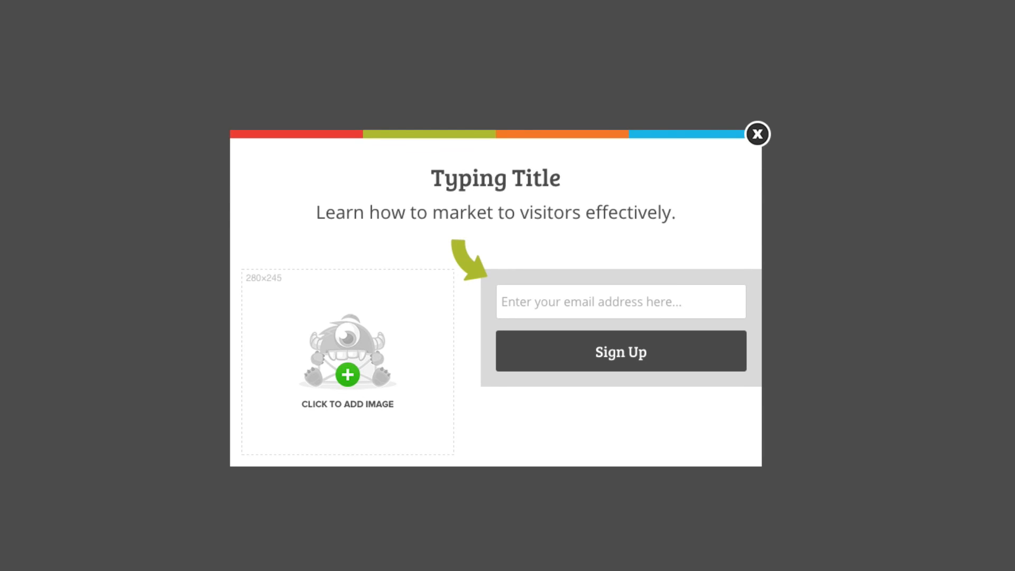
{"action": "double_click", "coordinate": [494, 212]}
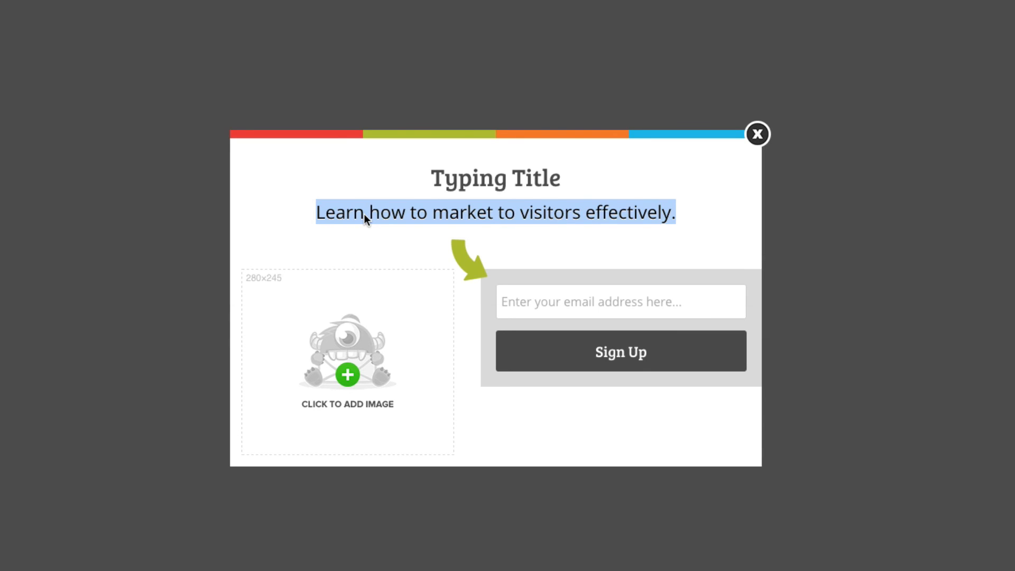
{"action": "type", "text": "Join My List!"}
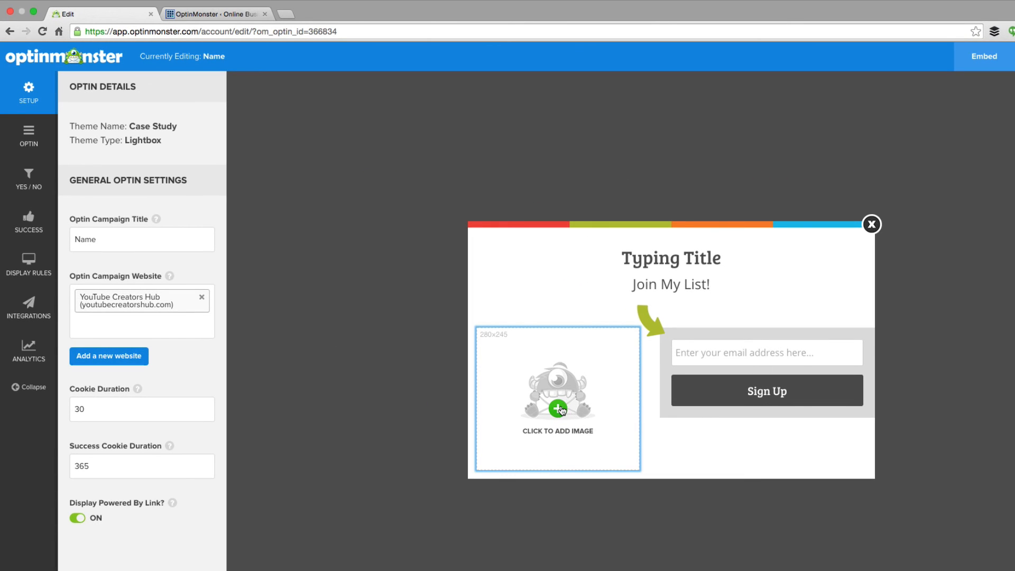
- Insert the Ideas light bulb image into the optin's image area beside the email field
{"action": "left_click", "coordinate": [557, 394]}
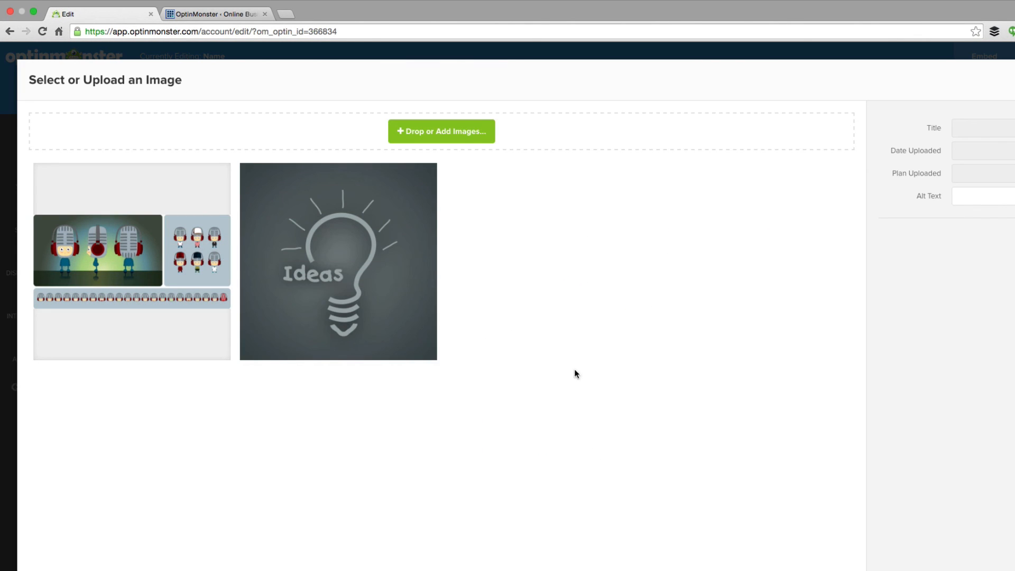
{"action": "left_click", "coordinate": [338, 261]}
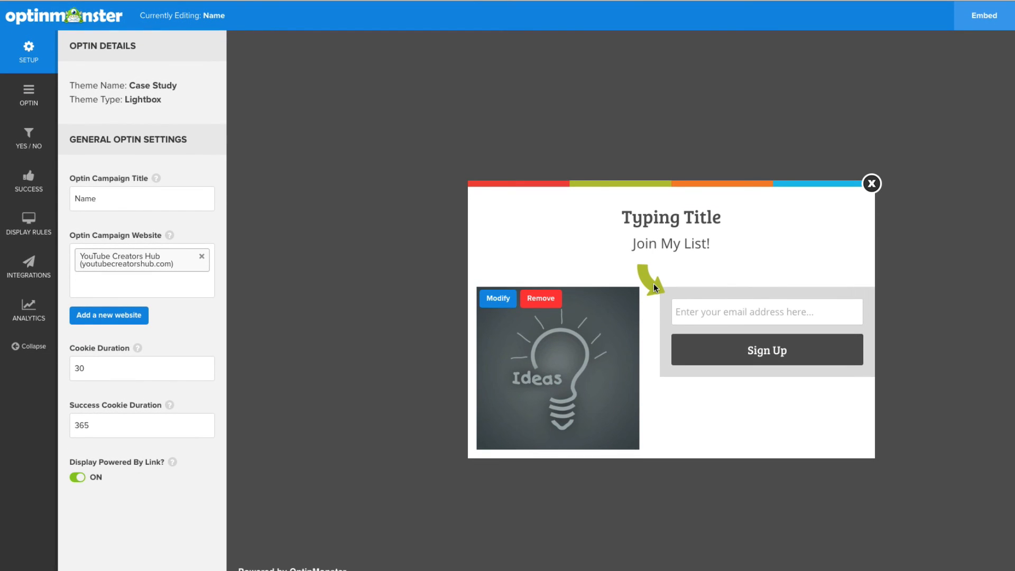
{"action": "mouse_move", "coordinate": [667, 310]}
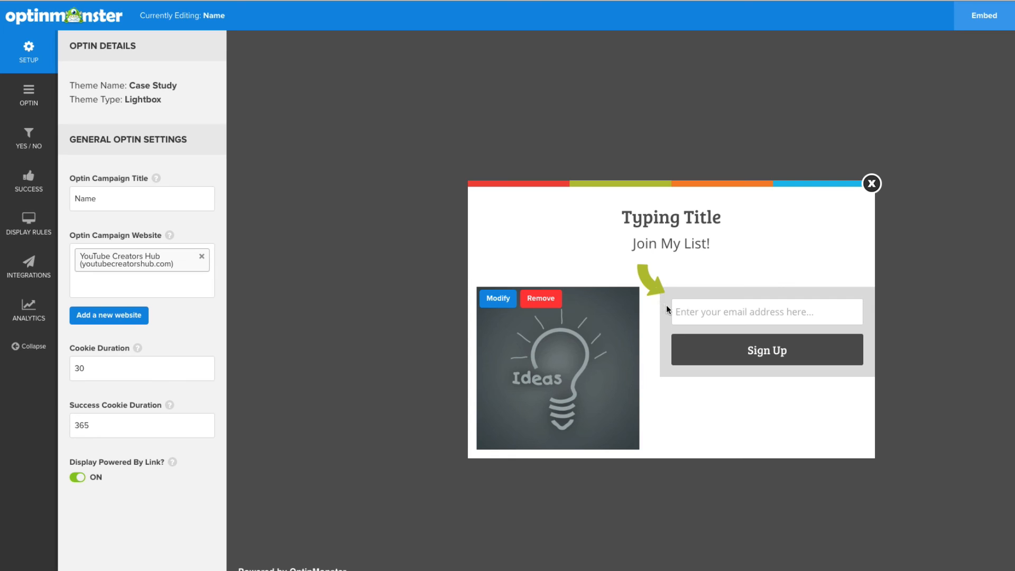
{"action": "left_click", "coordinate": [767, 312]}
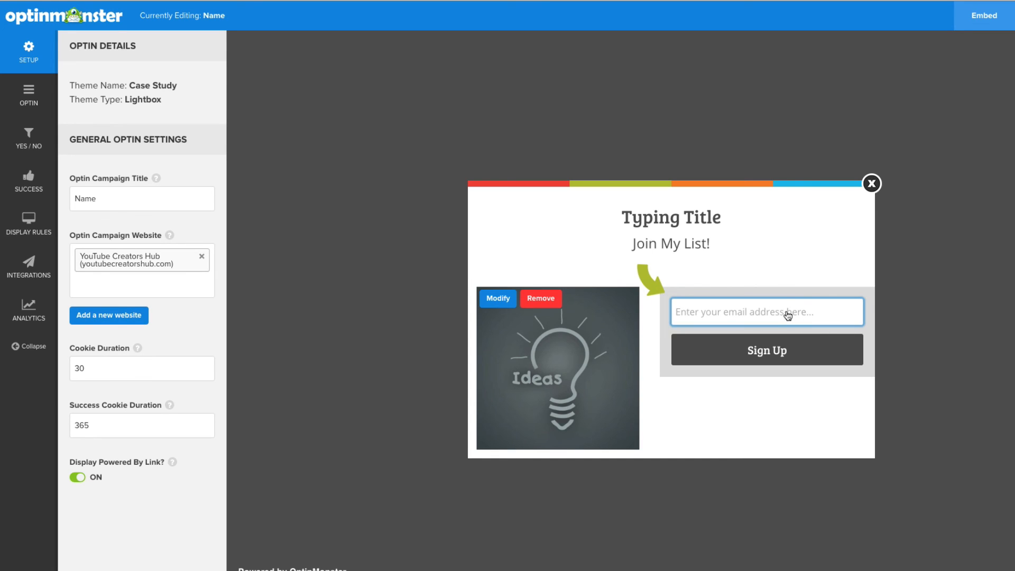
{"action": "mouse_move", "coordinate": [775, 320]}
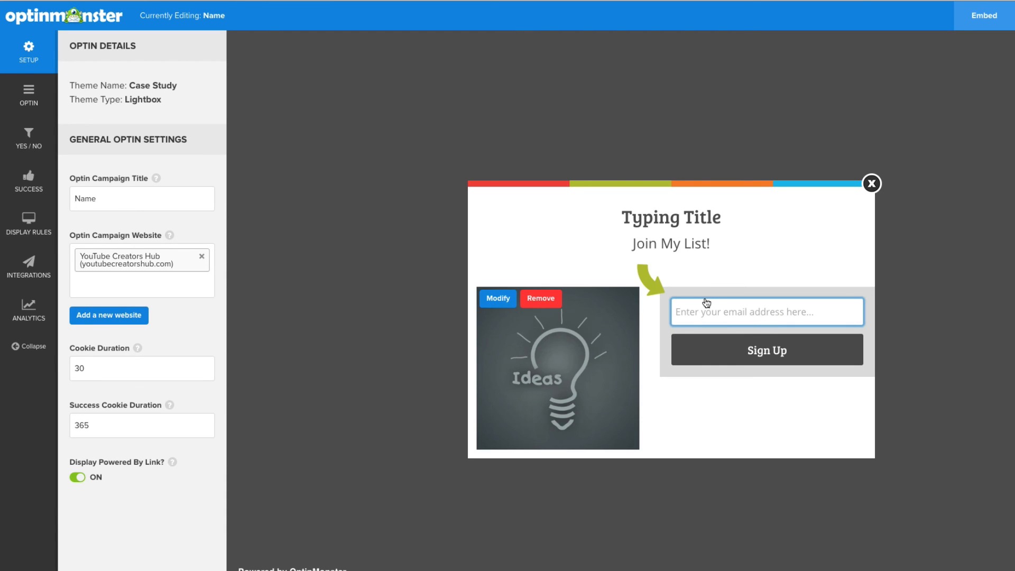
{"action": "mouse_move", "coordinate": [719, 322]}
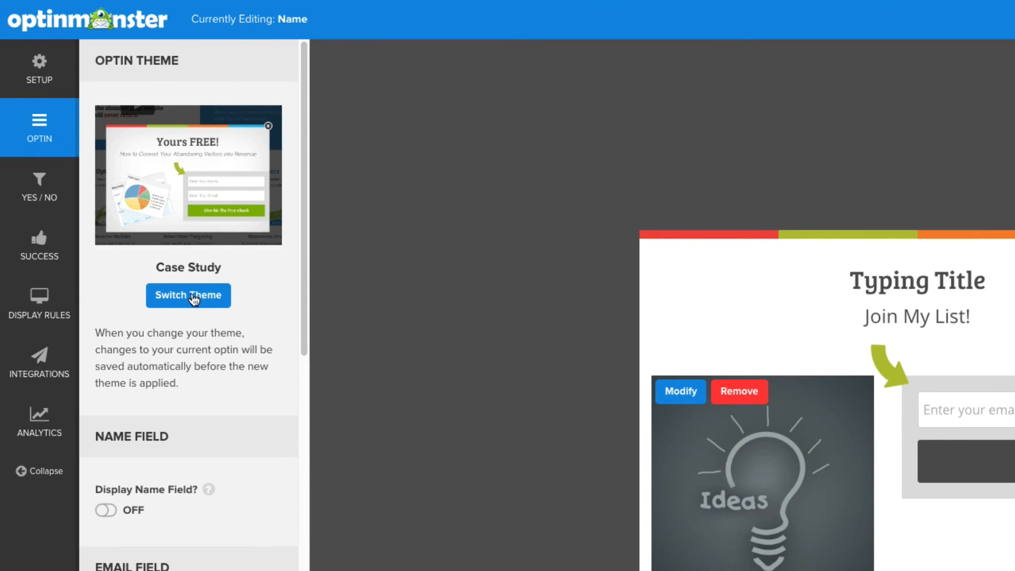
- Review the optin's field settings and bring up the Pro-only Yes/No settings
{"action": "scroll", "scroll_direction": "down", "scroll_amount": 3}
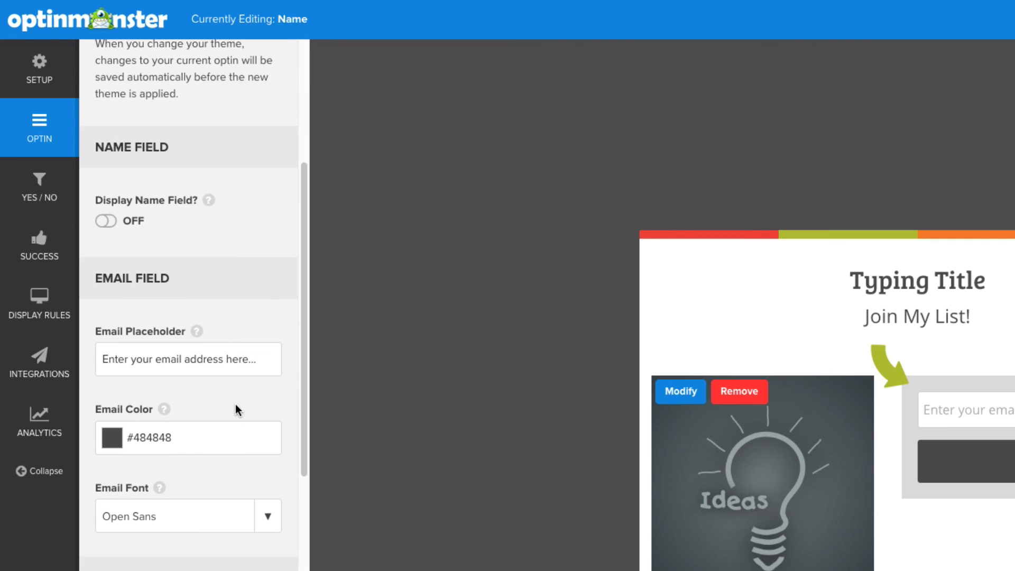
{"action": "mouse_move", "coordinate": [208, 333]}
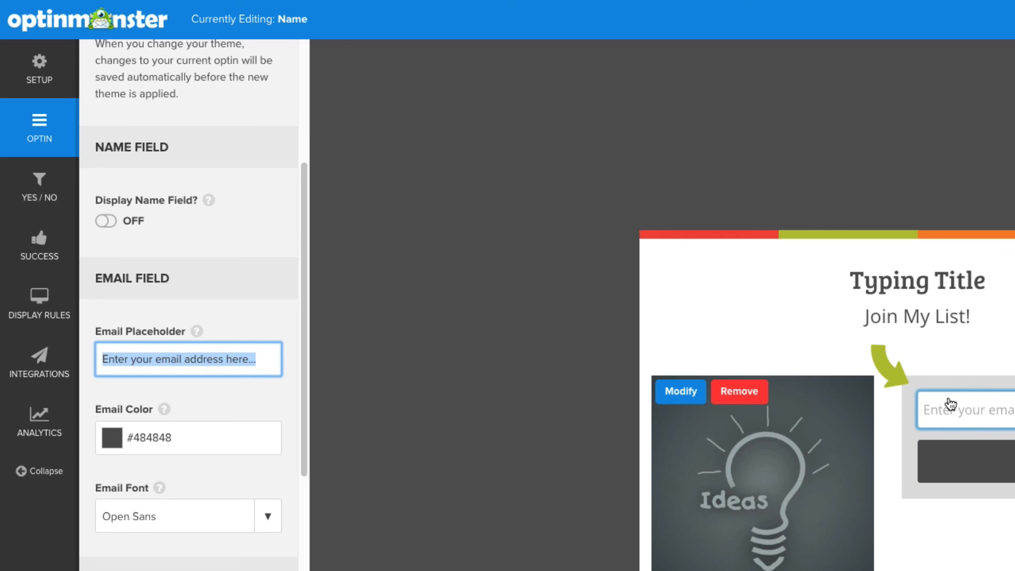
{"action": "mouse_move", "coordinate": [271, 391]}
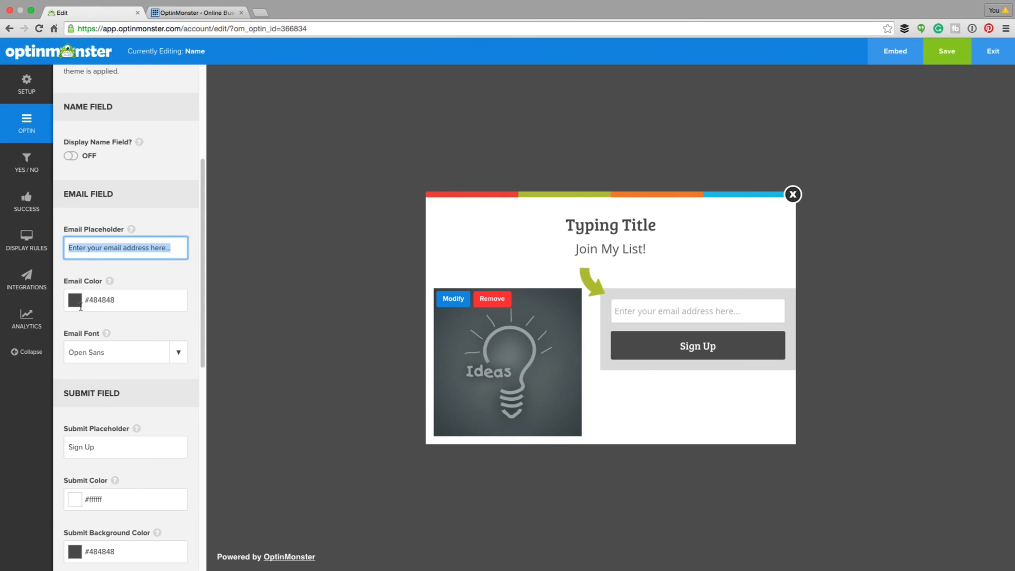
{"action": "left_click", "coordinate": [71, 299]}
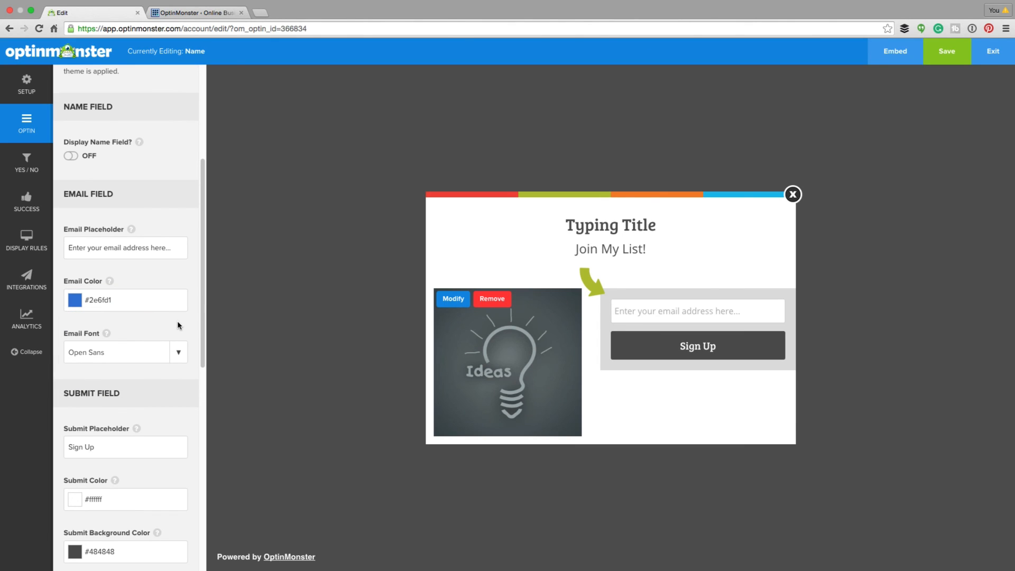
{"action": "mouse_move", "coordinate": [181, 322]}
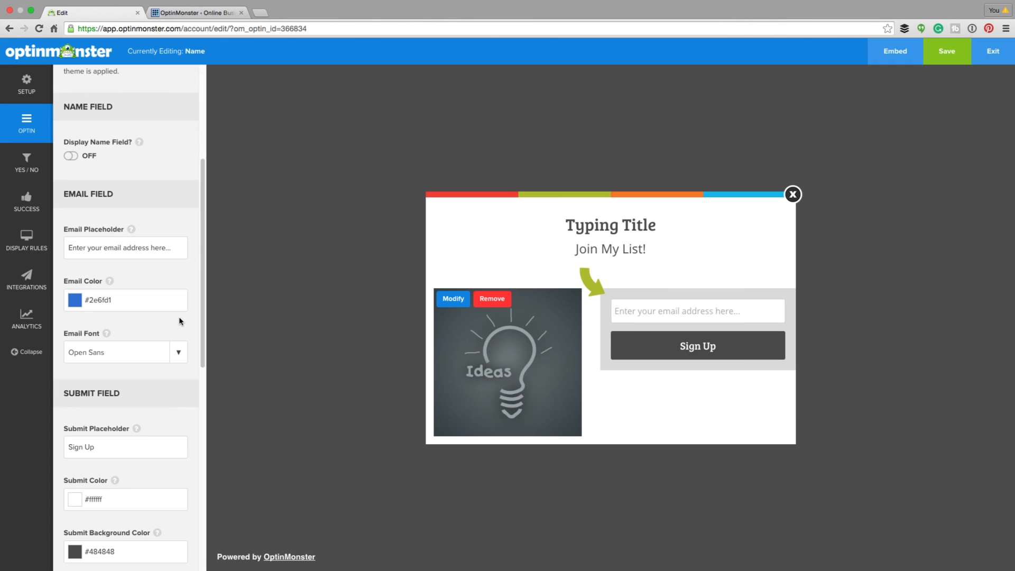
{"action": "mouse_move", "coordinate": [178, 324]}
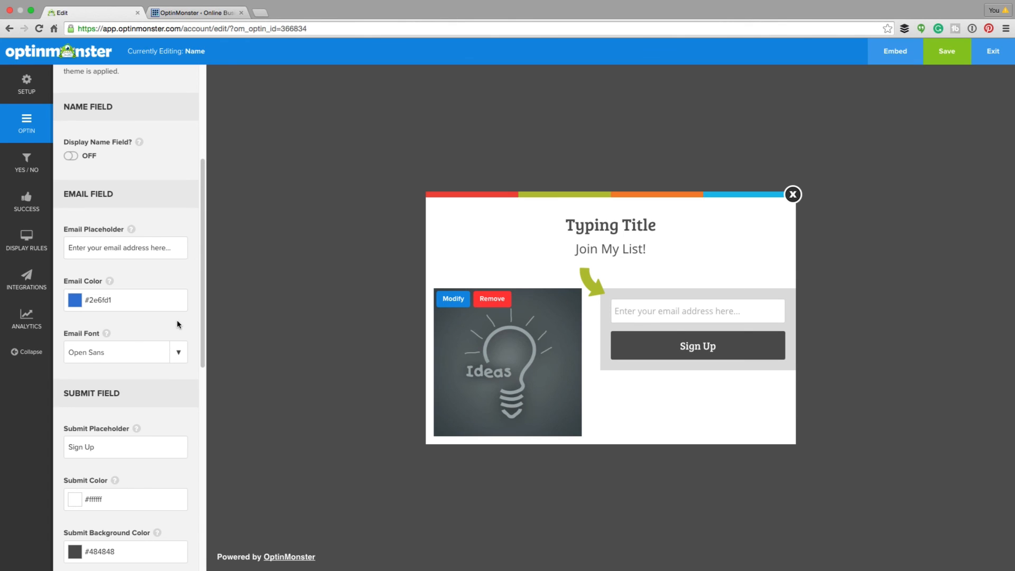
{"action": "mouse_move", "coordinate": [173, 322]}
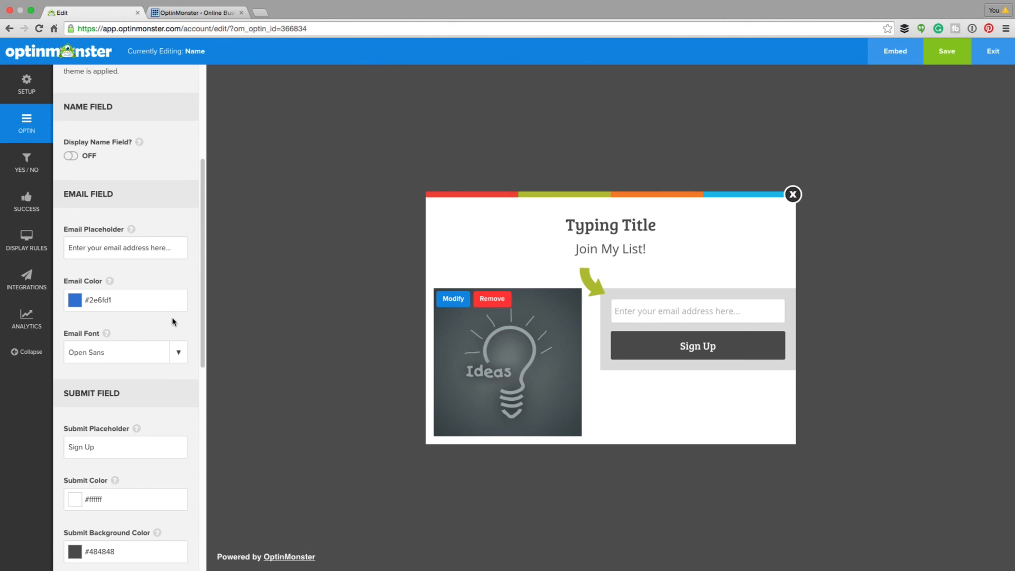
{"action": "mouse_move", "coordinate": [273, 406]}
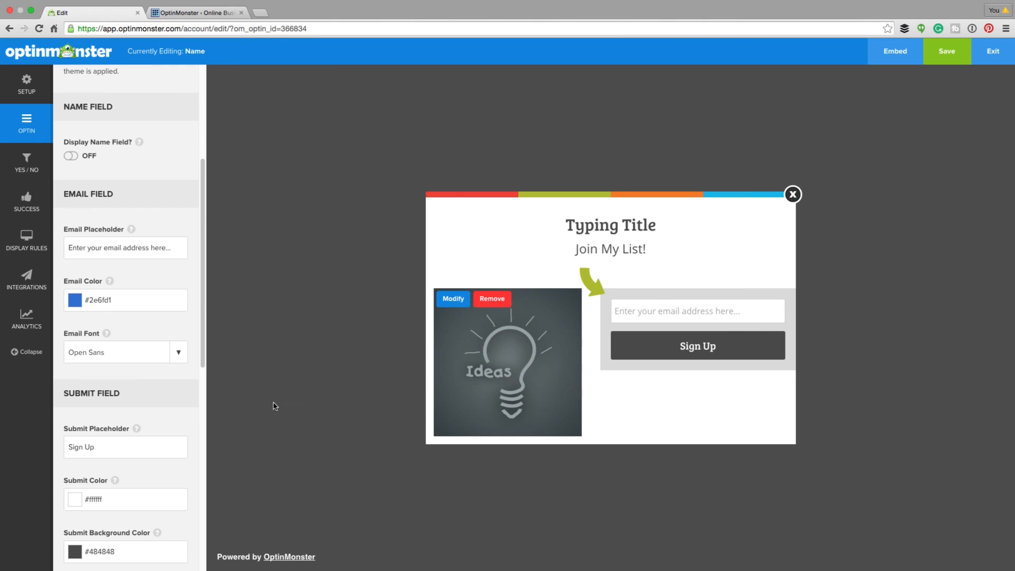
{"action": "scroll", "scroll_direction": "down", "scroll_amount": 3}
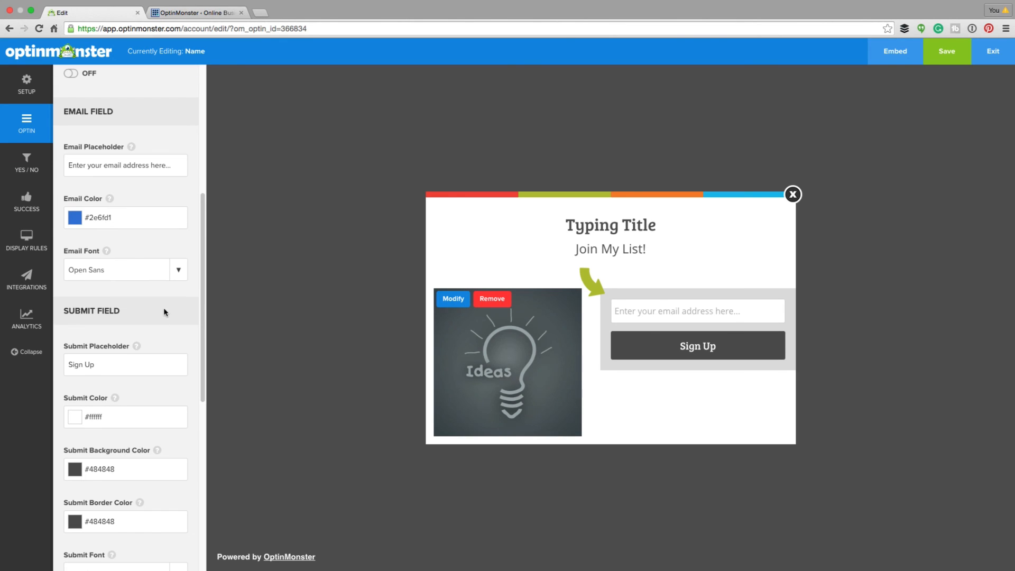
{"action": "left_click", "coordinate": [697, 311]}
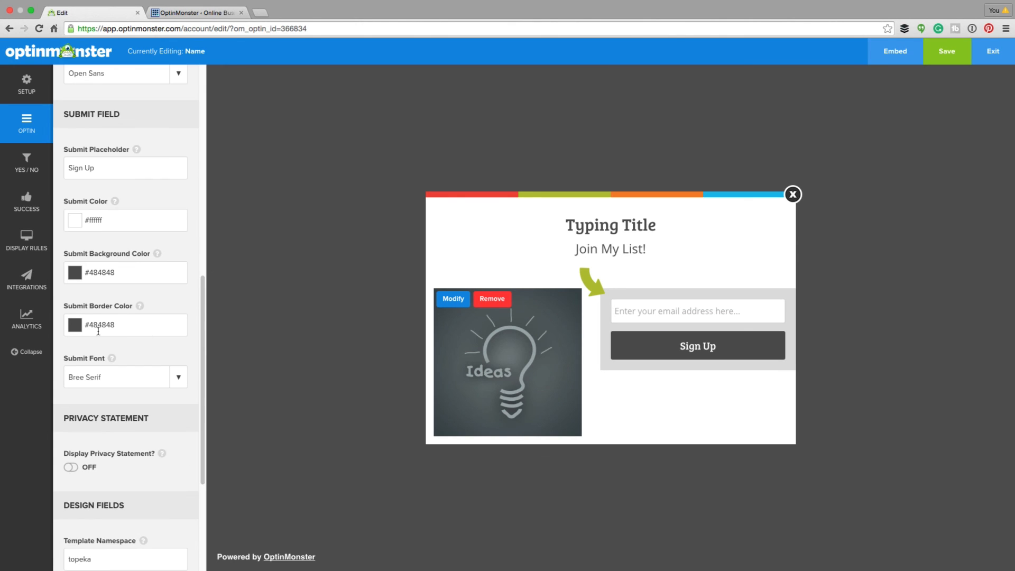
{"action": "scroll", "scroll_direction": "up", "scroll_amount": 3}
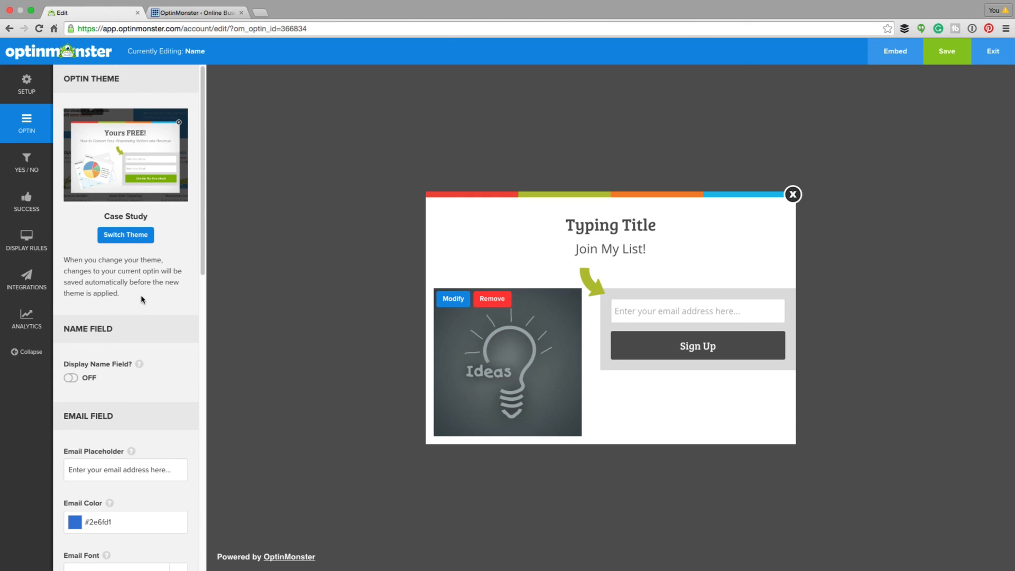
{"action": "mouse_move", "coordinate": [228, 259]}
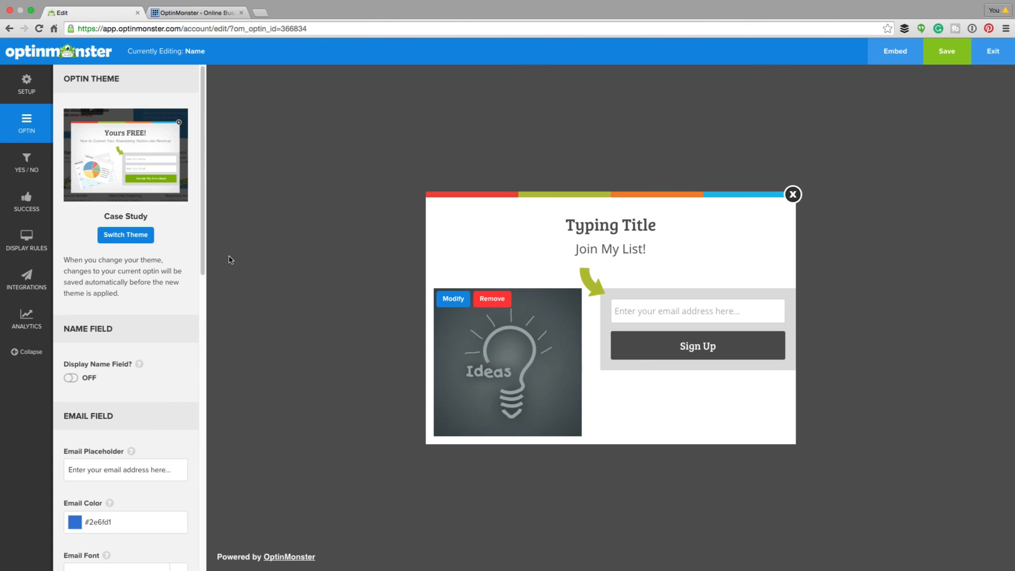
{"action": "left_click", "coordinate": [25, 162]}
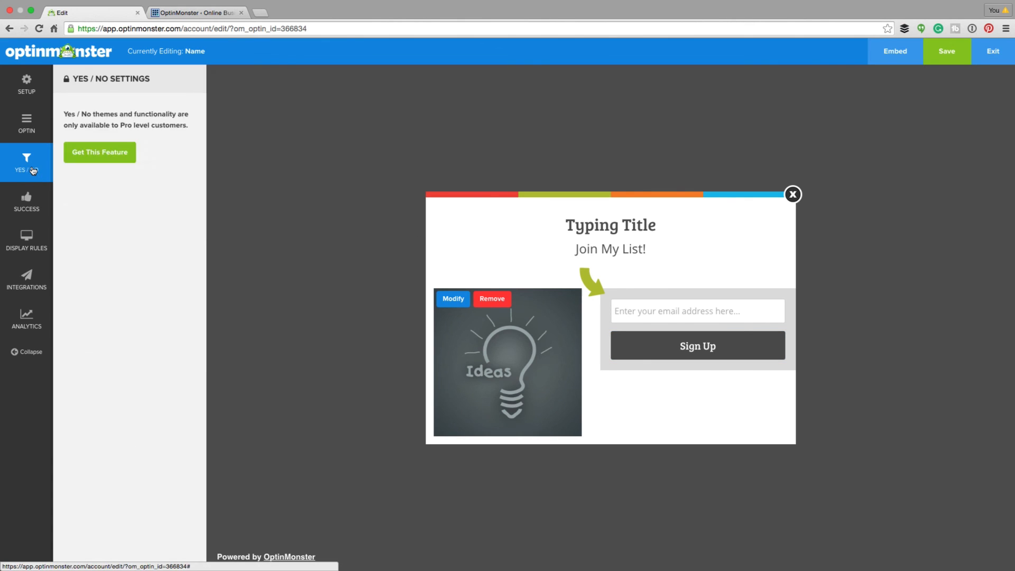
- In Success settings, set the success action to close the optin and reload the page
{"action": "left_click", "coordinate": [25, 201]}
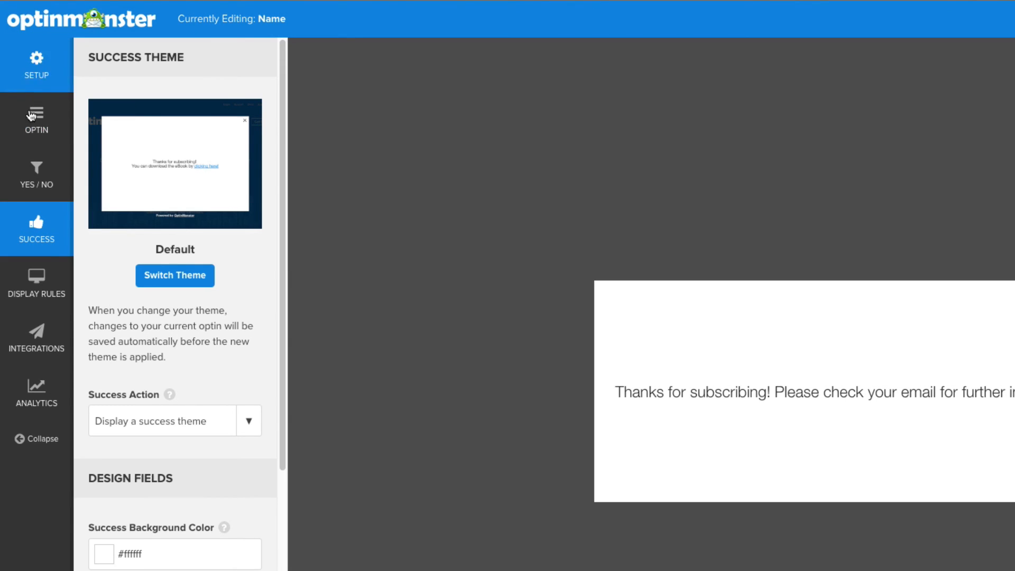
{"action": "mouse_move", "coordinate": [142, 297]}
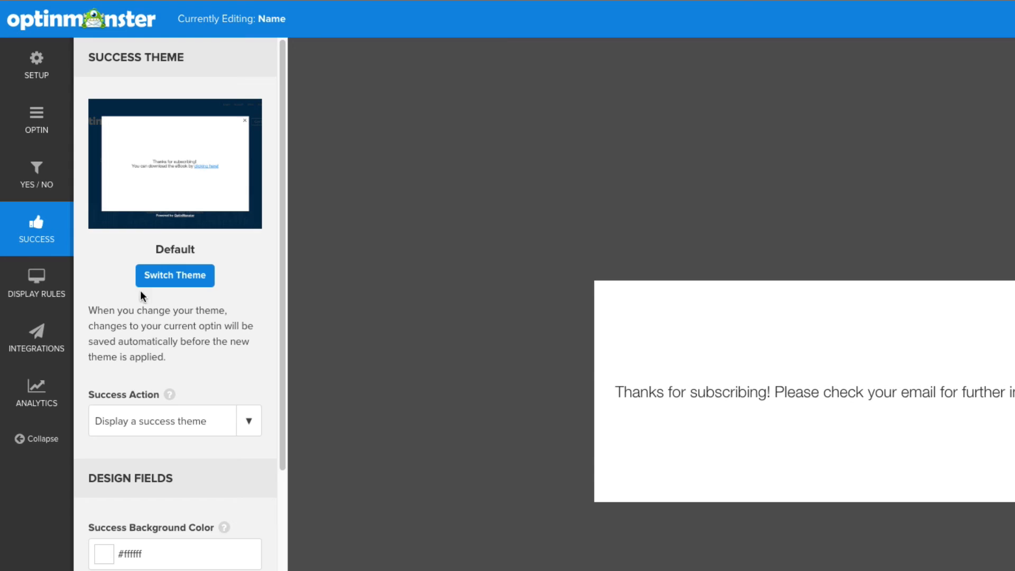
{"action": "scroll", "scroll_direction": "down", "scroll_amount": 3}
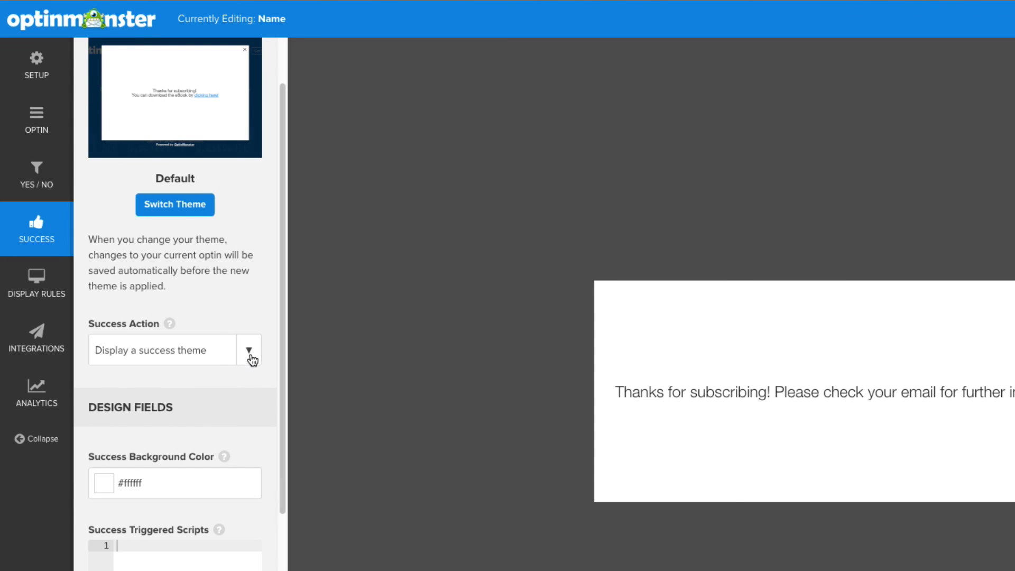
{"action": "left_click", "coordinate": [250, 349]}
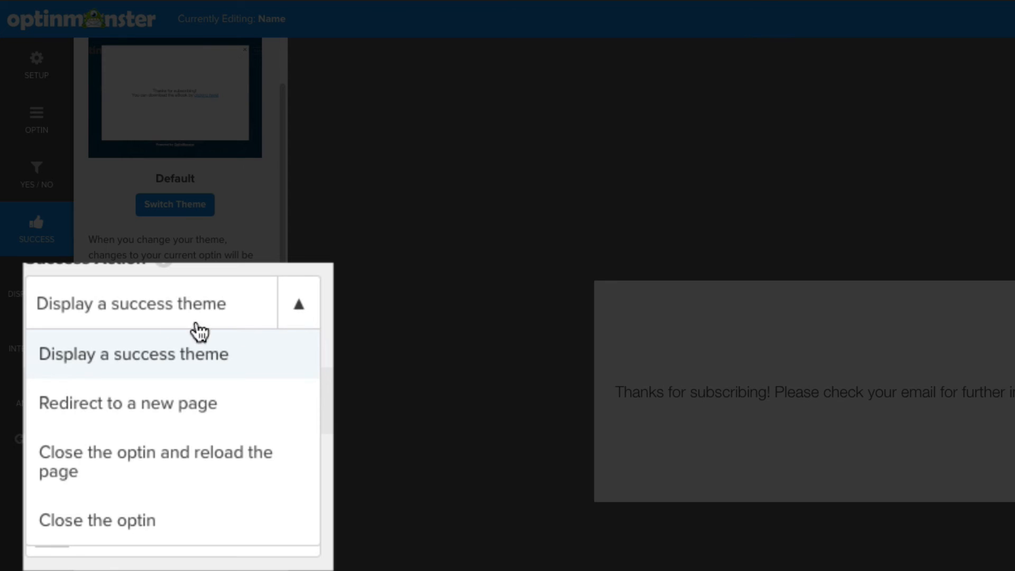
{"action": "mouse_move", "coordinate": [111, 414]}
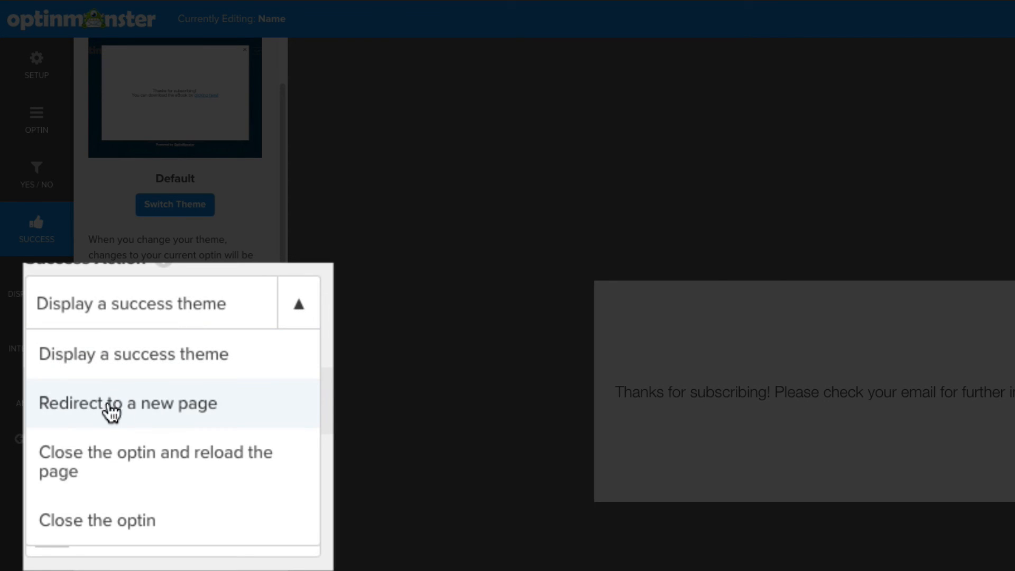
{"action": "mouse_move", "coordinate": [173, 461]}
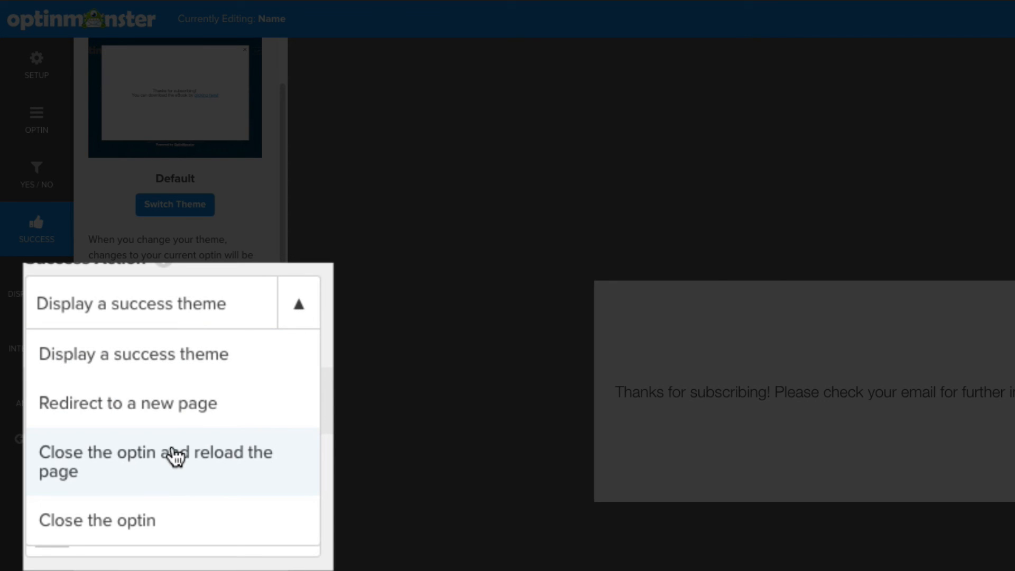
{"action": "mouse_move", "coordinate": [119, 511]}
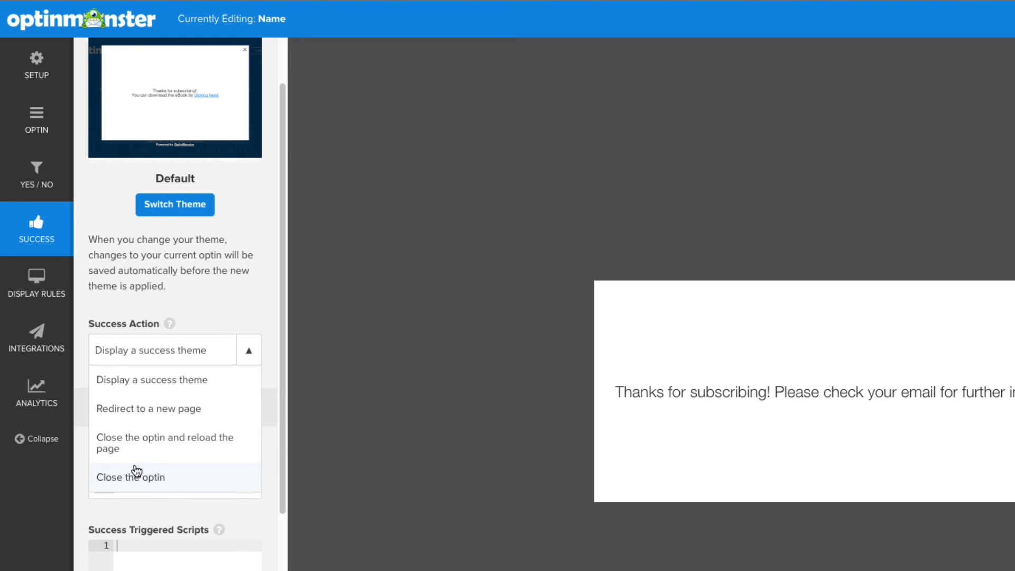
{"action": "mouse_move", "coordinate": [146, 443]}
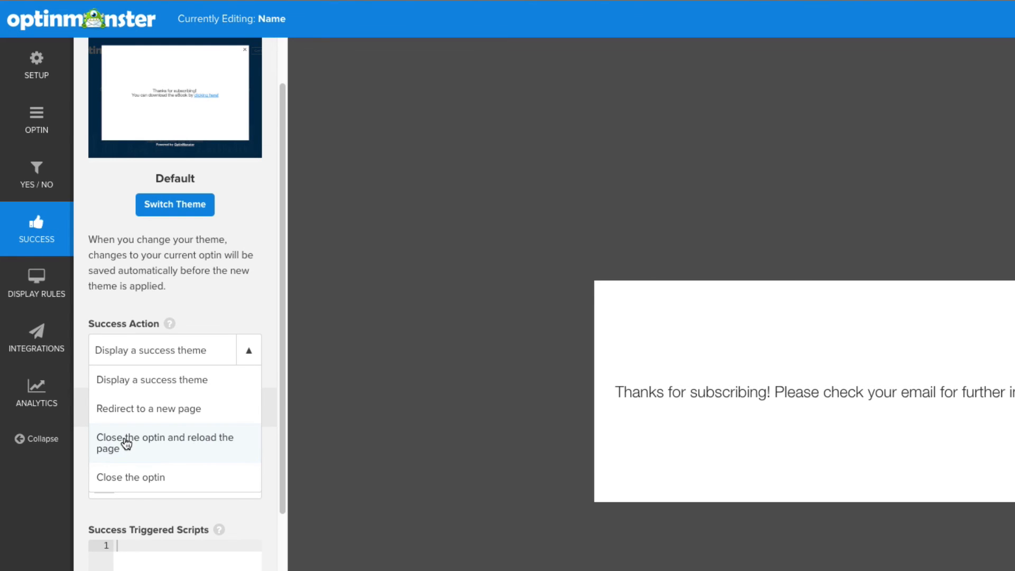
{"action": "left_click", "coordinate": [165, 443]}
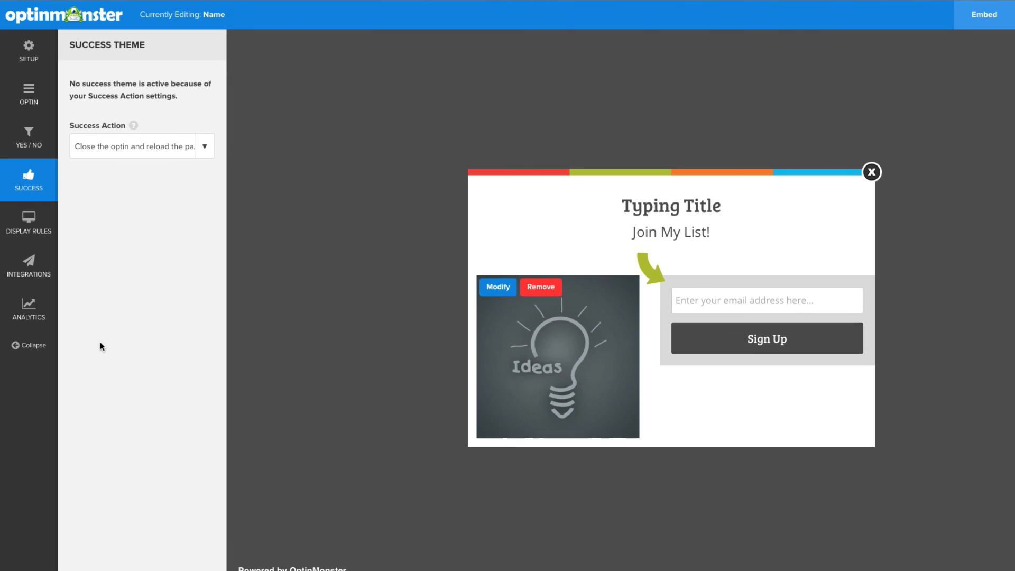
- Briefly try a success theme background colour, then settle on close-and-reload after signup
{"action": "left_click", "coordinate": [204, 146]}
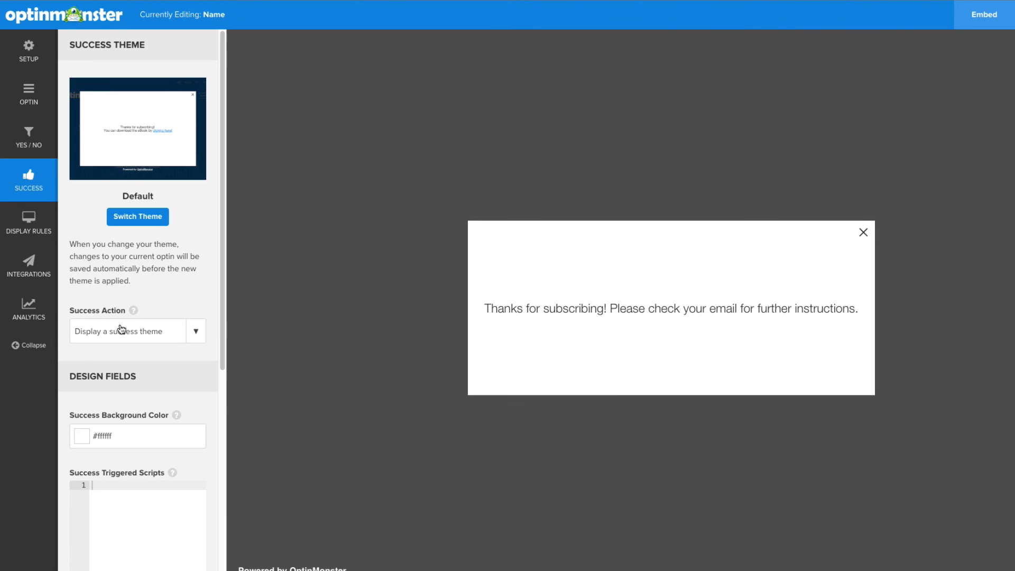
{"action": "left_click", "coordinate": [552, 307]}
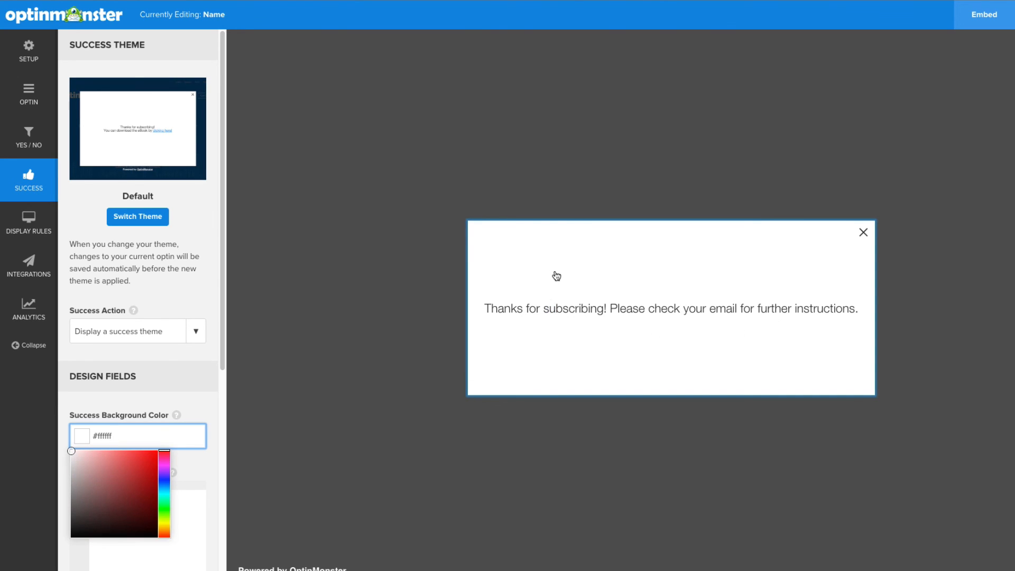
{"action": "mouse_move", "coordinate": [864, 338]}
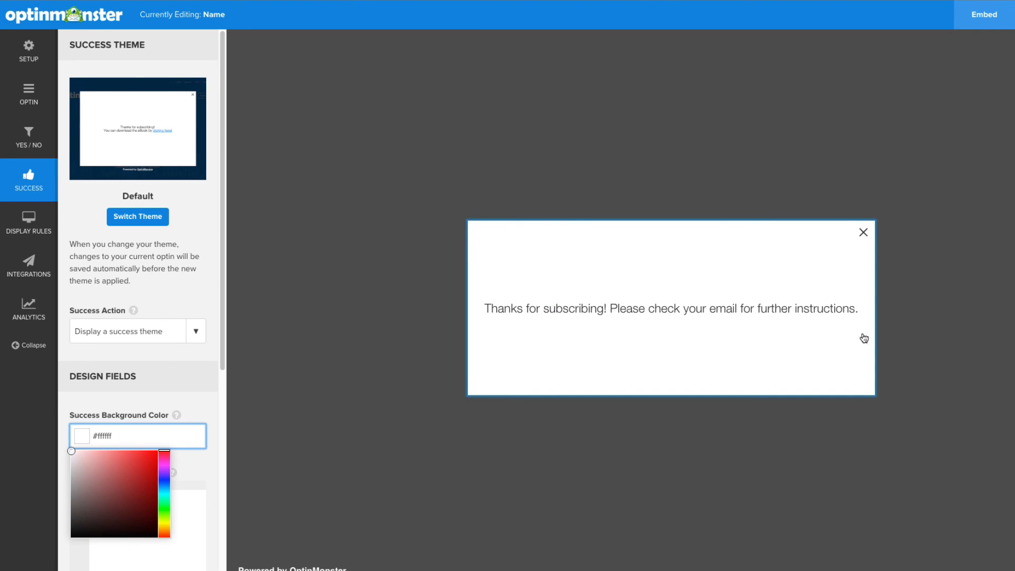
{"action": "mouse_move", "coordinate": [619, 307]}
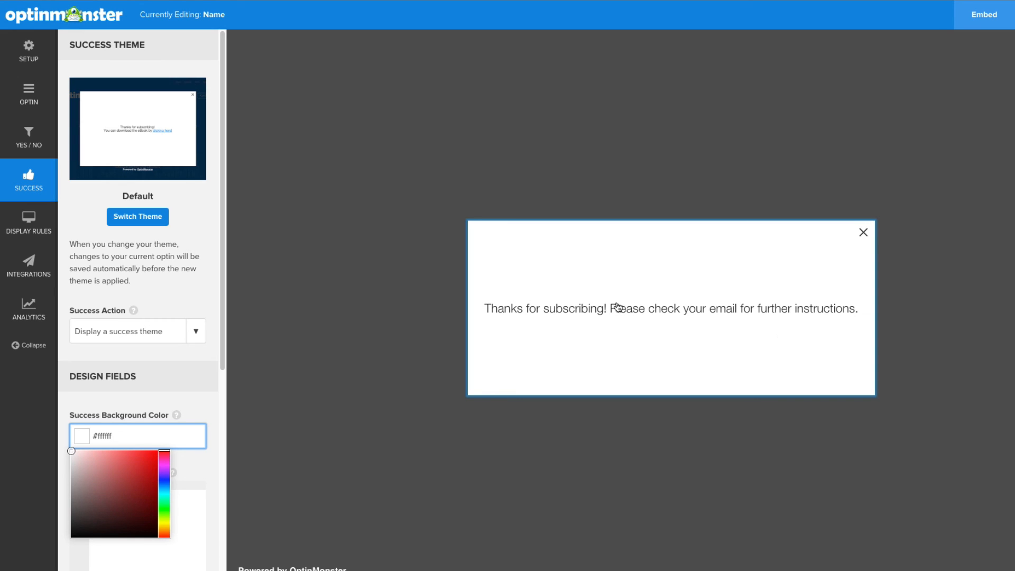
{"action": "left_click", "coordinate": [128, 331]}
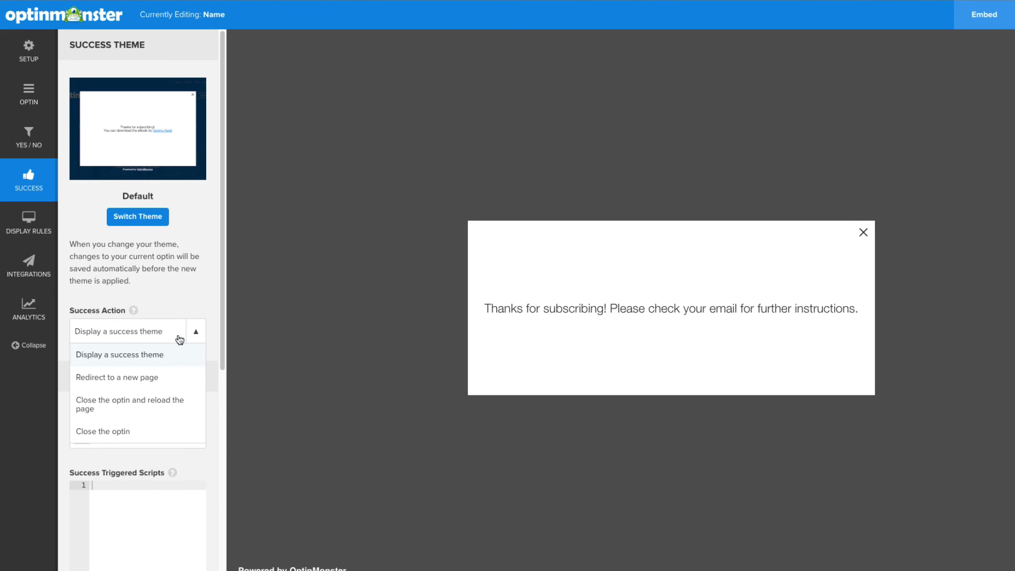
{"action": "left_click", "coordinate": [129, 404]}
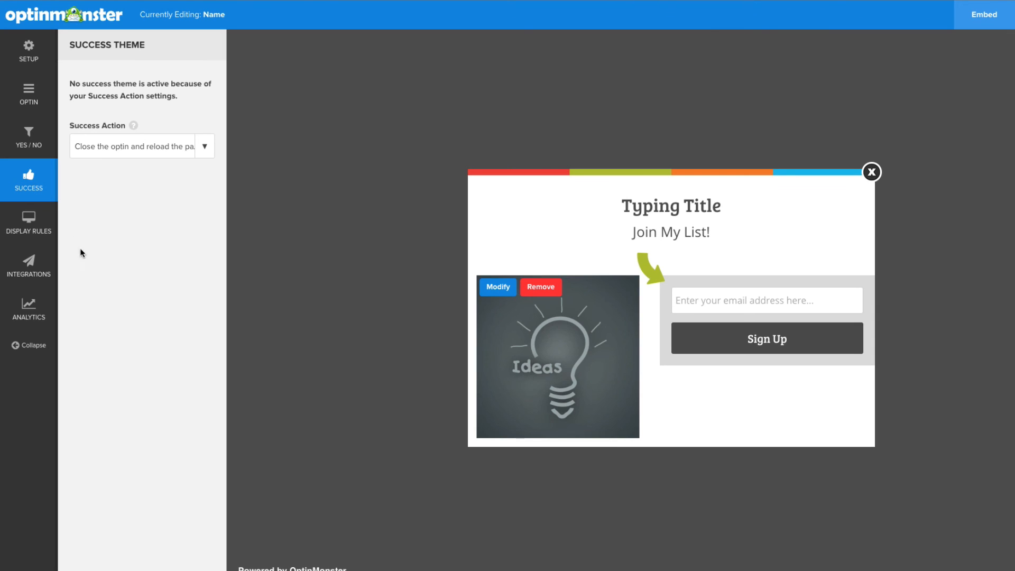
- Set the After 'X' seconds display rule from 5 to 20 seconds on page
{"action": "left_click", "coordinate": [28, 222]}
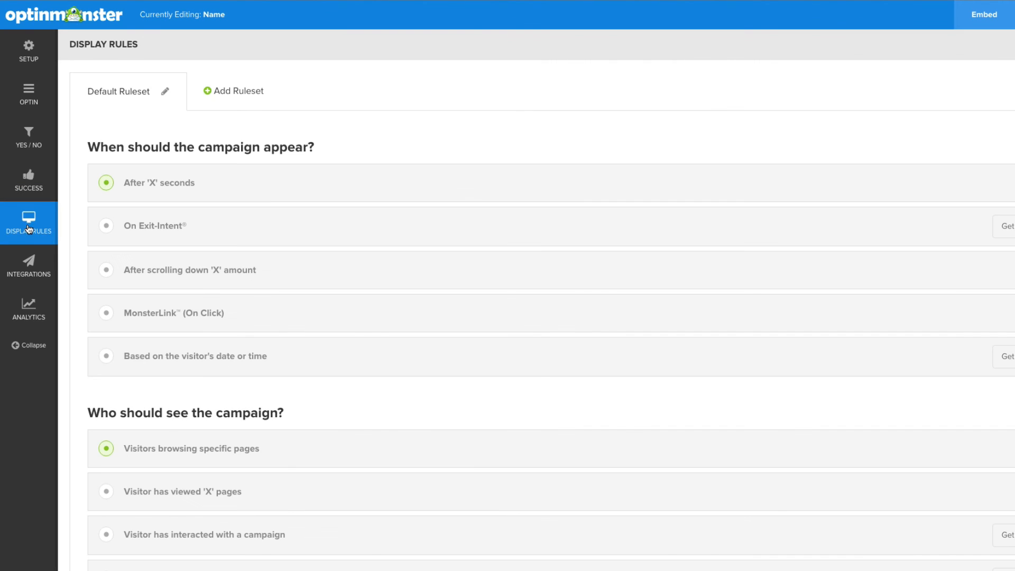
{"action": "mouse_move", "coordinate": [230, 200]}
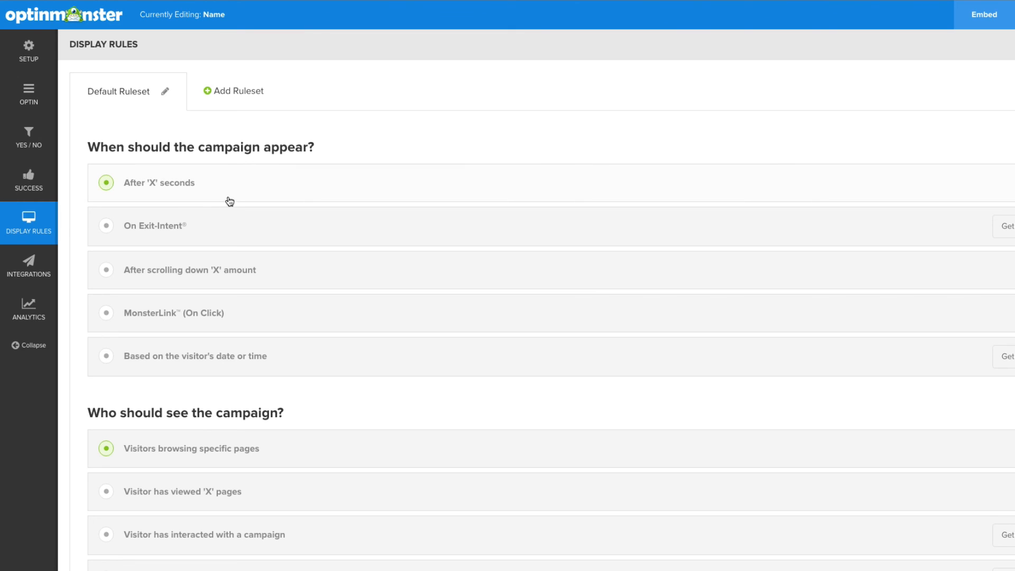
{"action": "scroll", "scroll_direction": "down", "scroll_amount": 3}
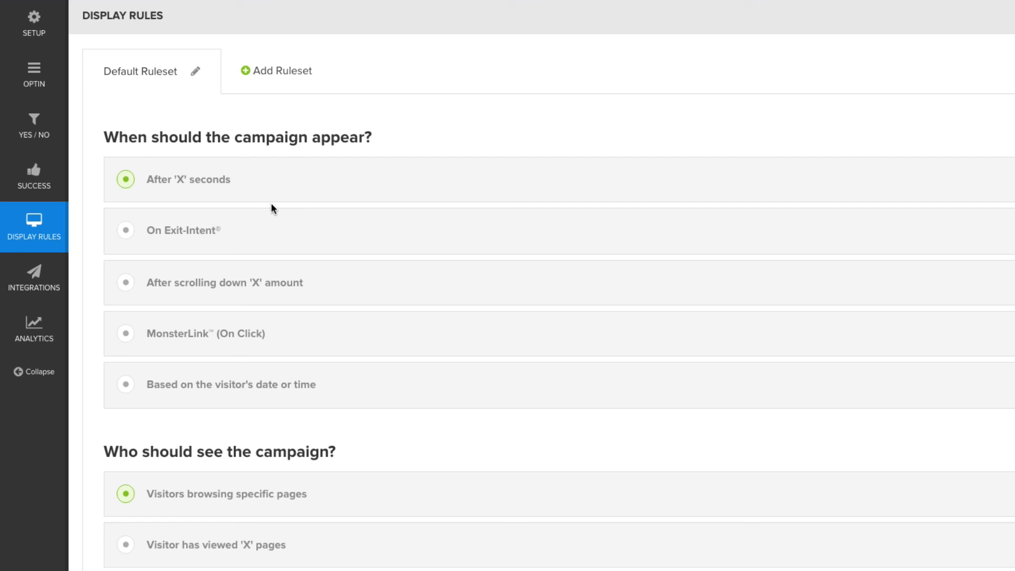
{"action": "mouse_move", "coordinate": [270, 216]}
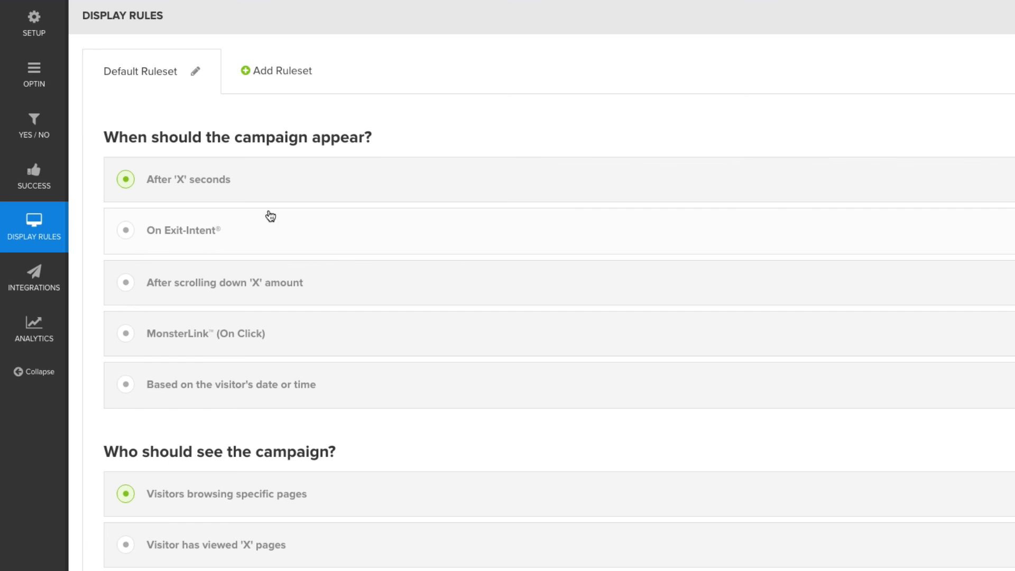
{"action": "left_click", "coordinate": [188, 180]}
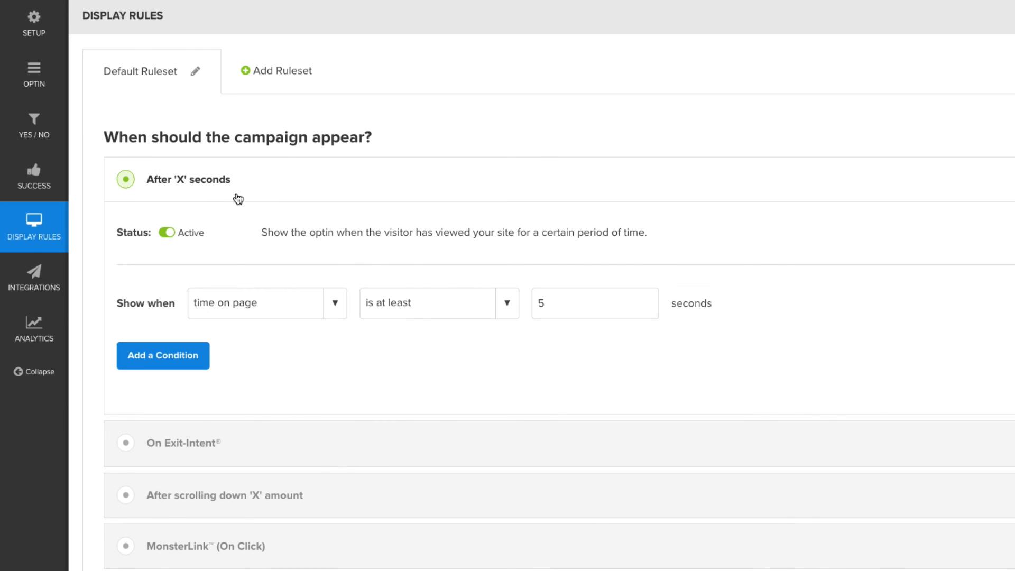
{"action": "mouse_move", "coordinate": [215, 327]}
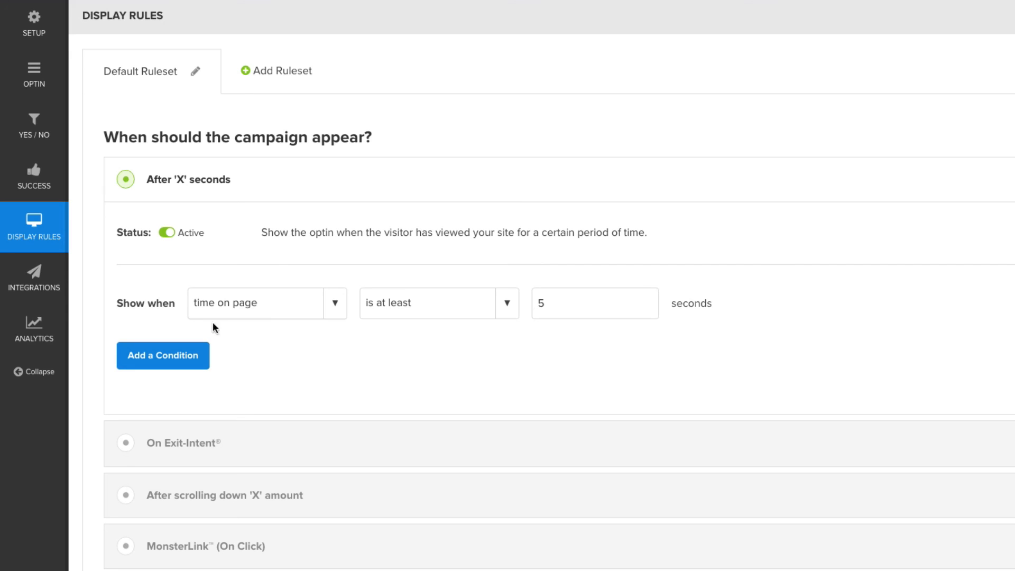
{"action": "mouse_move", "coordinate": [251, 286]}
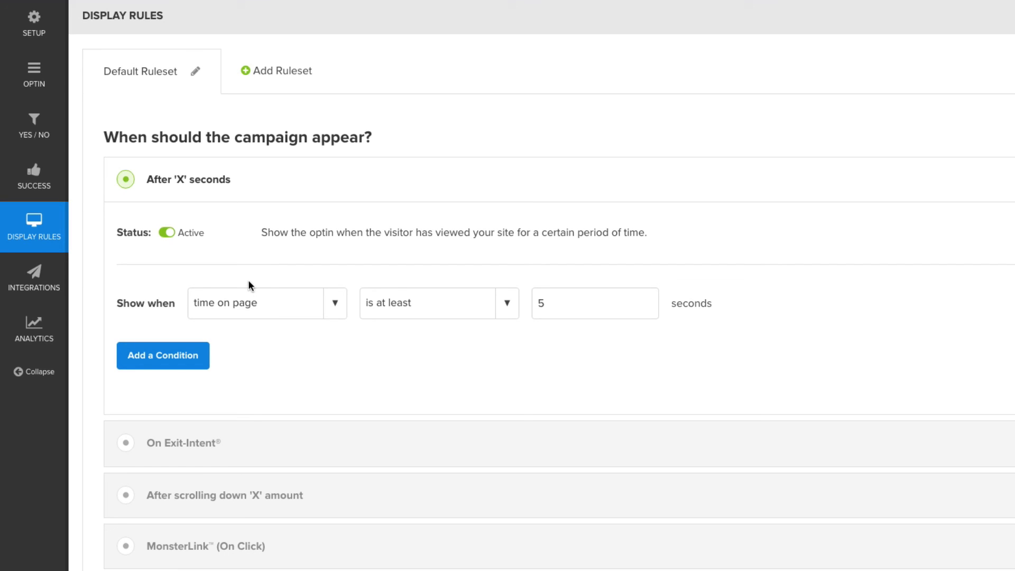
{"action": "mouse_move", "coordinate": [537, 323]}
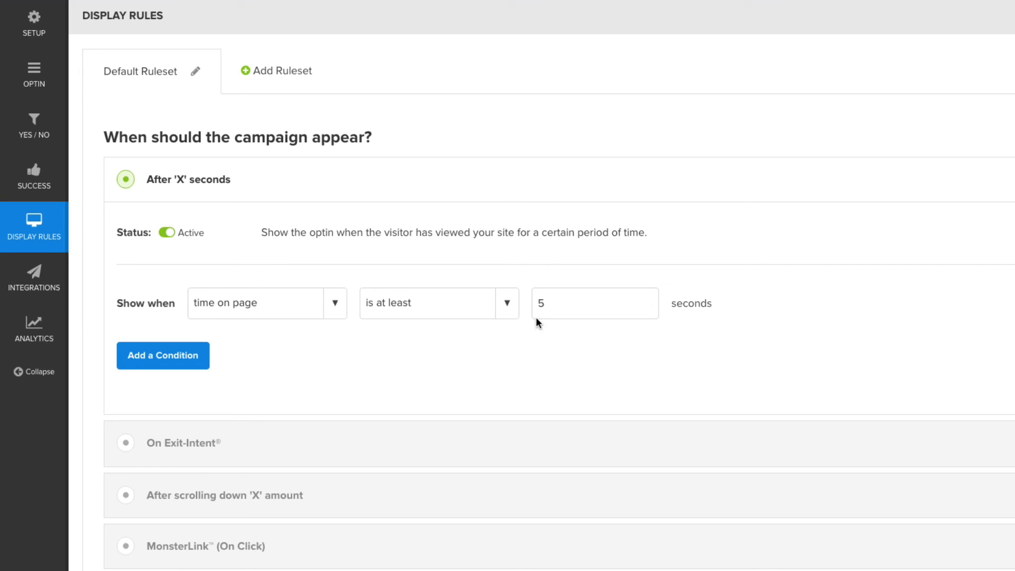
{"action": "left_click", "coordinate": [593, 304]}
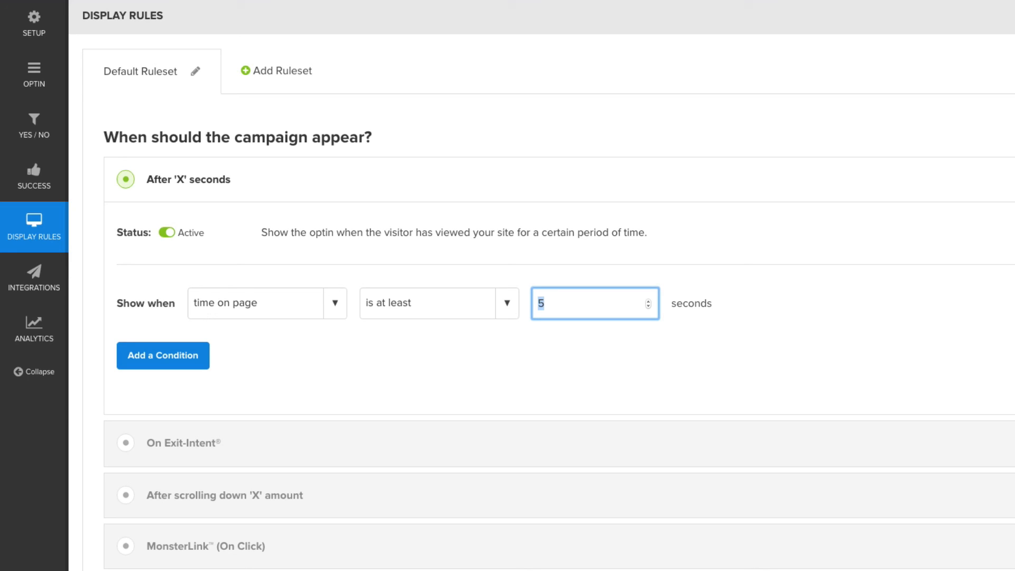
{"action": "type", "text": "20"}
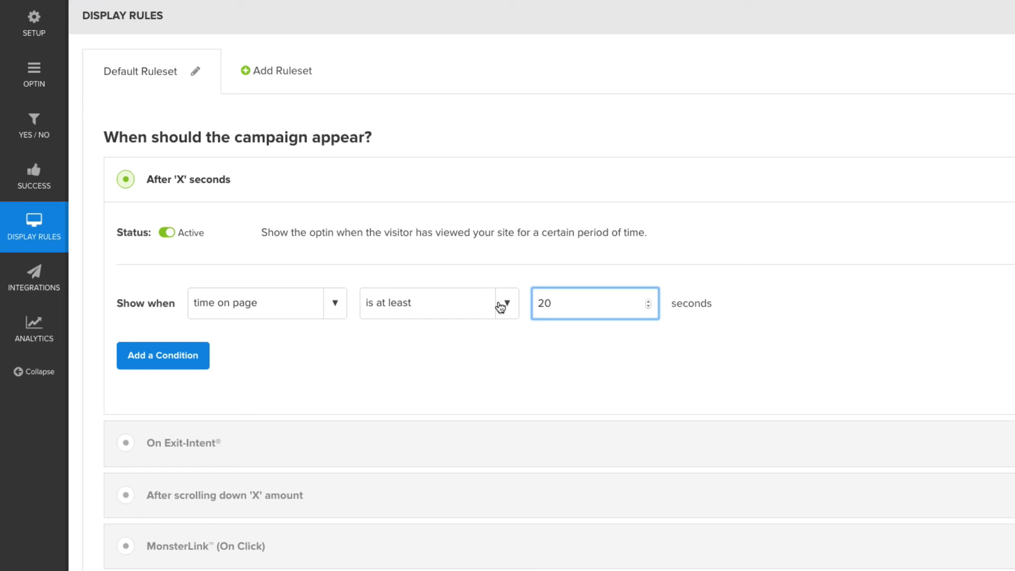
{"action": "mouse_move", "coordinate": [497, 315]}
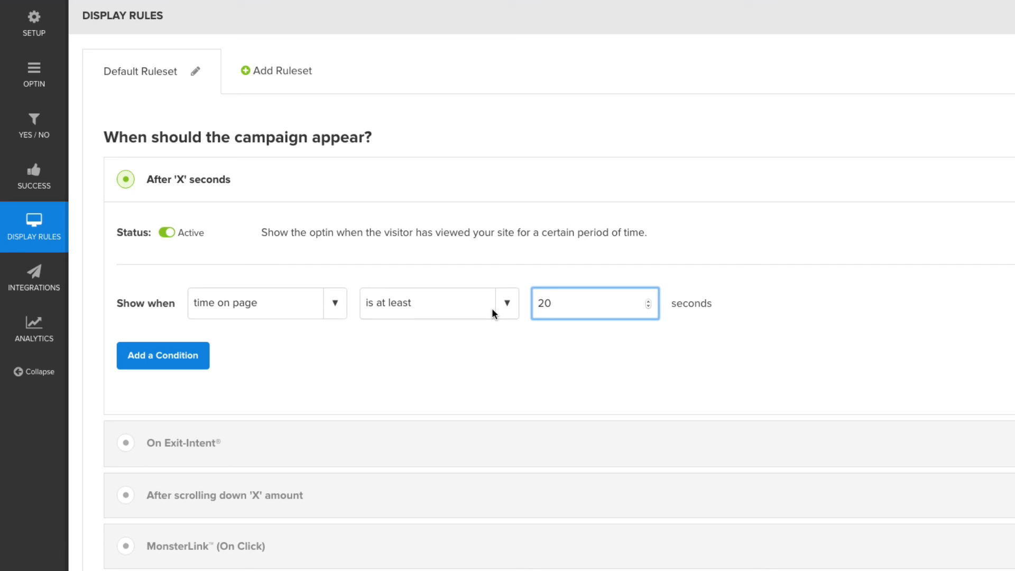
{"action": "mouse_move", "coordinate": [490, 315]}
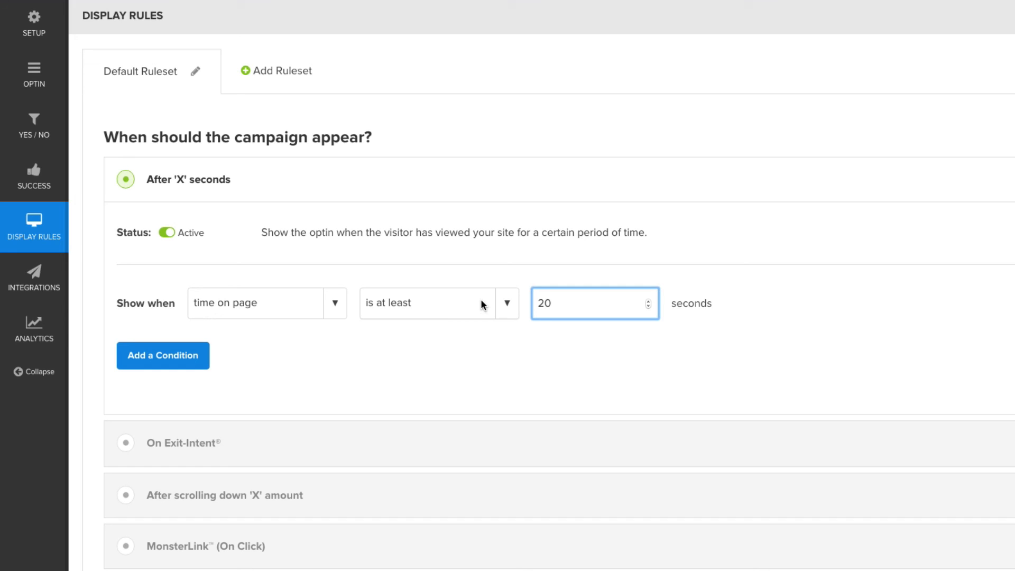
{"action": "mouse_move", "coordinate": [478, 310]}
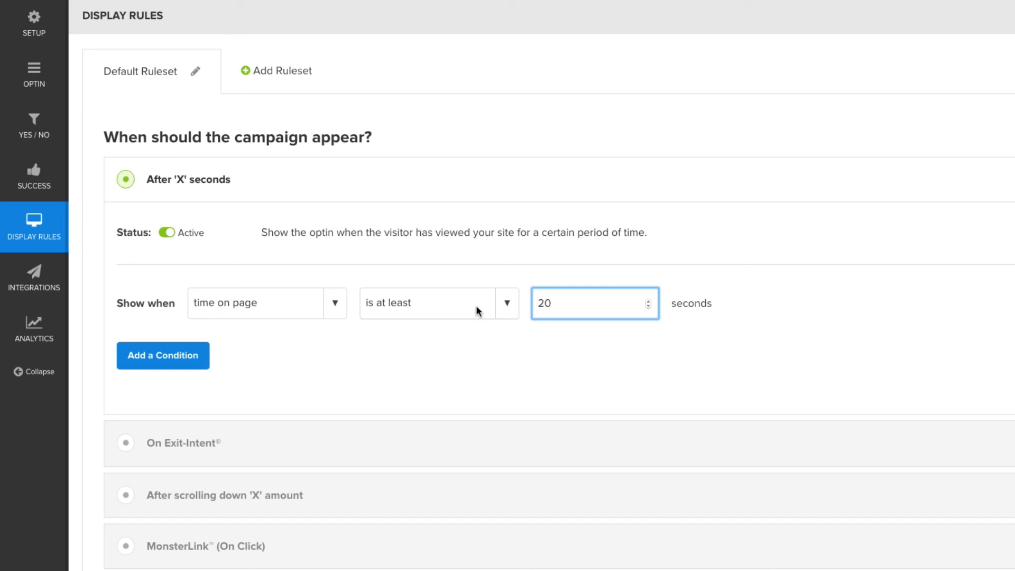
{"action": "mouse_move", "coordinate": [475, 306]}
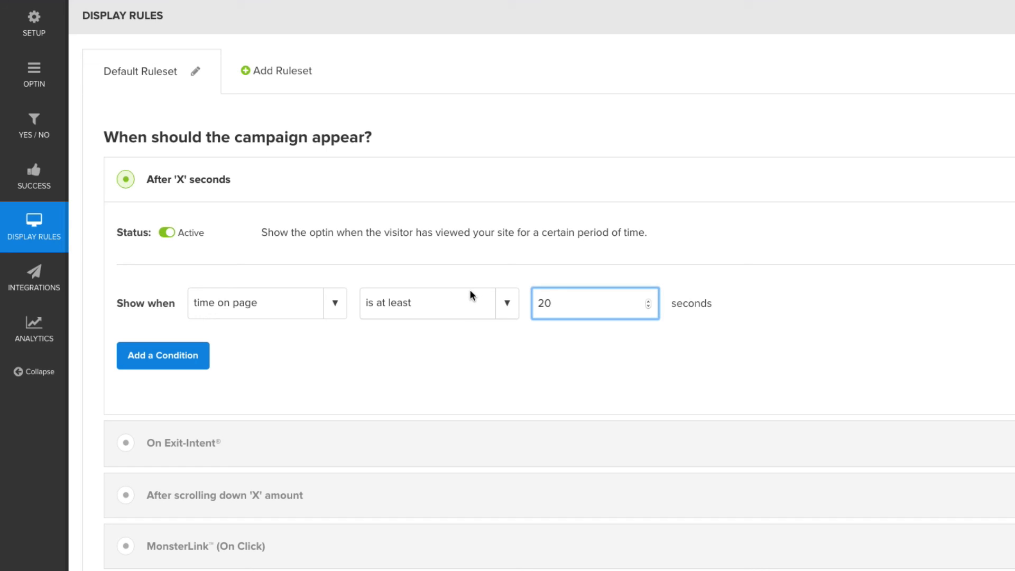
{"action": "mouse_move", "coordinate": [316, 224]}
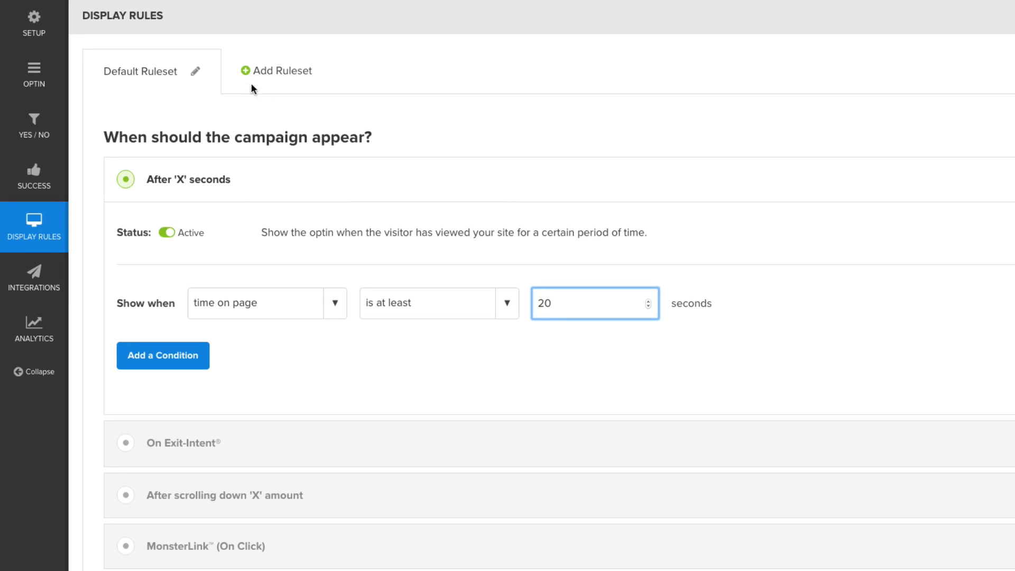
- Add a second display ruleset named 'Exit', save it and view its rules
{"action": "left_click", "coordinate": [276, 71]}
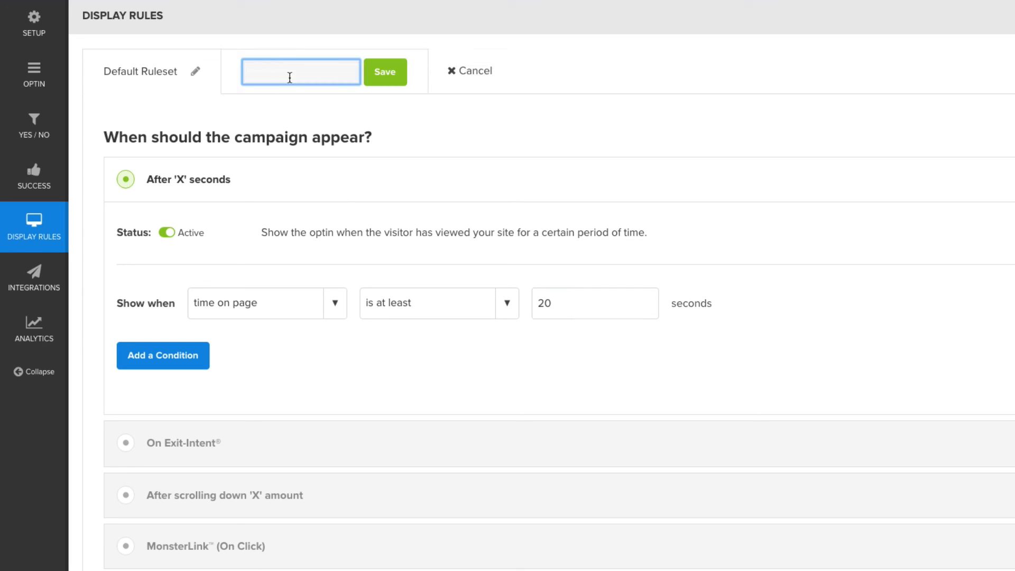
{"action": "type", "text": "E"}
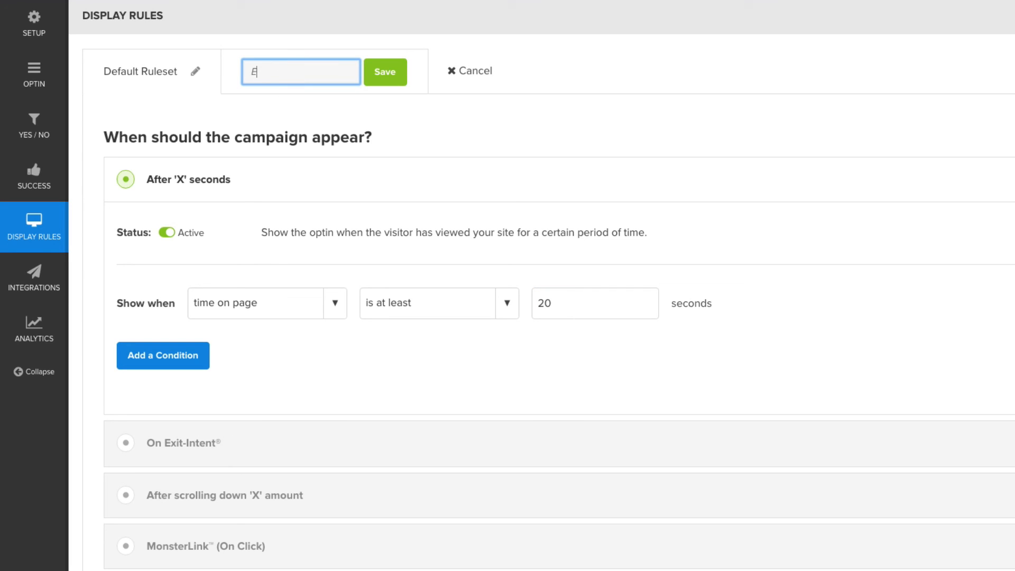
{"action": "type", "text": "xit"}
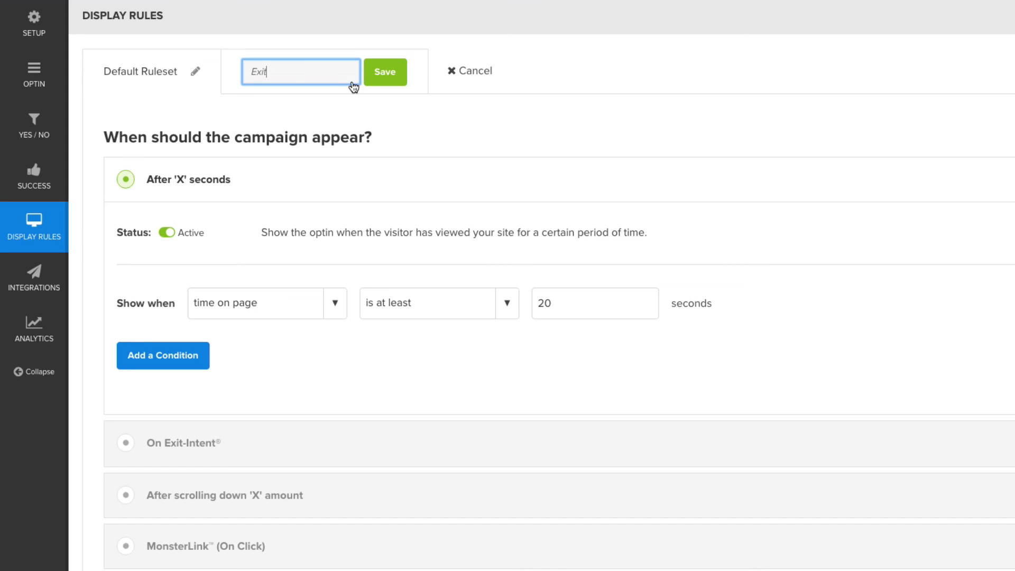
{"action": "left_click", "coordinate": [384, 70]}
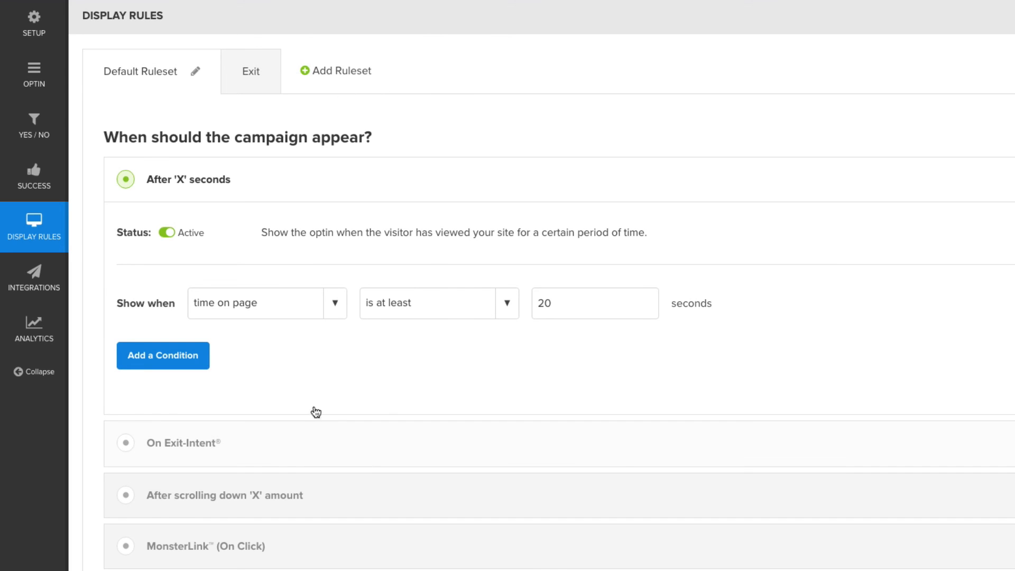
{"action": "left_click", "coordinate": [251, 71]}
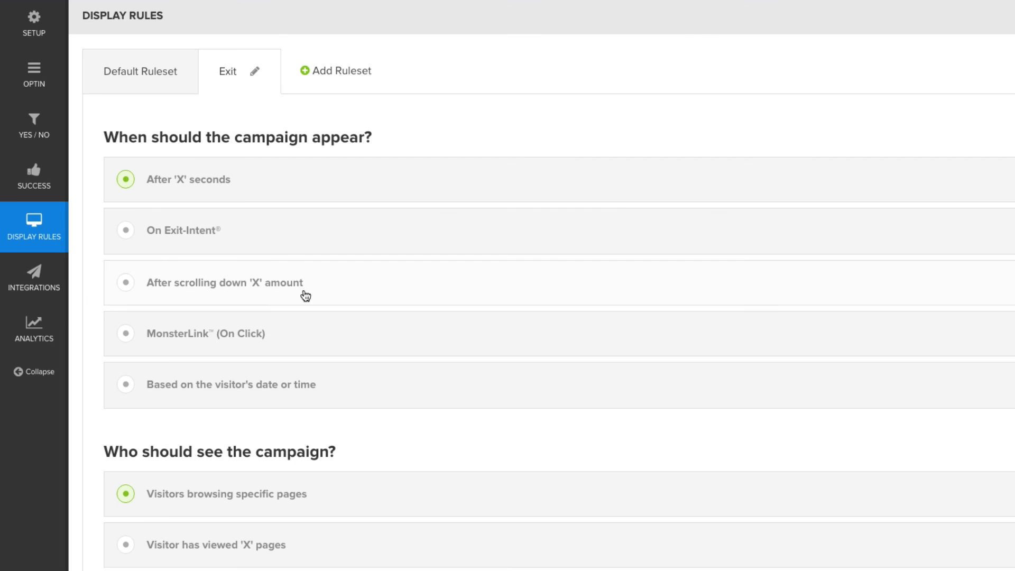
{"action": "mouse_move", "coordinate": [125, 233]}
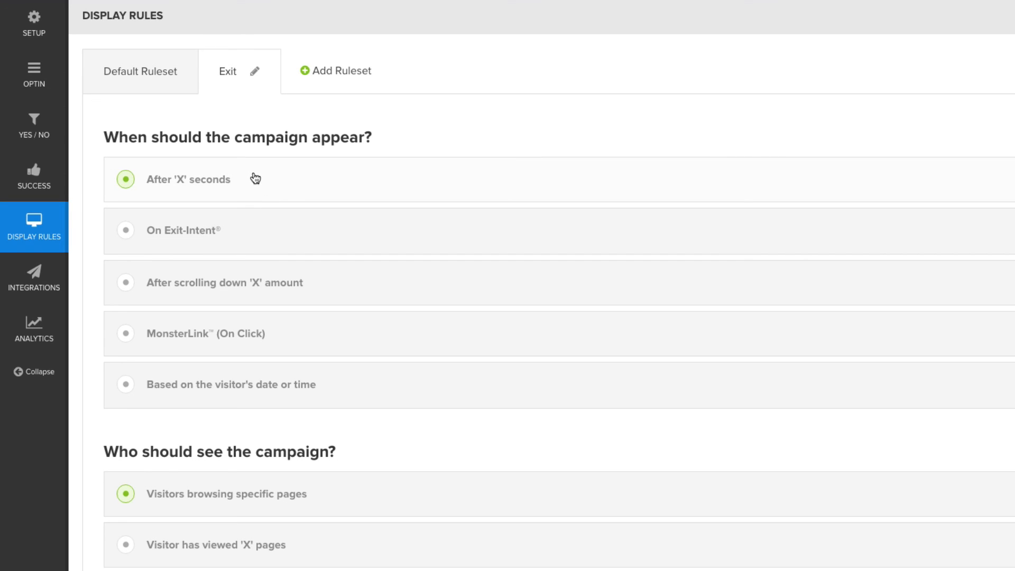
{"action": "mouse_move", "coordinate": [251, 173]}
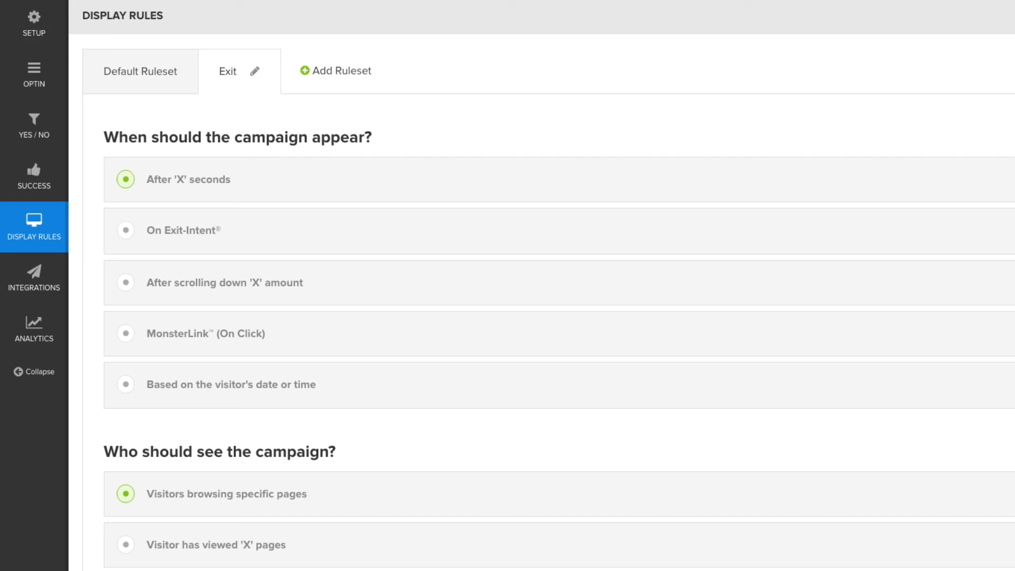
{"action": "mouse_move", "coordinate": [350, 230]}
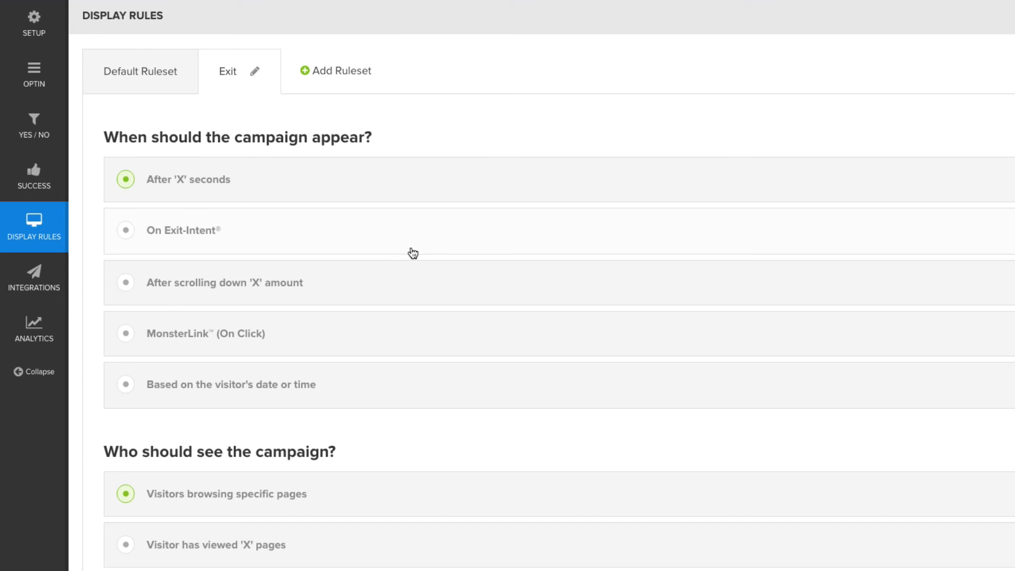
{"action": "mouse_move", "coordinate": [399, 246]}
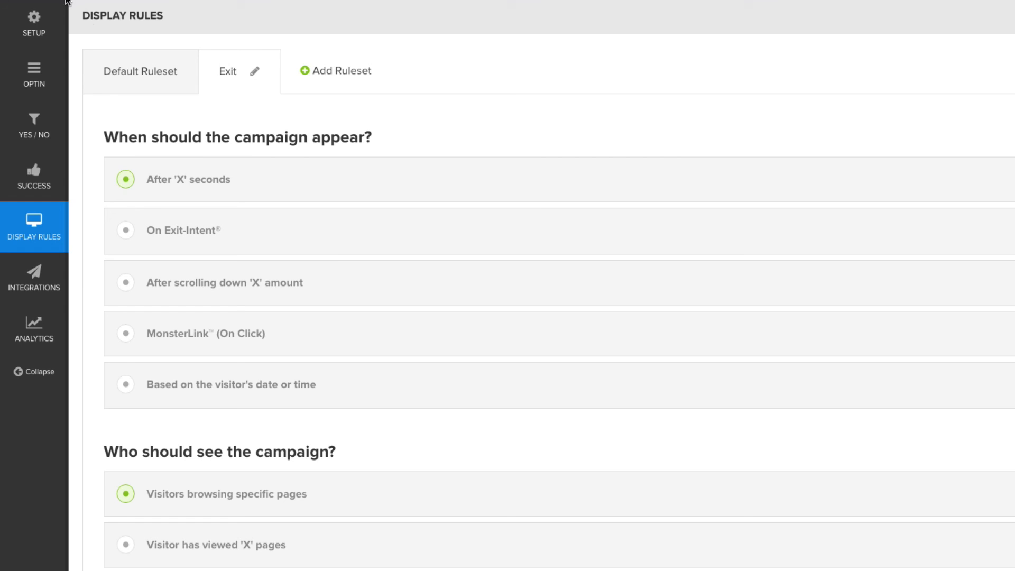
{"action": "mouse_move", "coordinate": [208, 108]}
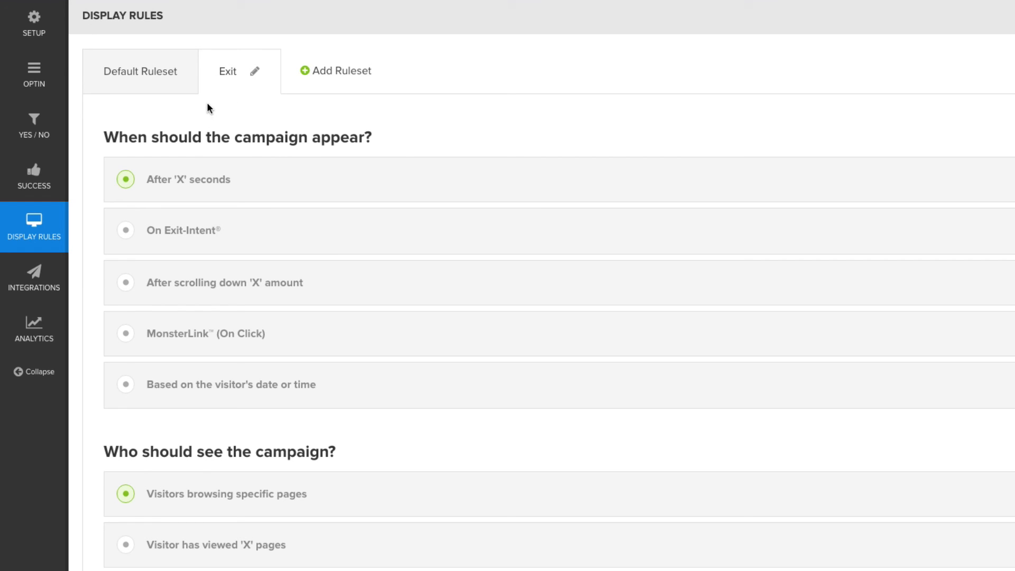
{"action": "mouse_move", "coordinate": [201, 244]}
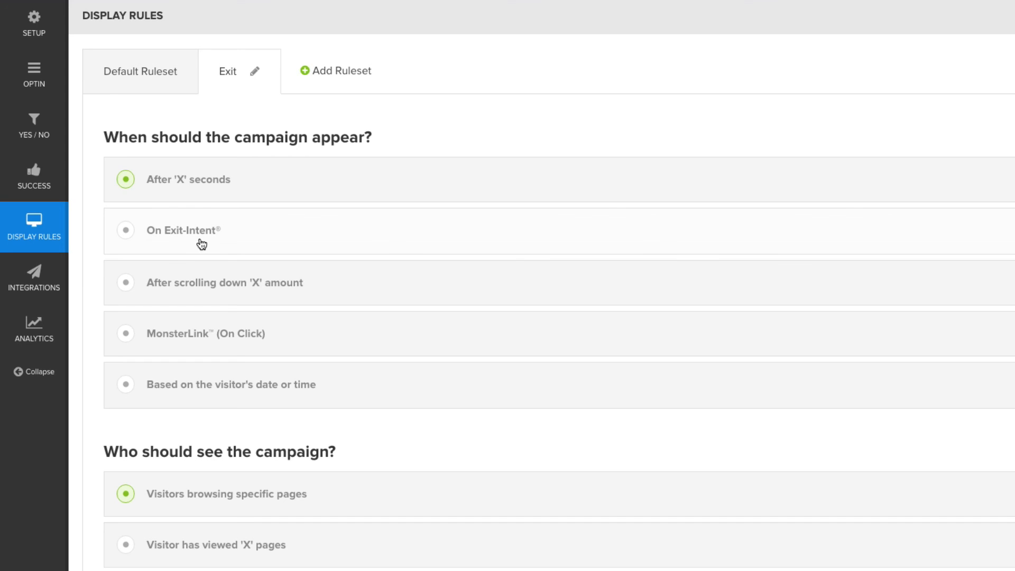
{"action": "mouse_move", "coordinate": [195, 231]}
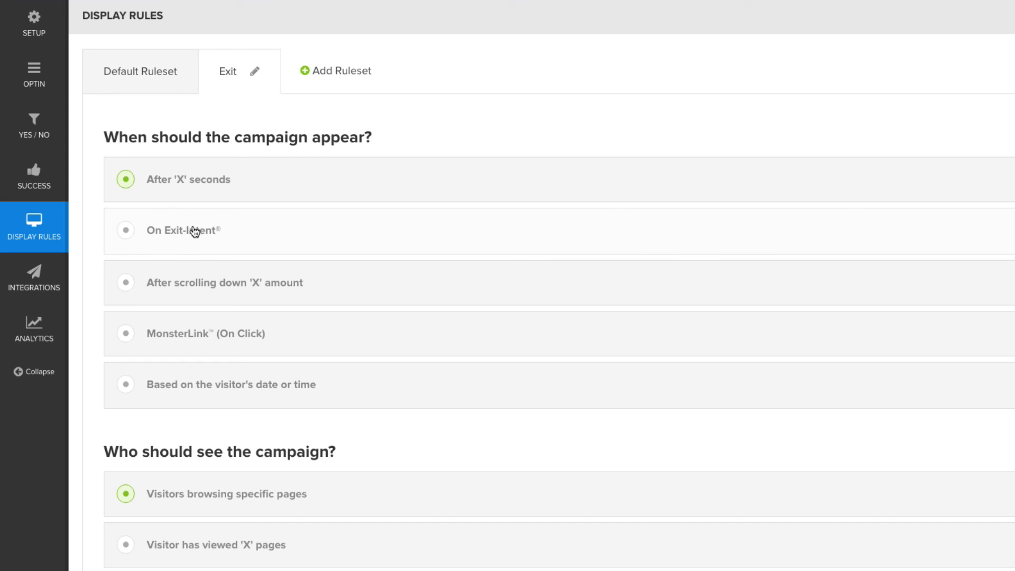
{"action": "left_click", "coordinate": [140, 71]}
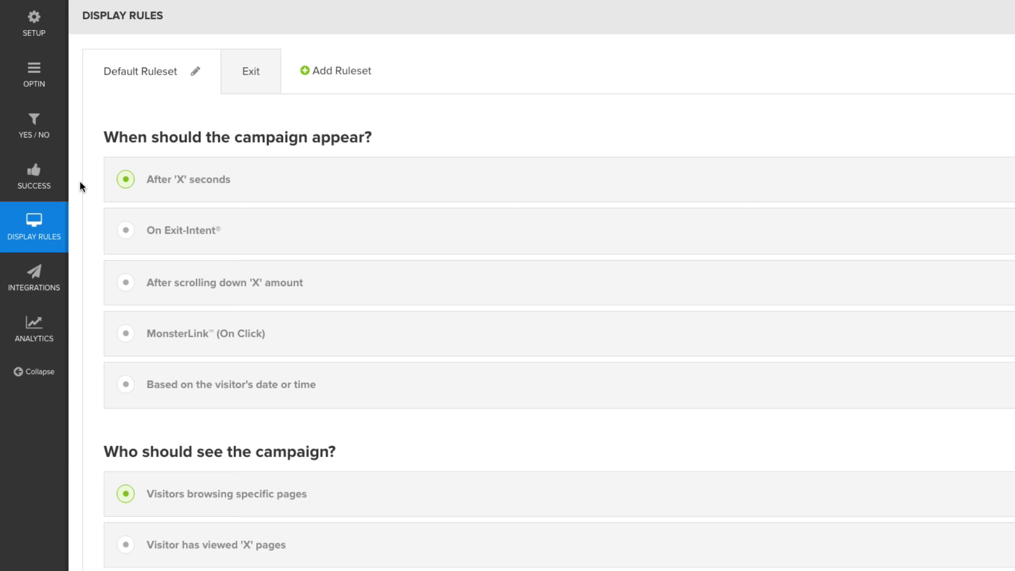
{"action": "mouse_move", "coordinate": [131, 299]}
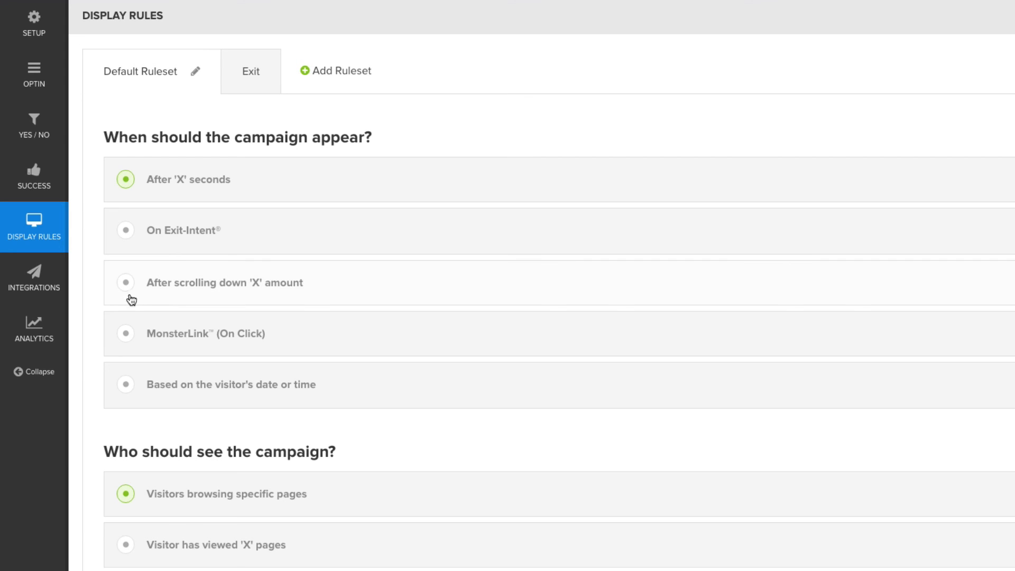
{"action": "left_click", "coordinate": [224, 282]}
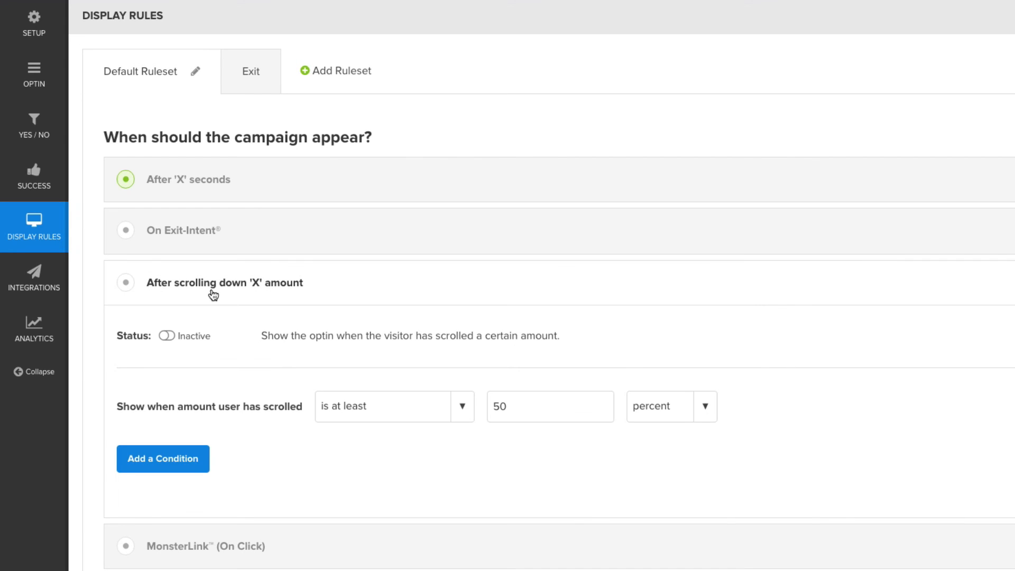
{"action": "scroll", "scroll_direction": "down", "scroll_amount": 3}
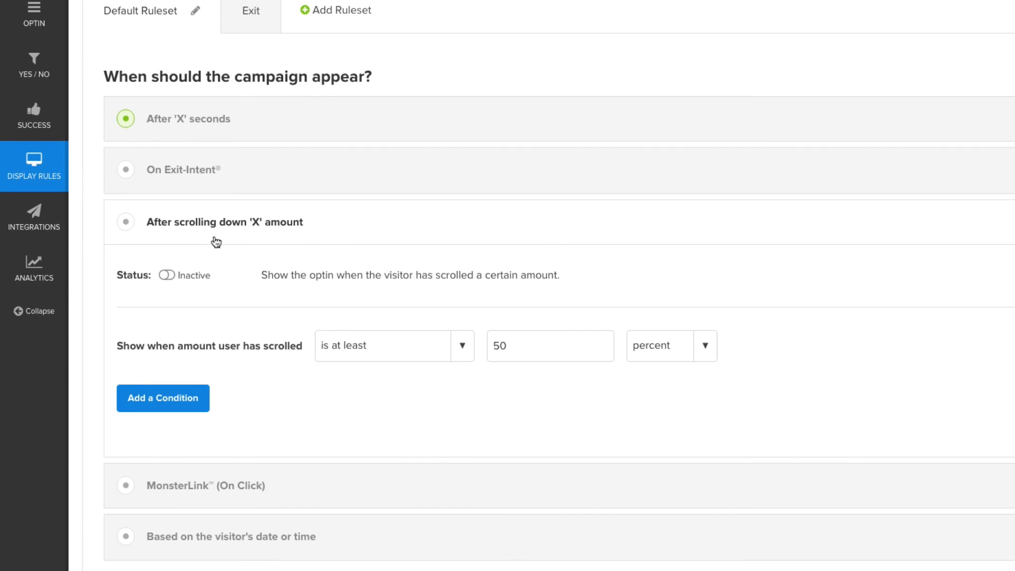
{"action": "scroll", "scroll_direction": "down", "scroll_amount": 3}
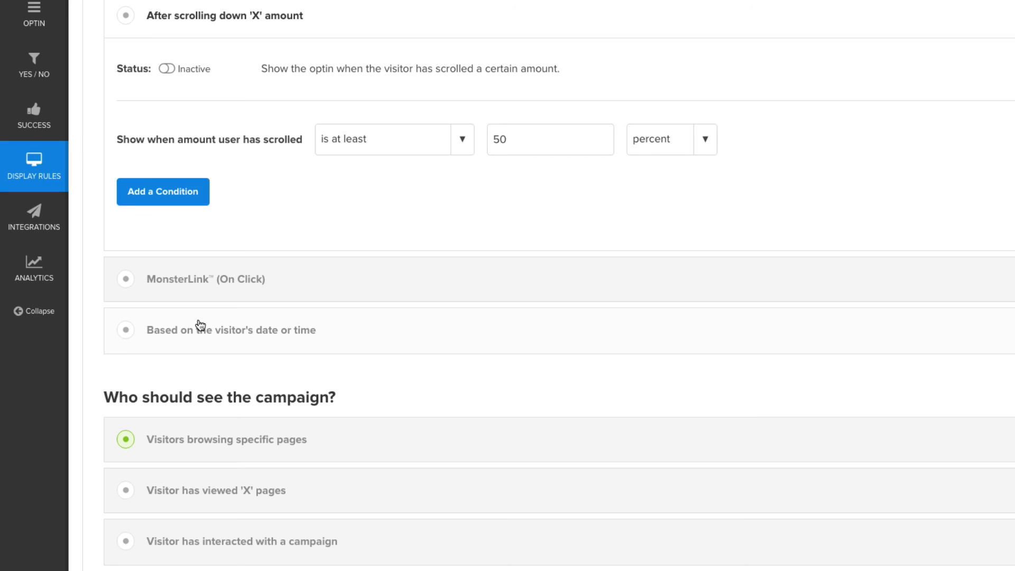
{"action": "mouse_move", "coordinate": [199, 325]}
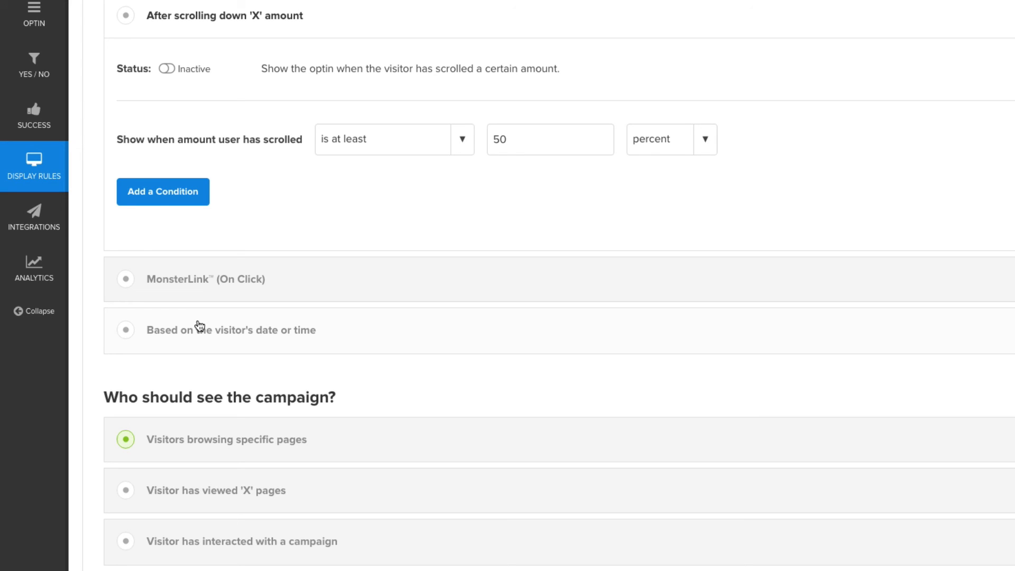
{"action": "mouse_move", "coordinate": [331, 262]}
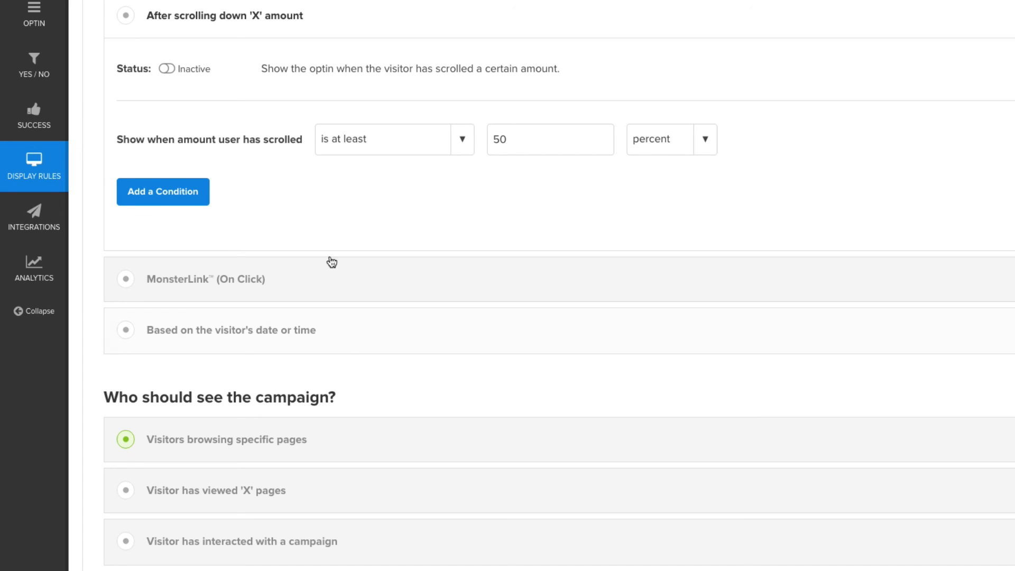
{"action": "scroll", "scroll_direction": "down", "scroll_amount": 3}
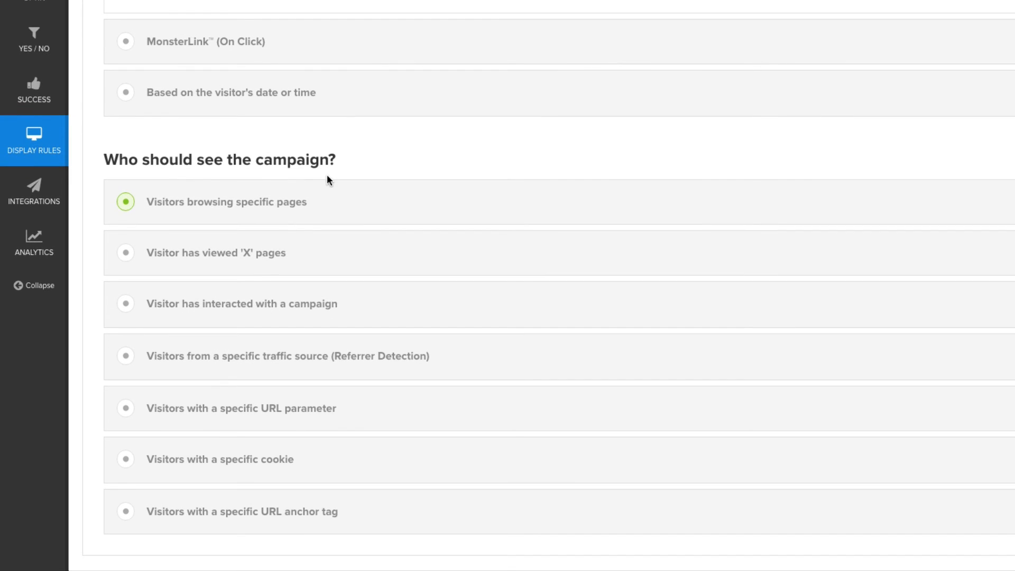
{"action": "mouse_move", "coordinate": [136, 267]}
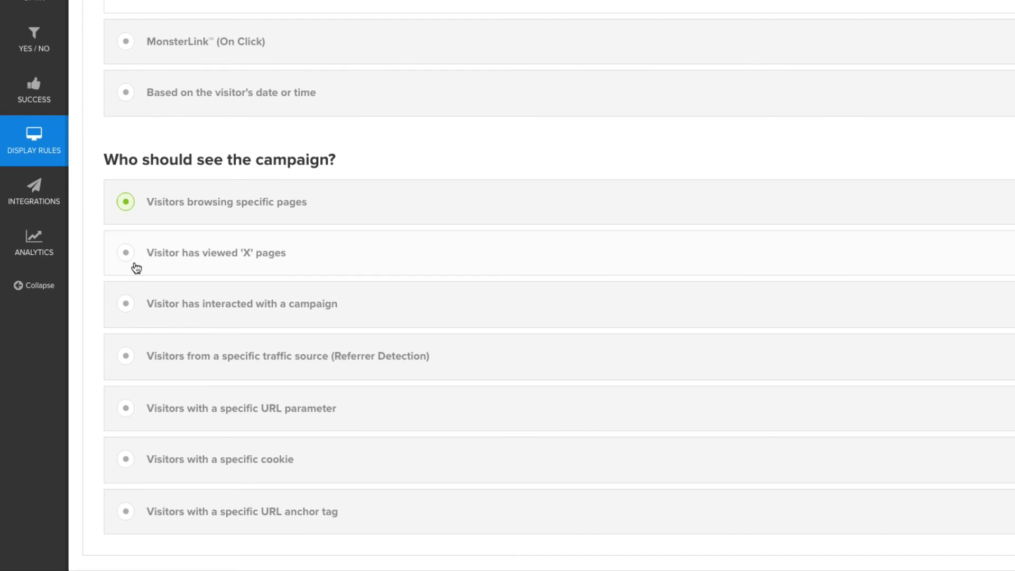
{"action": "mouse_move", "coordinate": [147, 262]}
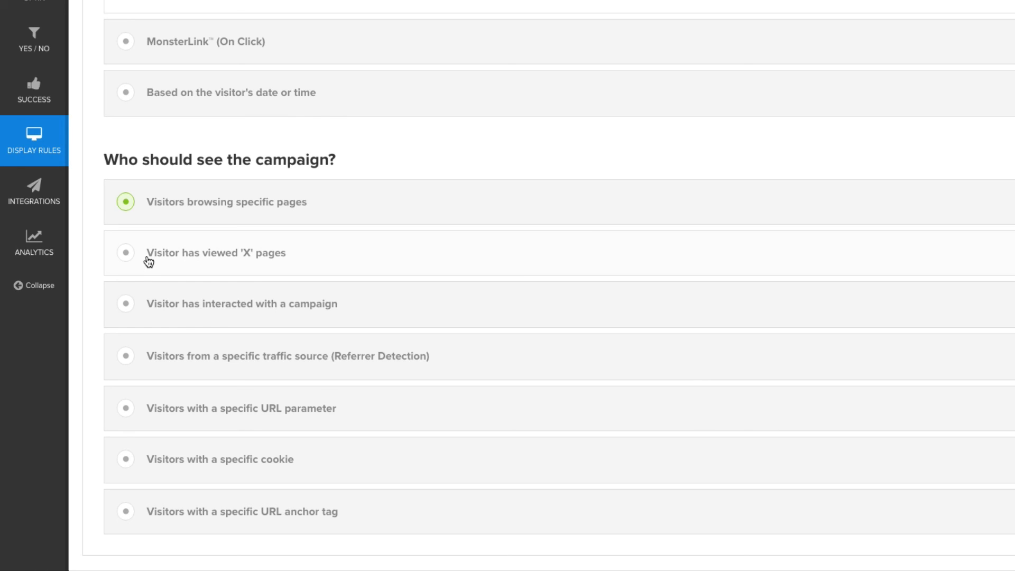
{"action": "mouse_move", "coordinate": [220, 316]}
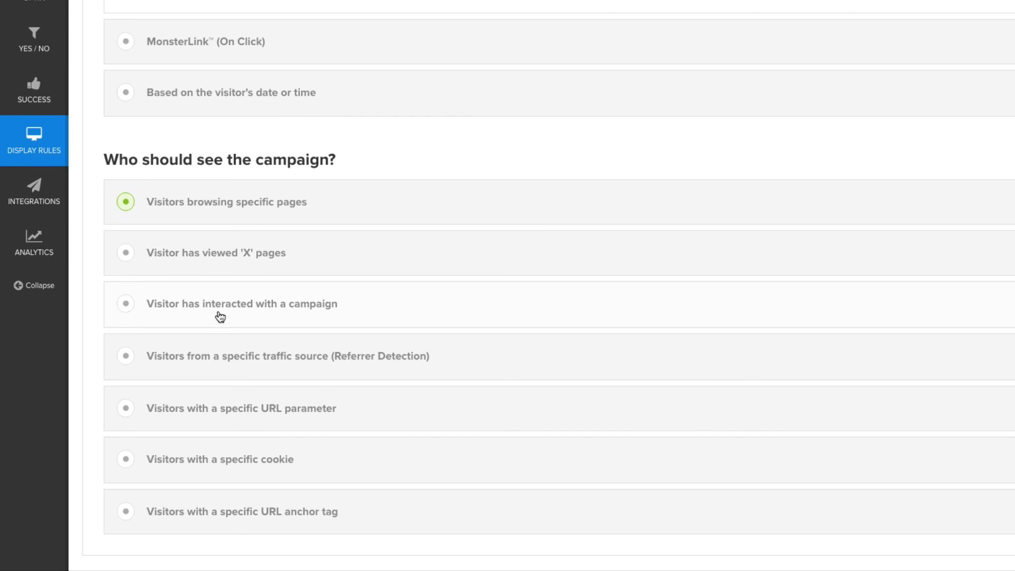
{"action": "mouse_move", "coordinate": [185, 341]}
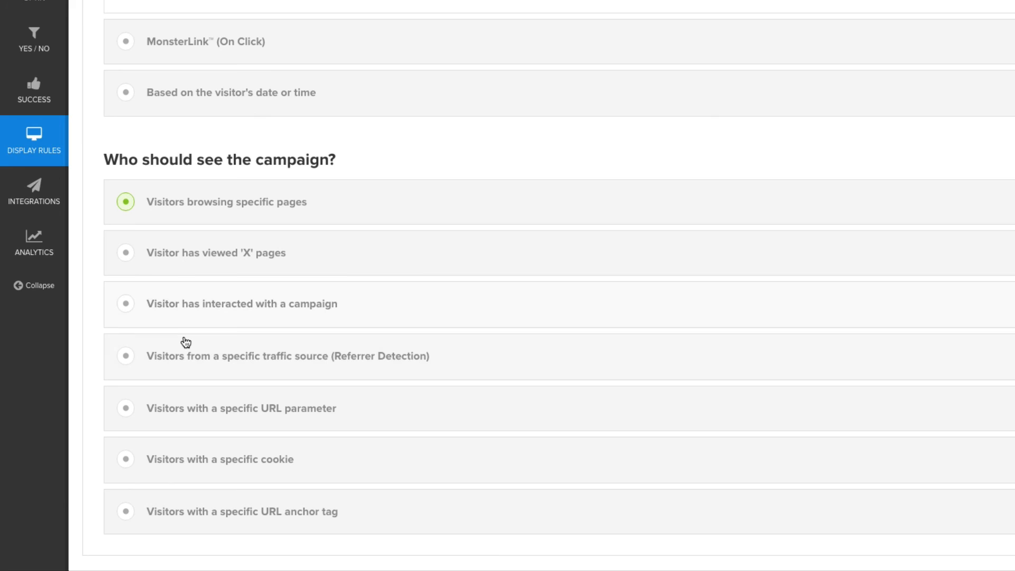
{"action": "mouse_move", "coordinate": [339, 278]}
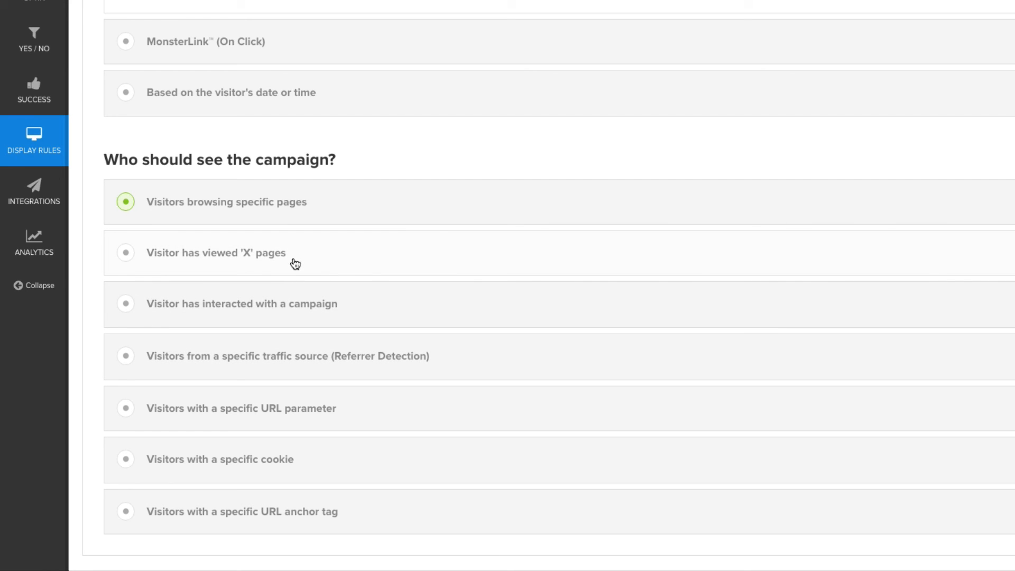
{"action": "mouse_move", "coordinate": [272, 253]}
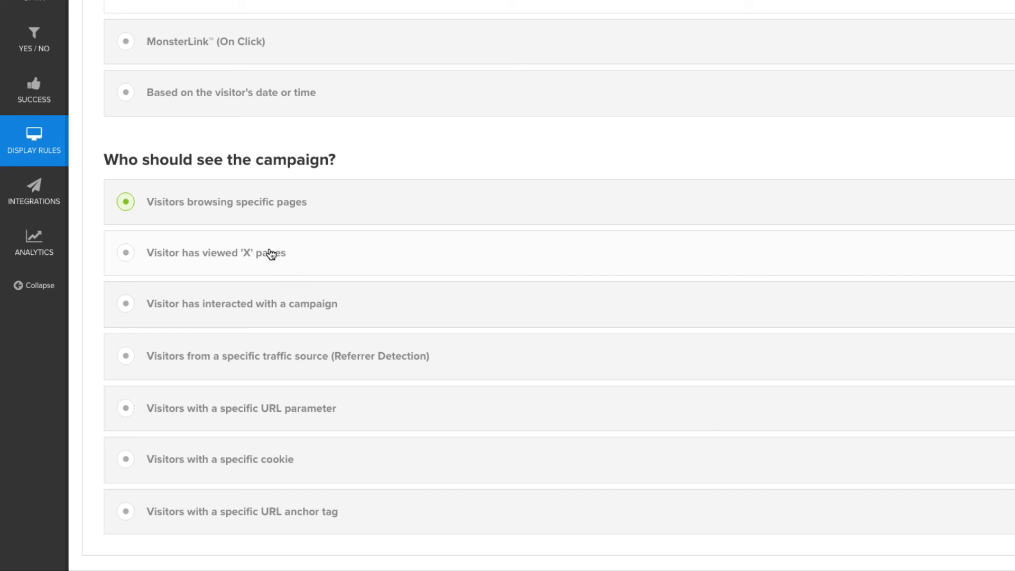
{"action": "mouse_move", "coordinate": [256, 266]}
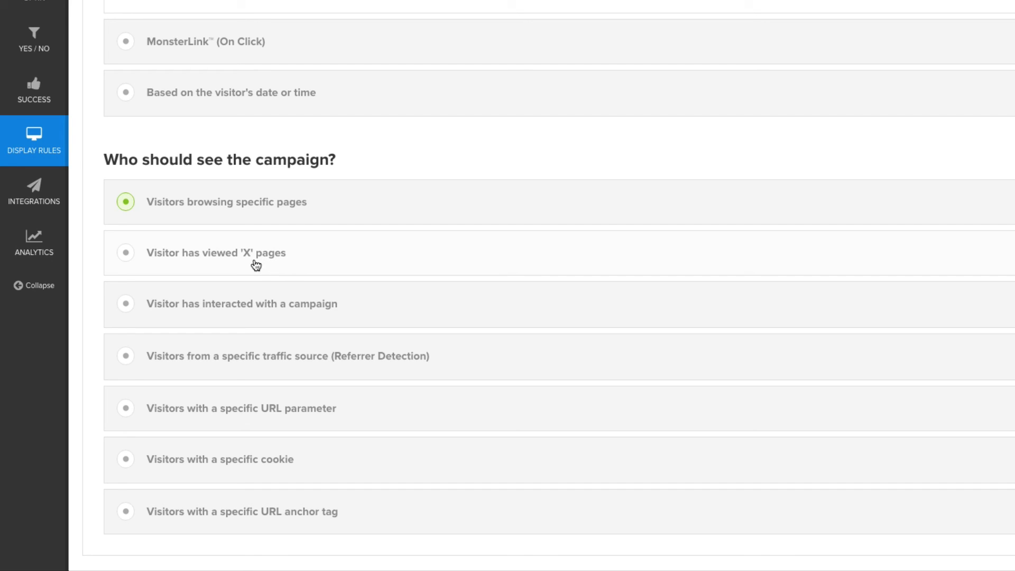
{"action": "mouse_move", "coordinate": [249, 250]}
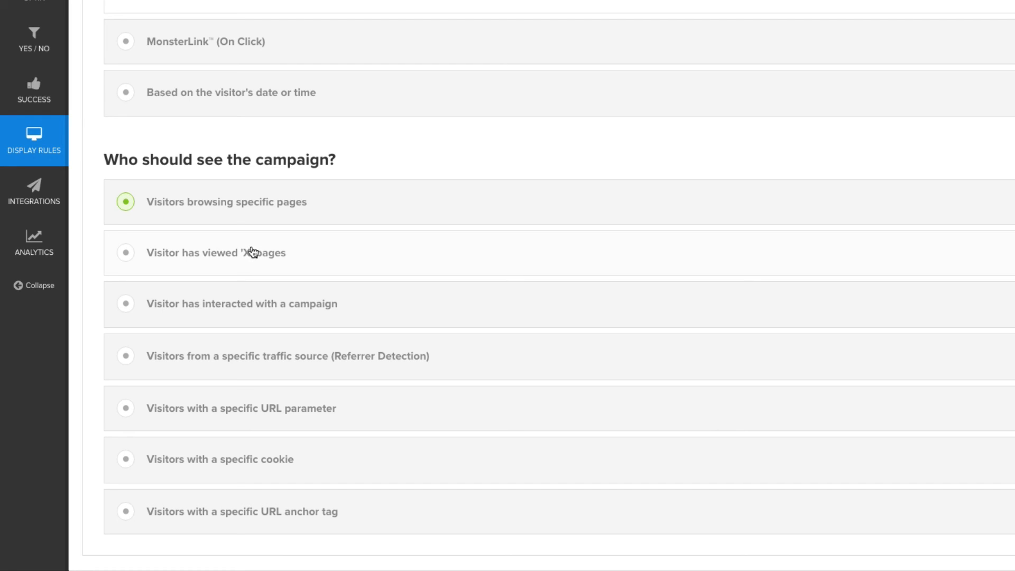
{"action": "mouse_move", "coordinate": [246, 244]}
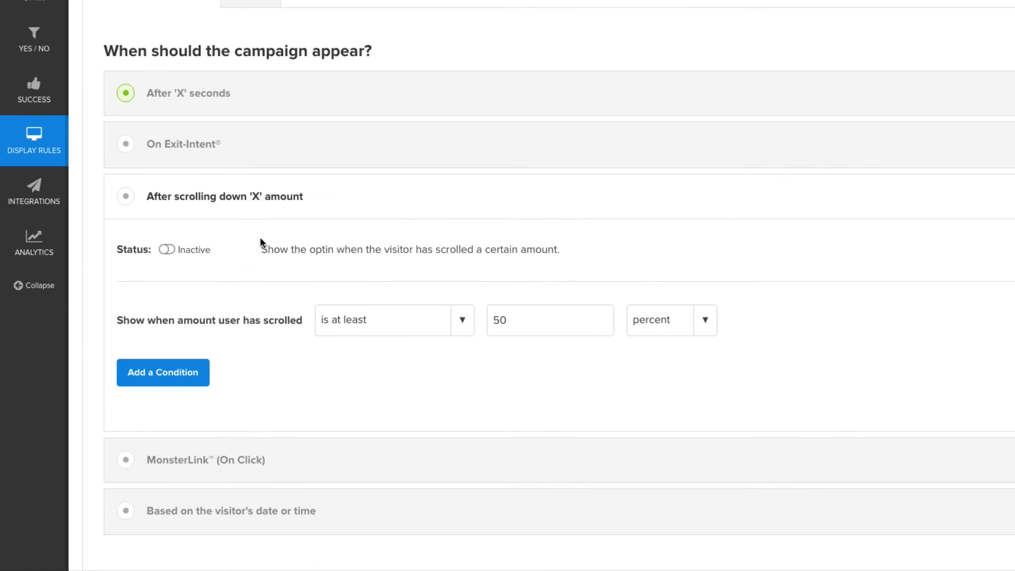
{"action": "mouse_move", "coordinate": [96, 243]}
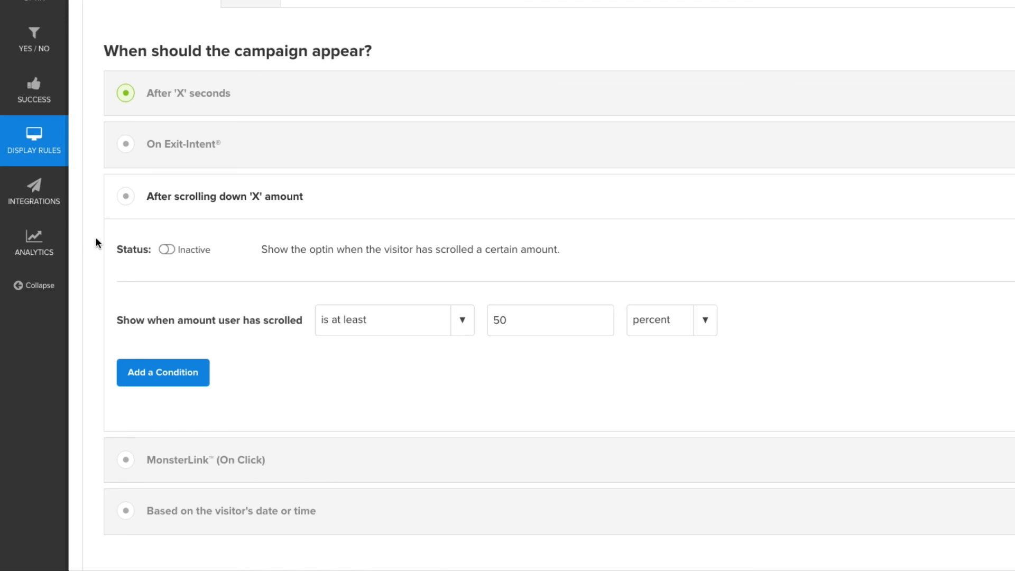
{"action": "left_click", "coordinate": [27, 273]}
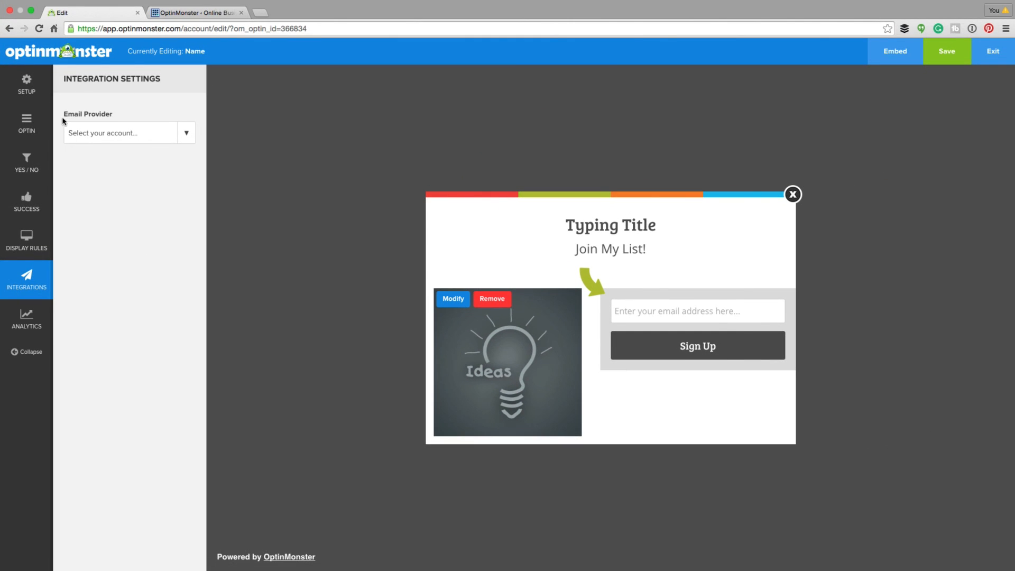
- Select MailChimp as the email provider, check its account list, then move to Analytics settings
{"action": "left_click", "coordinate": [119, 133]}
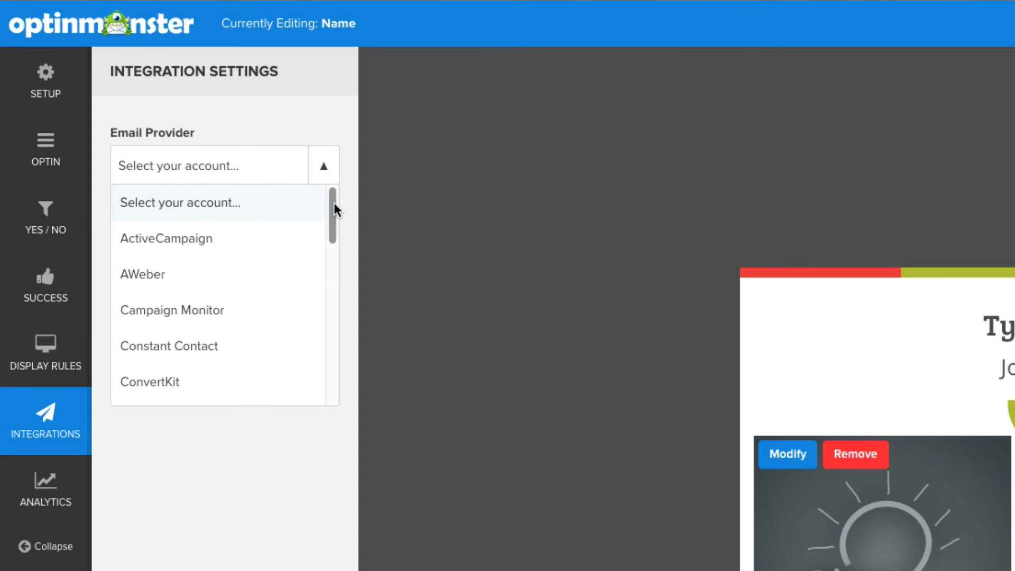
{"action": "scroll", "scroll_direction": "down", "scroll_amount": 3}
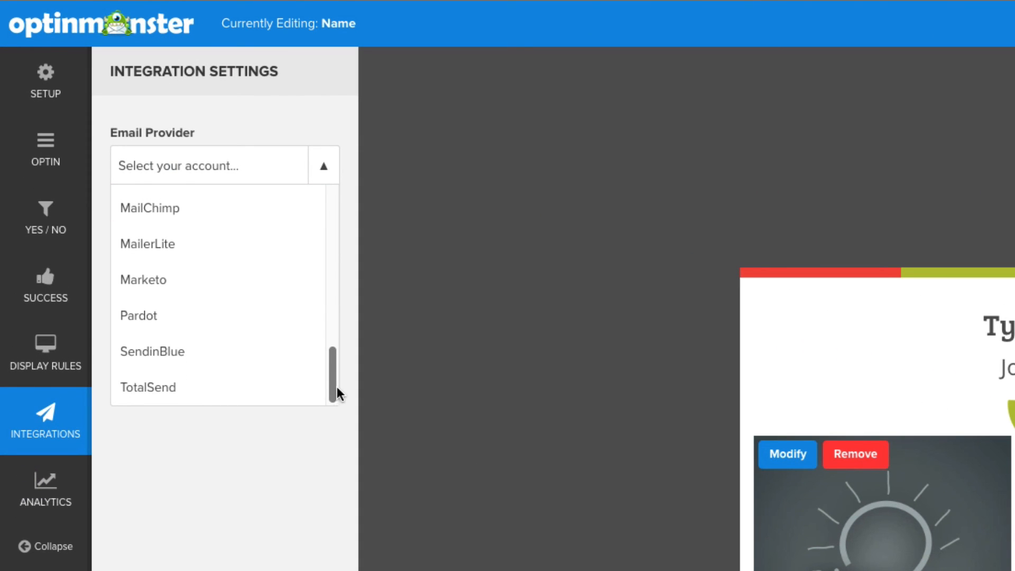
{"action": "scroll", "scroll_direction": "up", "scroll_amount": 3}
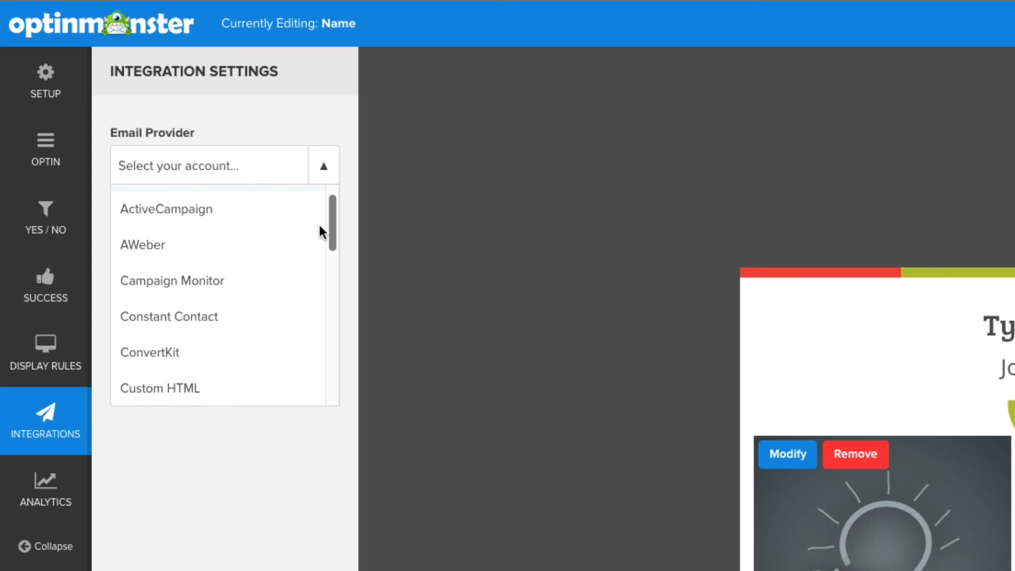
{"action": "scroll", "scroll_direction": "down", "scroll_amount": 3}
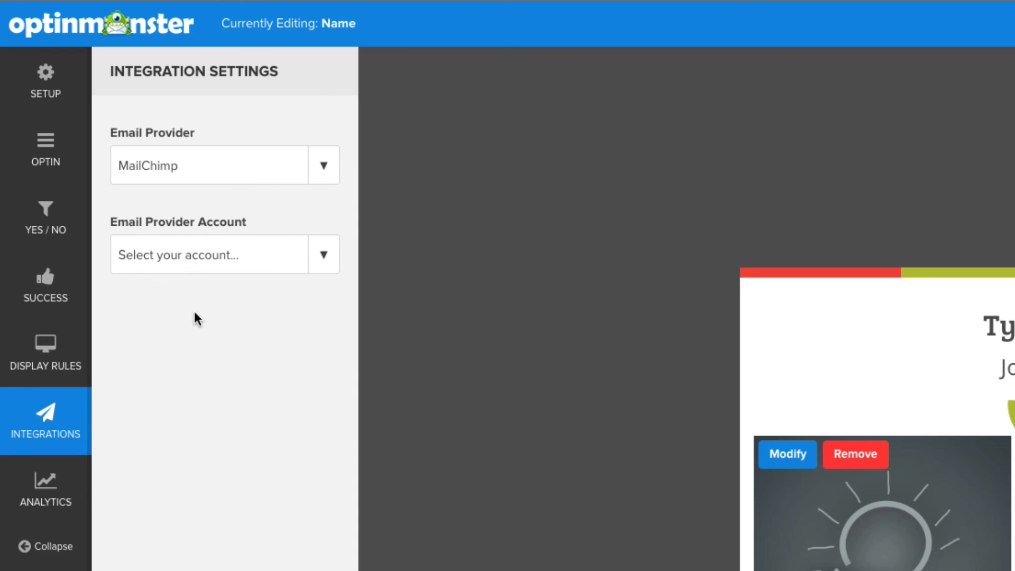
{"action": "left_click", "coordinate": [208, 254]}
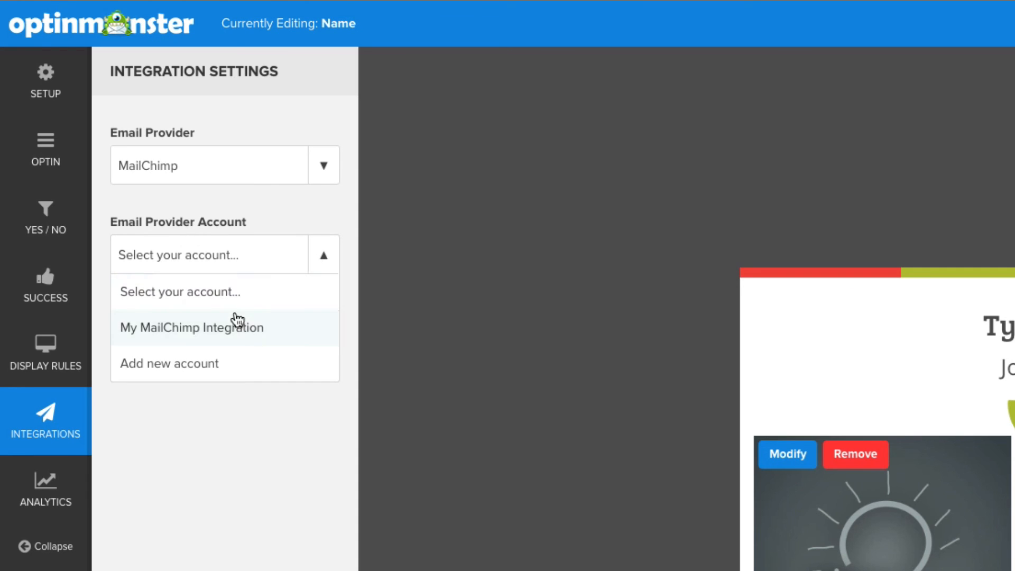
{"action": "mouse_move", "coordinate": [188, 343]}
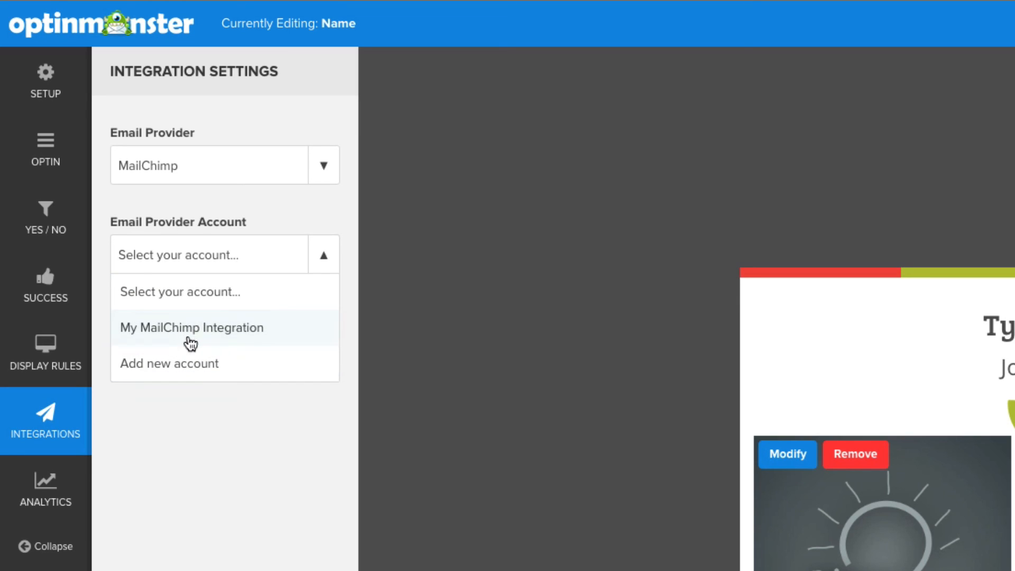
{"action": "left_click", "coordinate": [192, 328]}
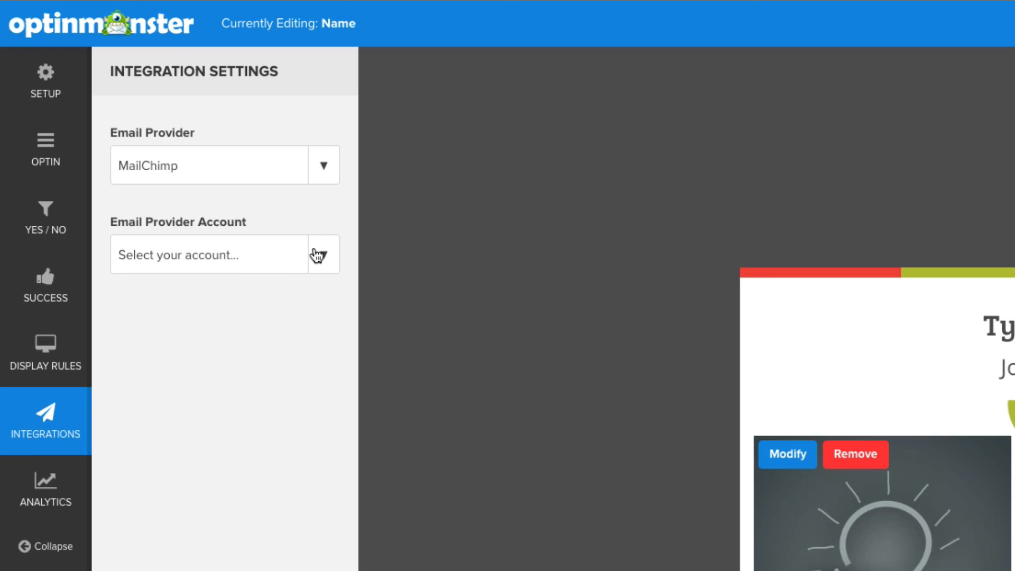
{"action": "mouse_move", "coordinate": [264, 292]}
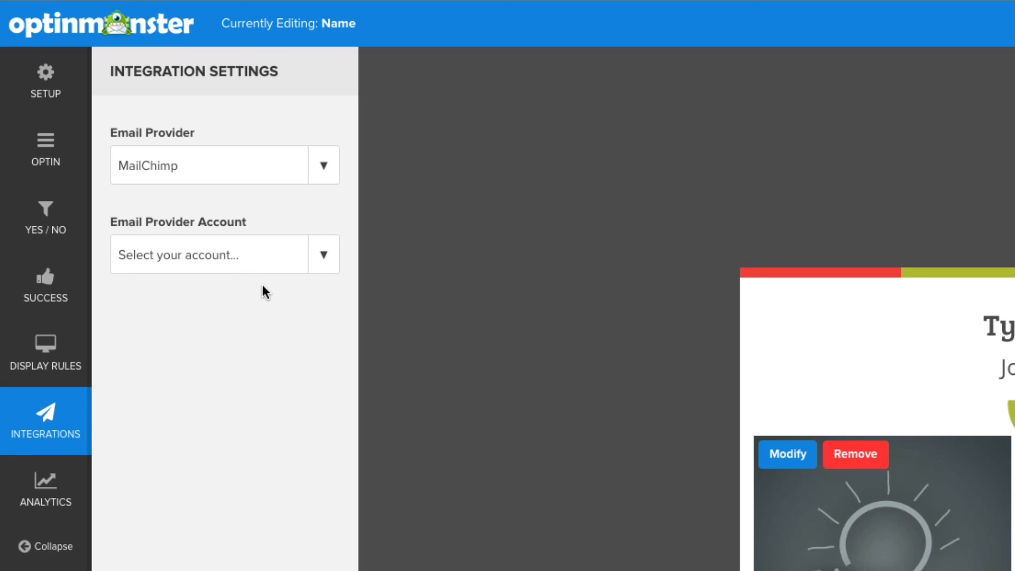
{"action": "mouse_move", "coordinate": [260, 293]}
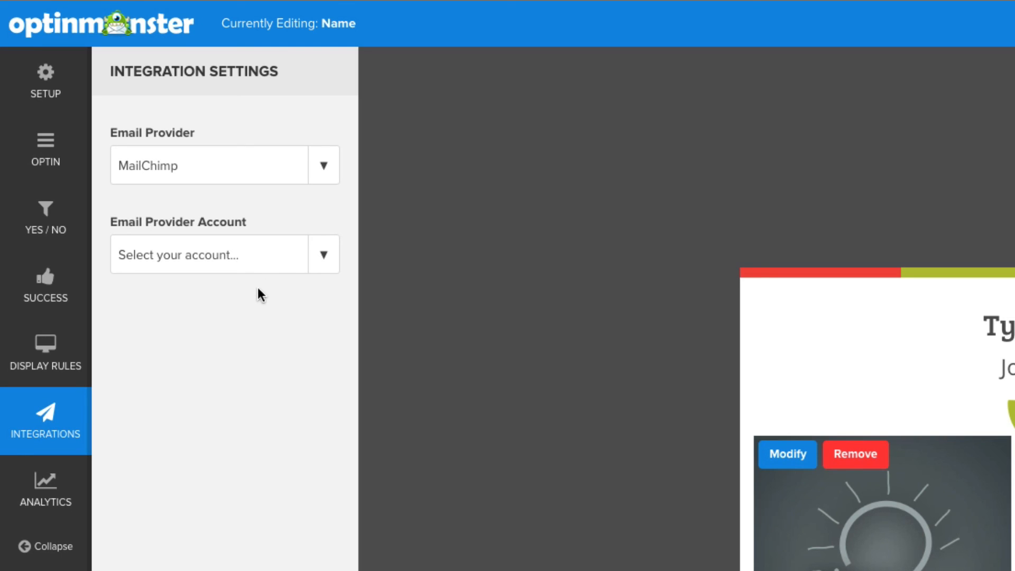
{"action": "mouse_move", "coordinate": [246, 307]}
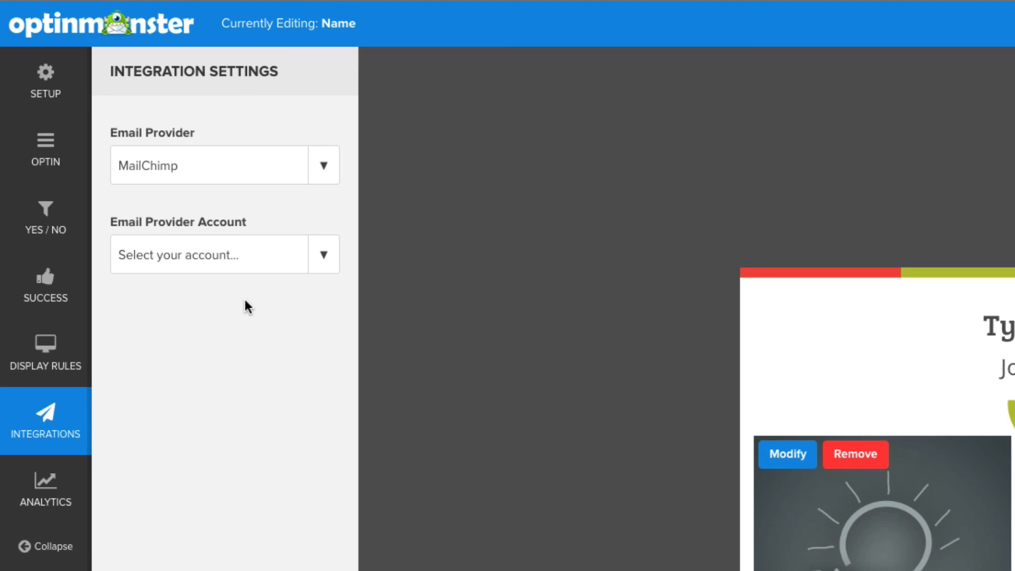
{"action": "left_click", "coordinate": [46, 488]}
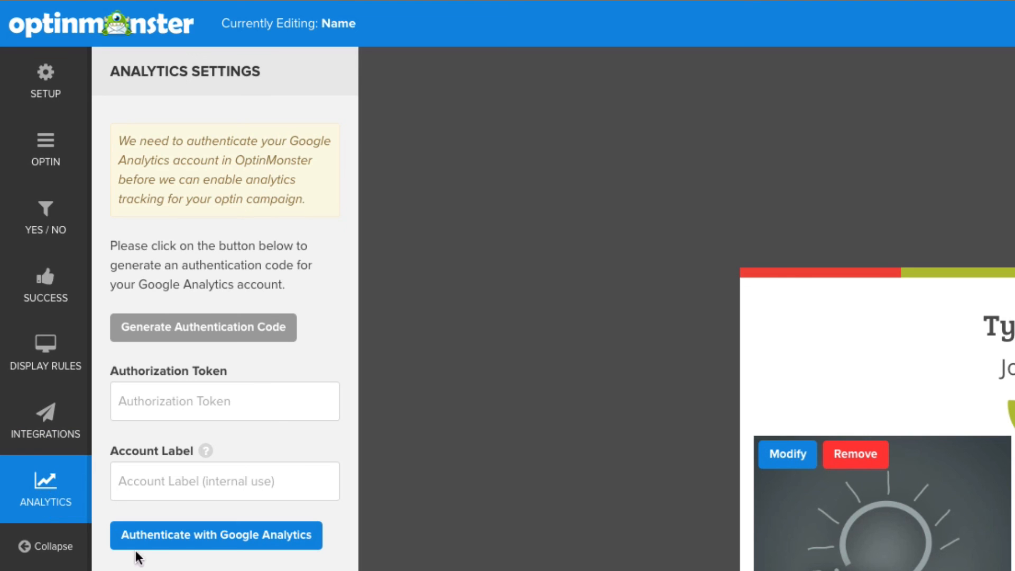
- Scroll the analytics panel to the empty authorization token and account label fields
{"action": "scroll", "scroll_direction": "down", "scroll_amount": 3}
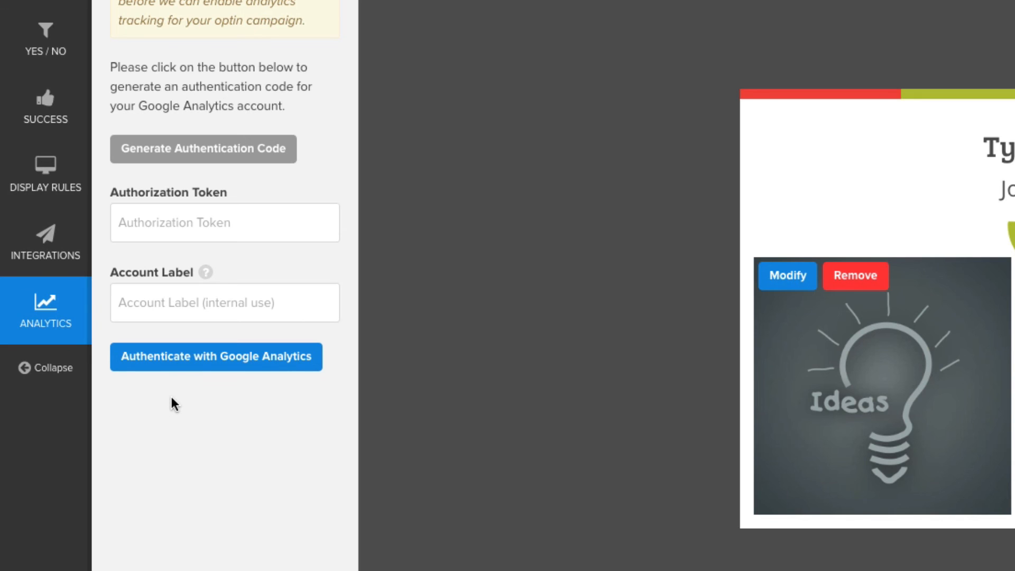
{"action": "mouse_move", "coordinate": [151, 417]}
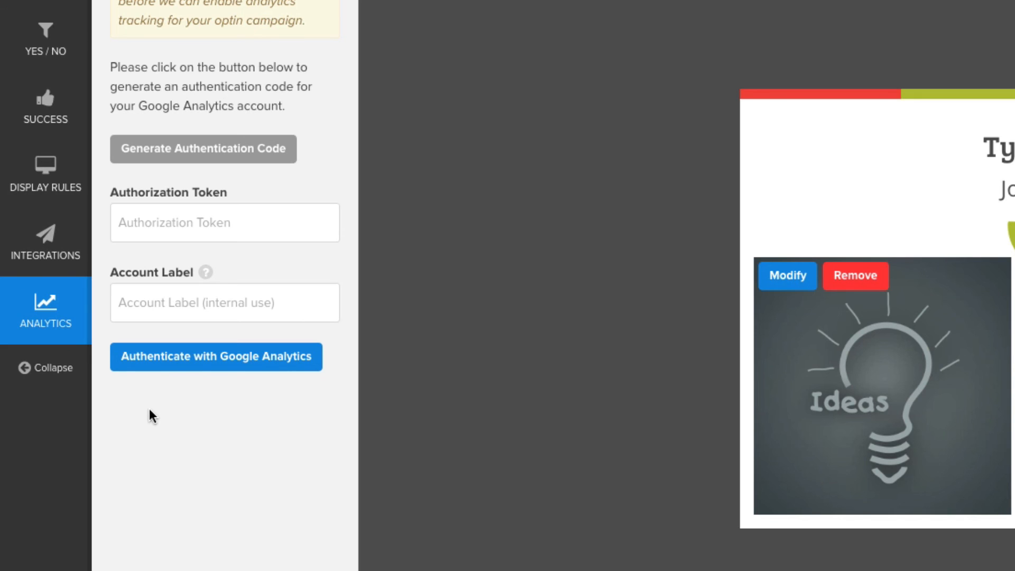
{"action": "mouse_move", "coordinate": [143, 408]}
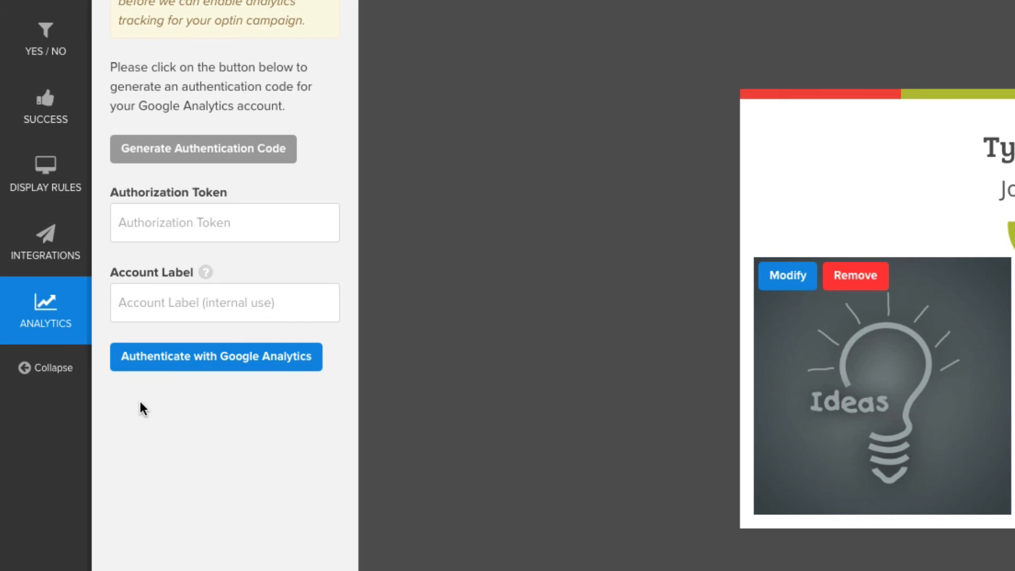
{"action": "mouse_move", "coordinate": [125, 421]}
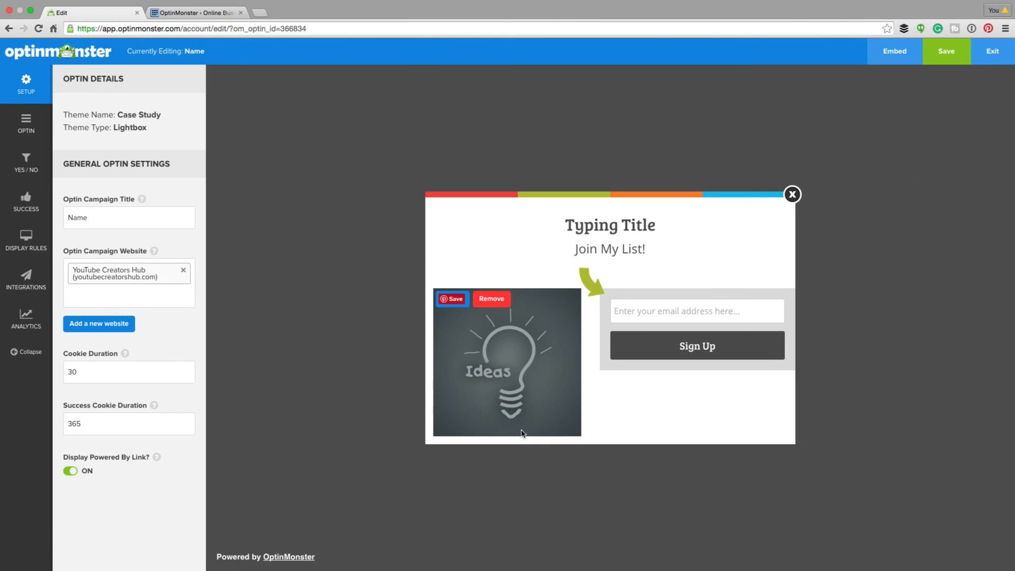
{"action": "mouse_move", "coordinate": [516, 432]}
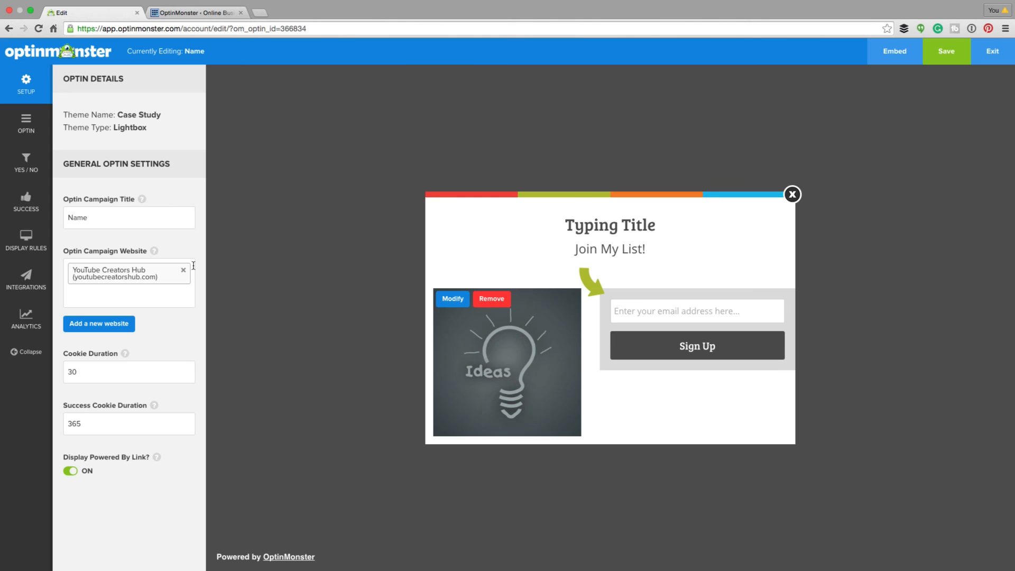
- Switch to the WordPress OptinMonster plugin page listing SideBar 1 and Email 2
{"action": "left_click", "coordinate": [197, 12]}
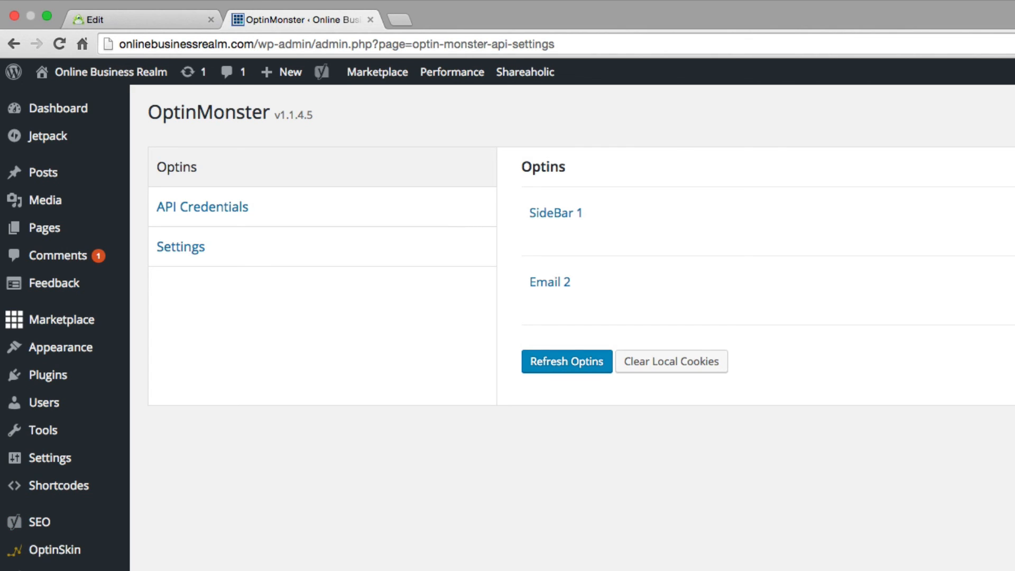
- Reveal the plugin's API Credentials section showing the filled API Username and API Key
{"action": "scroll", "scroll_direction": "down", "scroll_amount": 3}
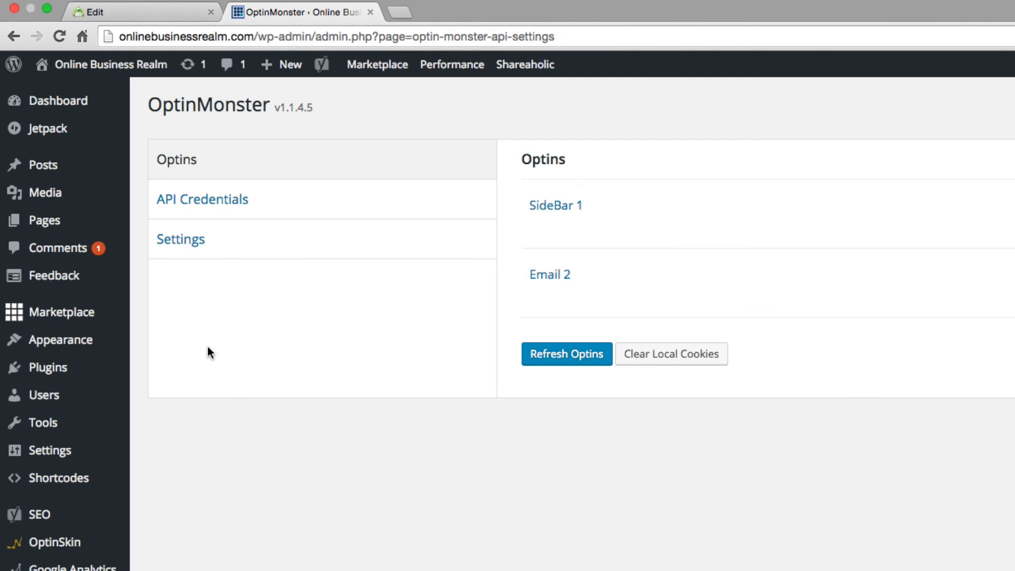
{"action": "left_click", "coordinate": [201, 199]}
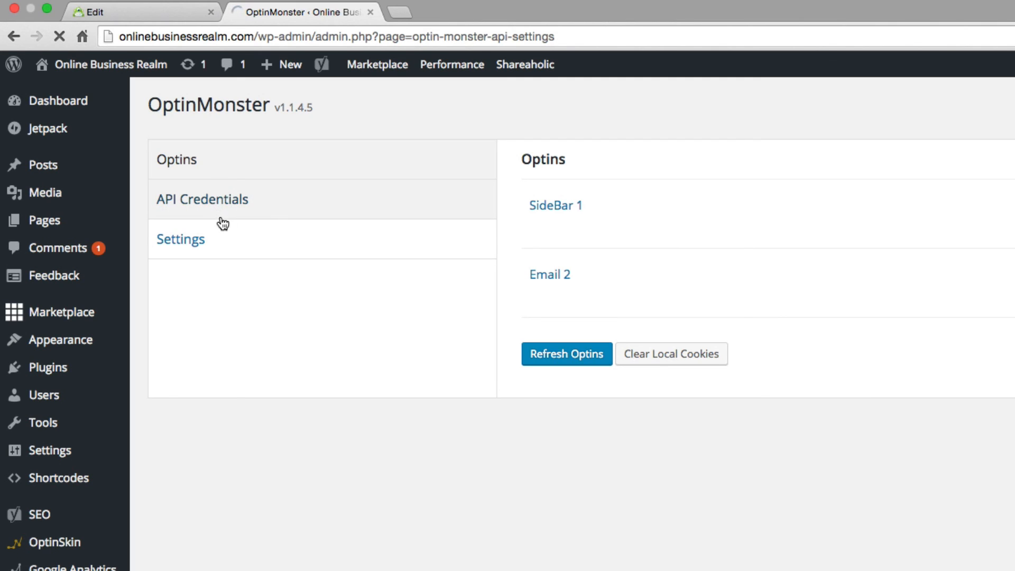
{"action": "left_click", "coordinate": [201, 198]}
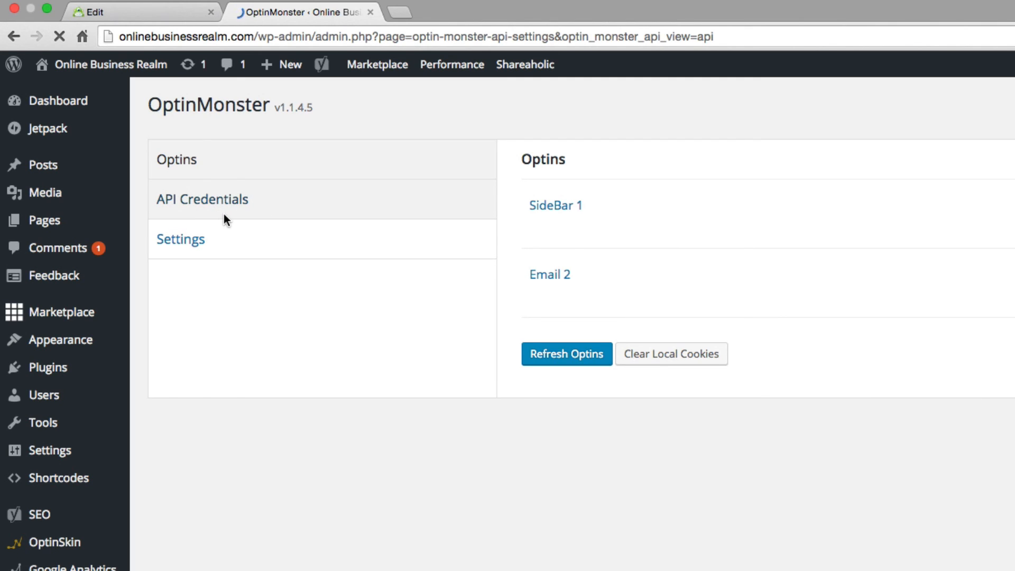
{"action": "left_click", "coordinate": [201, 199]}
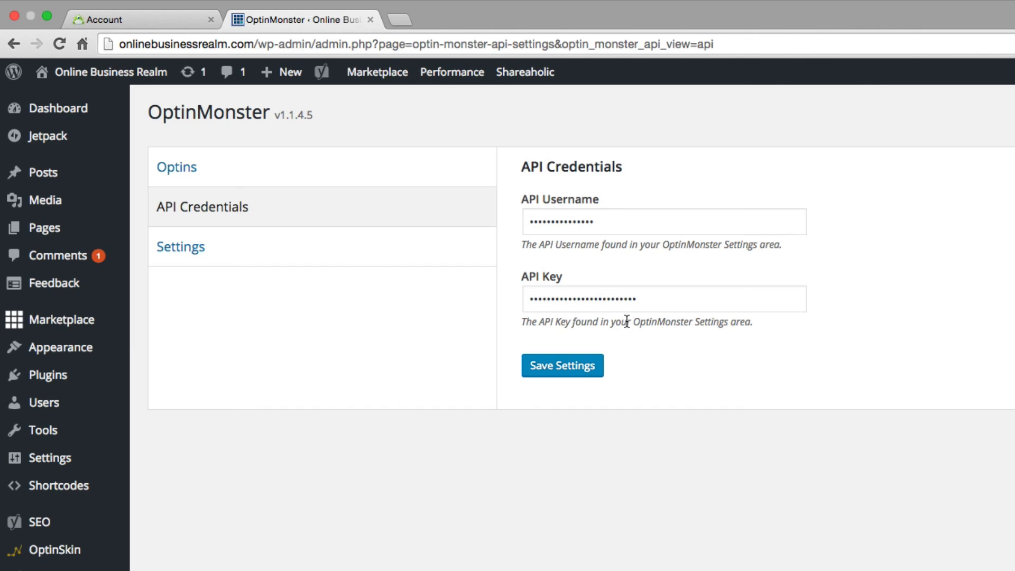
{"action": "mouse_move", "coordinate": [623, 308]}
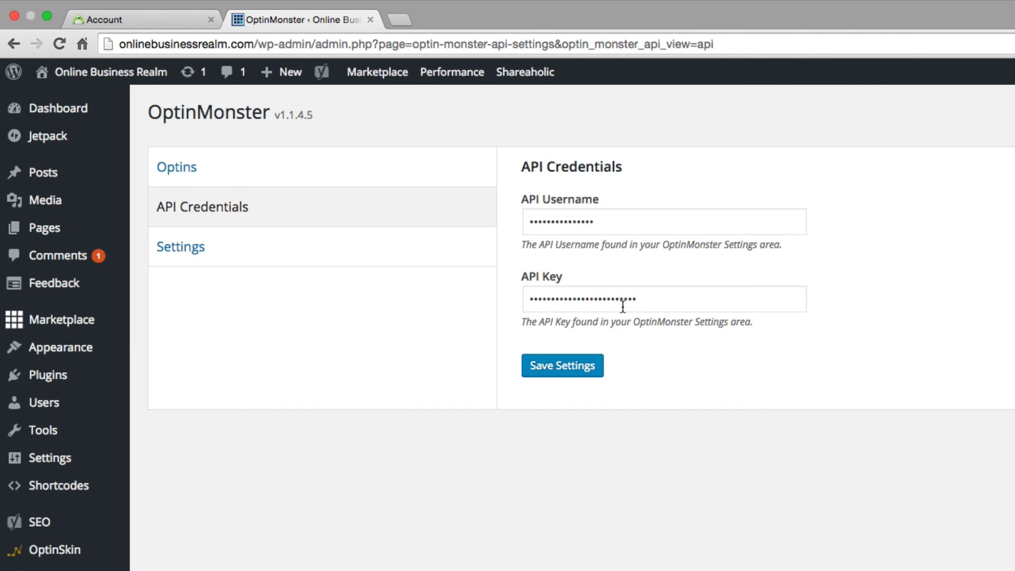
{"action": "mouse_move", "coordinate": [620, 313]}
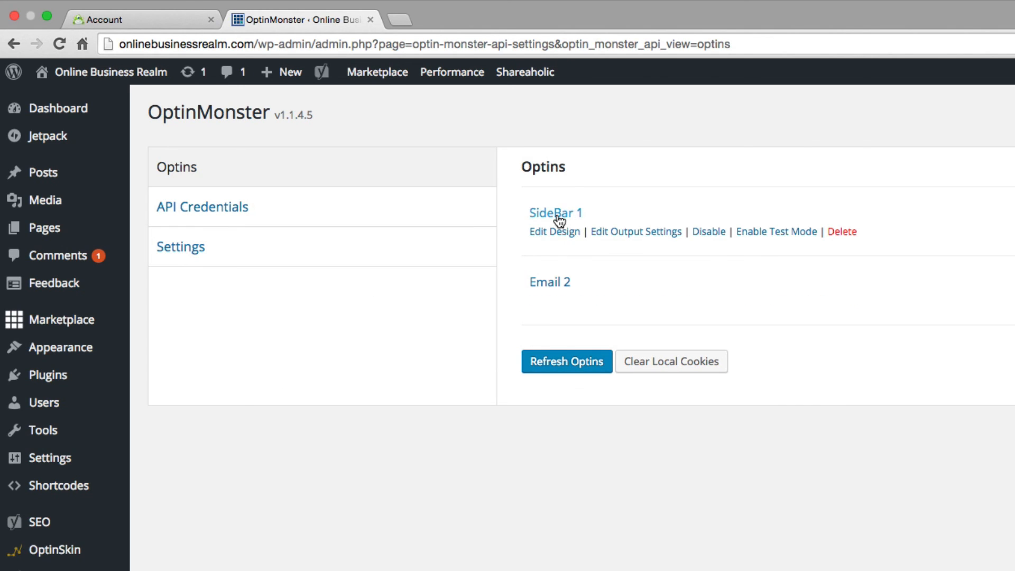
{"action": "mouse_move", "coordinate": [549, 281]}
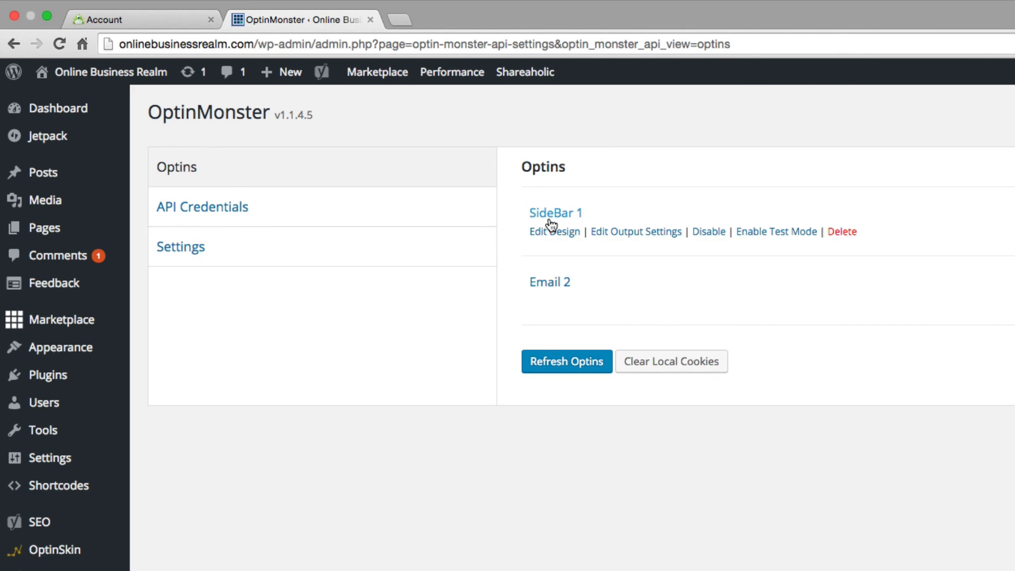
{"action": "mouse_move", "coordinate": [635, 231]}
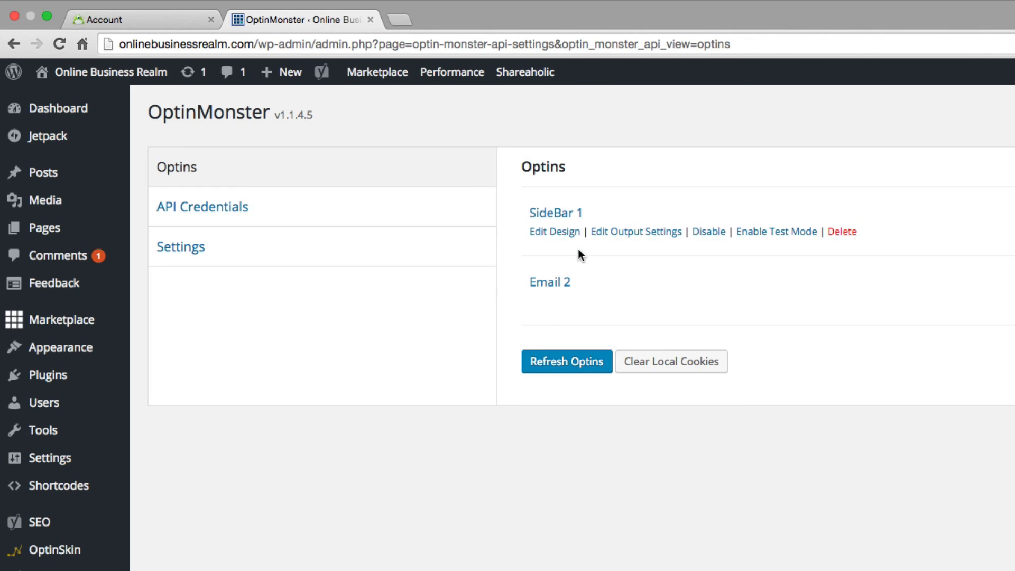
{"action": "mouse_move", "coordinate": [407, 222]}
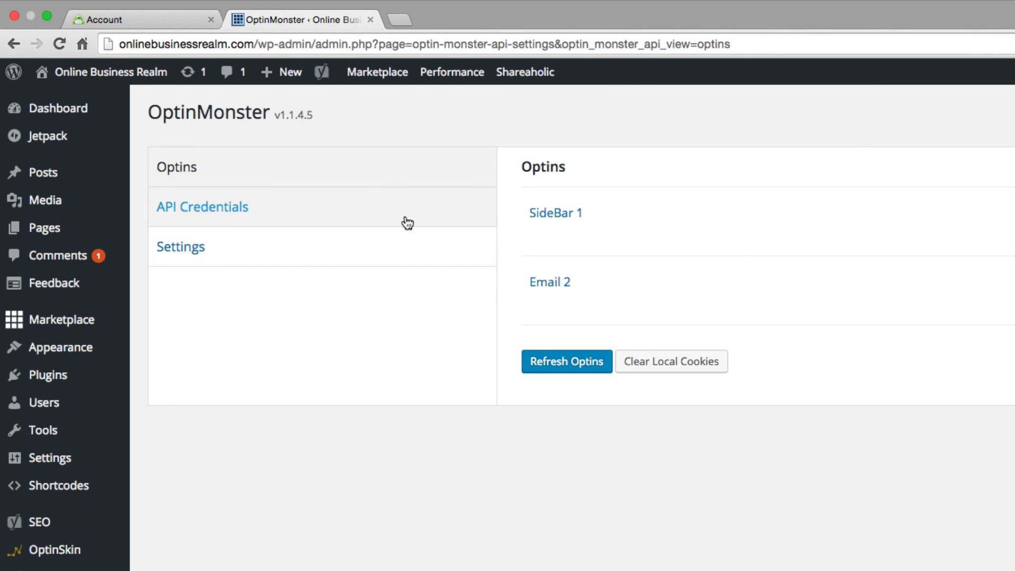
- Select the SideBar 1 optin to reach its Output Settings with site-enable and shortcode options
{"action": "left_click", "coordinate": [555, 213]}
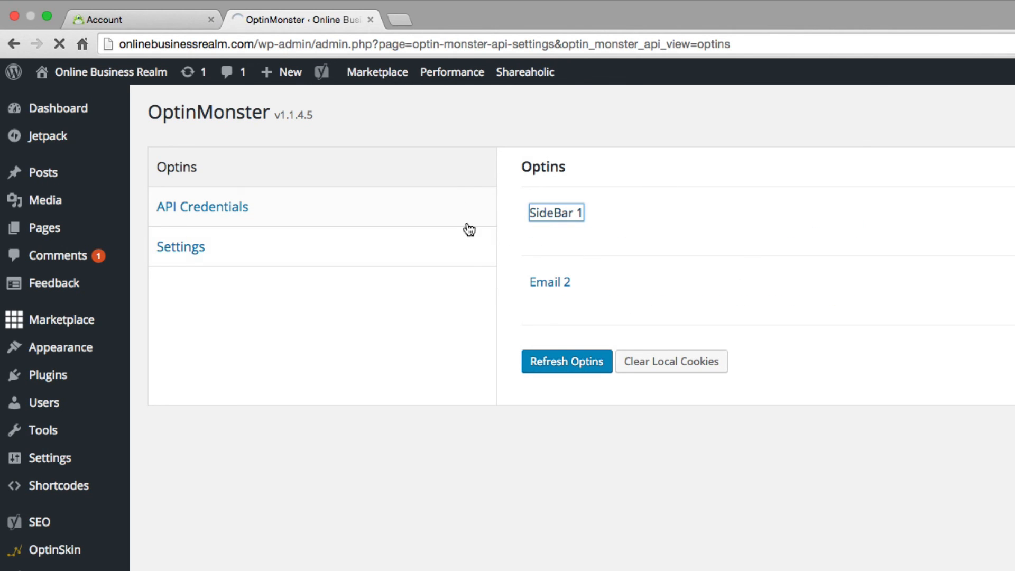
{"action": "left_click", "coordinate": [555, 212]}
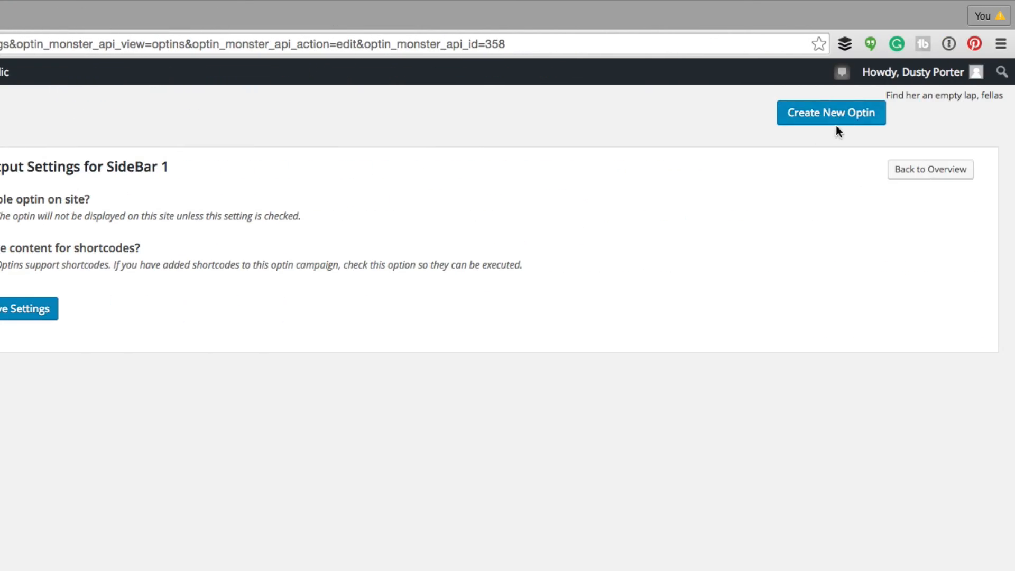
- Begin a new optin campaign and browse the Lightbox, After Post and Fullscreen types and themes
{"action": "left_click", "coordinate": [832, 112]}
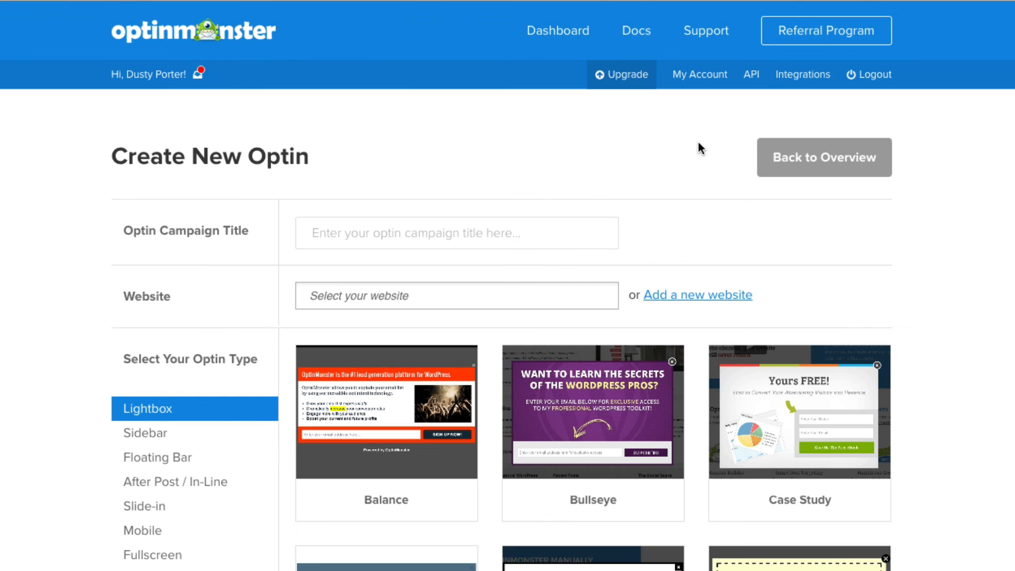
{"action": "mouse_move", "coordinate": [660, 158]}
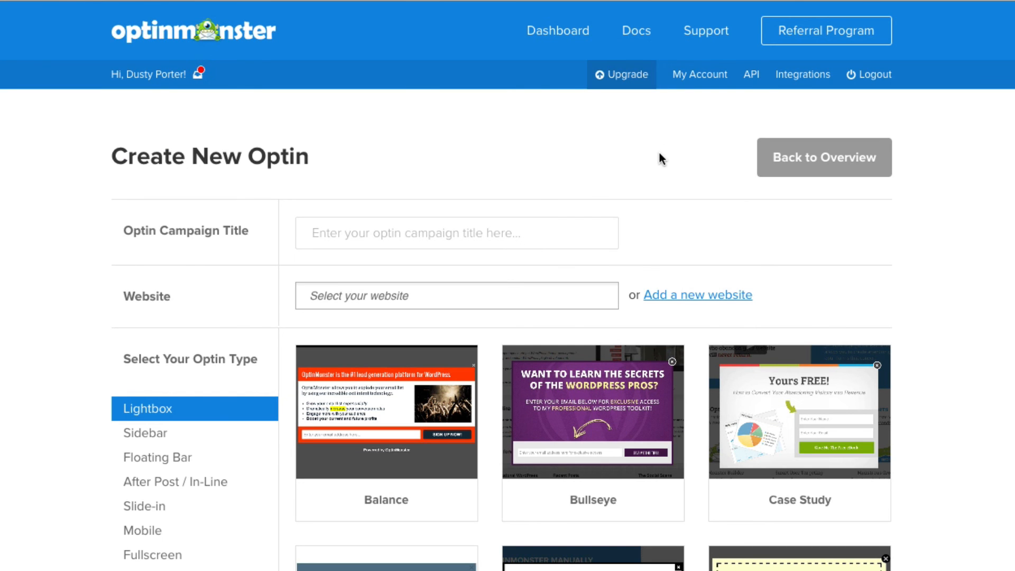
{"action": "scroll", "scroll_direction": "down", "scroll_amount": 3}
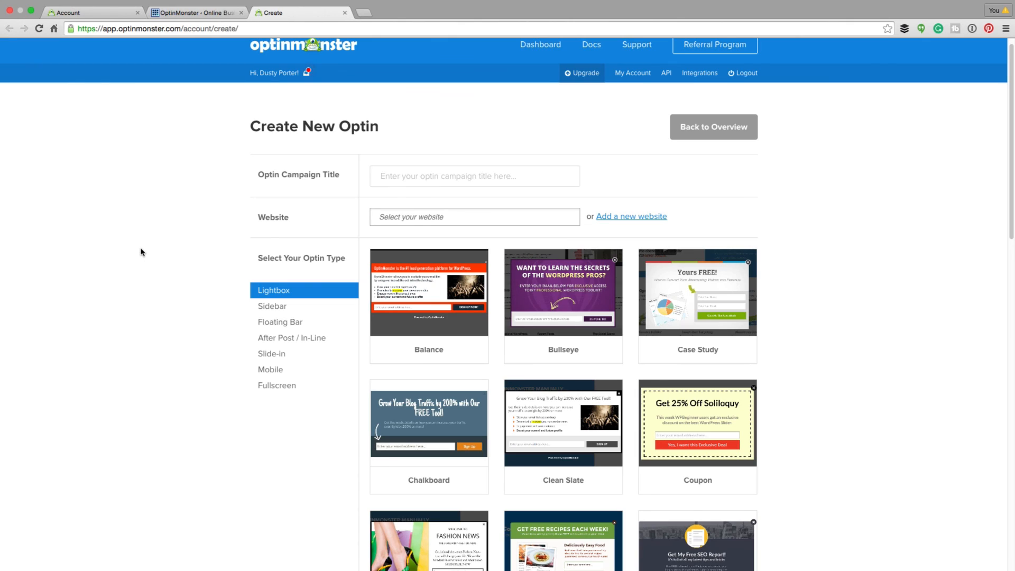
{"action": "mouse_move", "coordinate": [136, 255]}
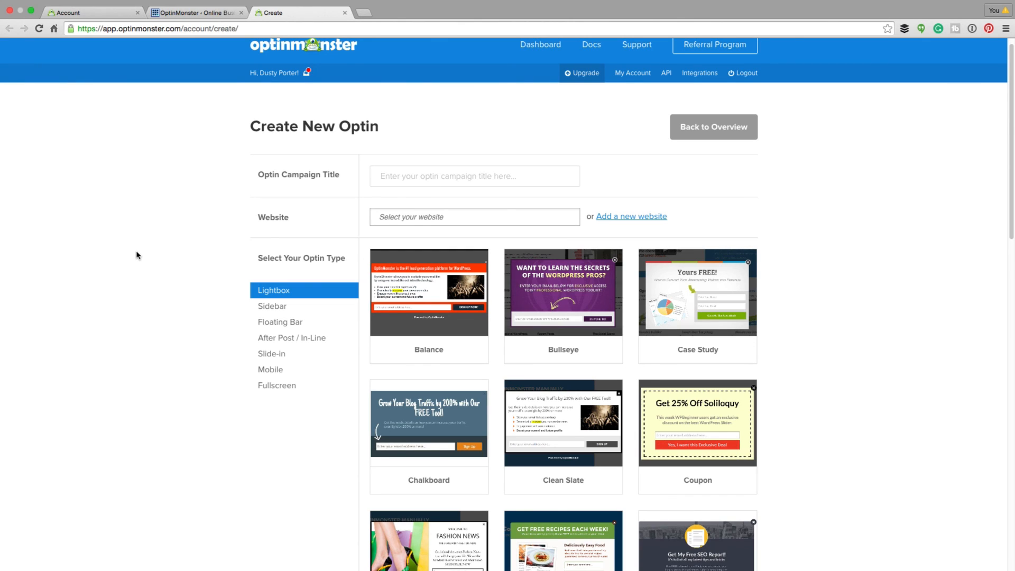
{"action": "mouse_move", "coordinate": [140, 251]}
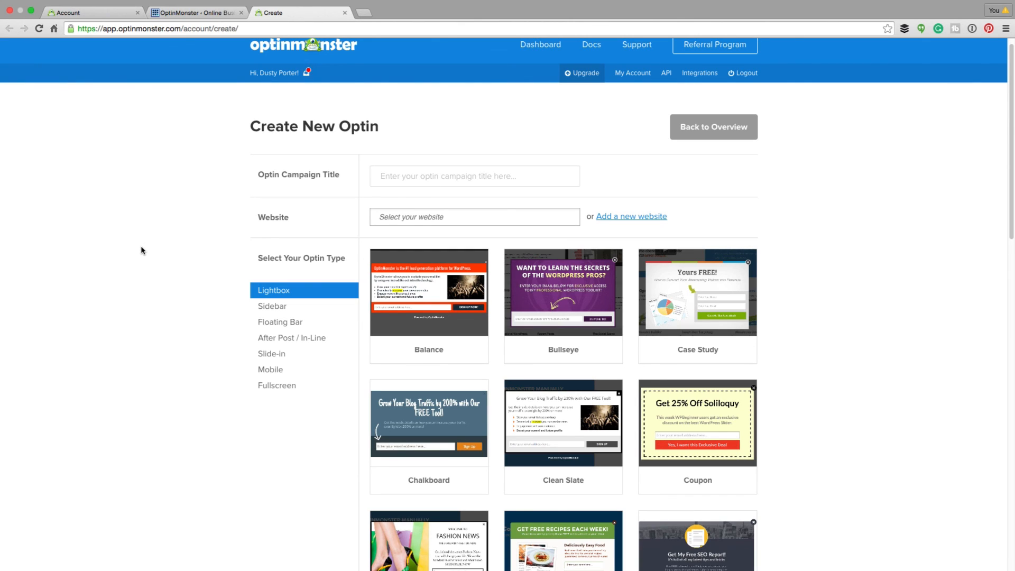
{"action": "mouse_move", "coordinate": [132, 258]}
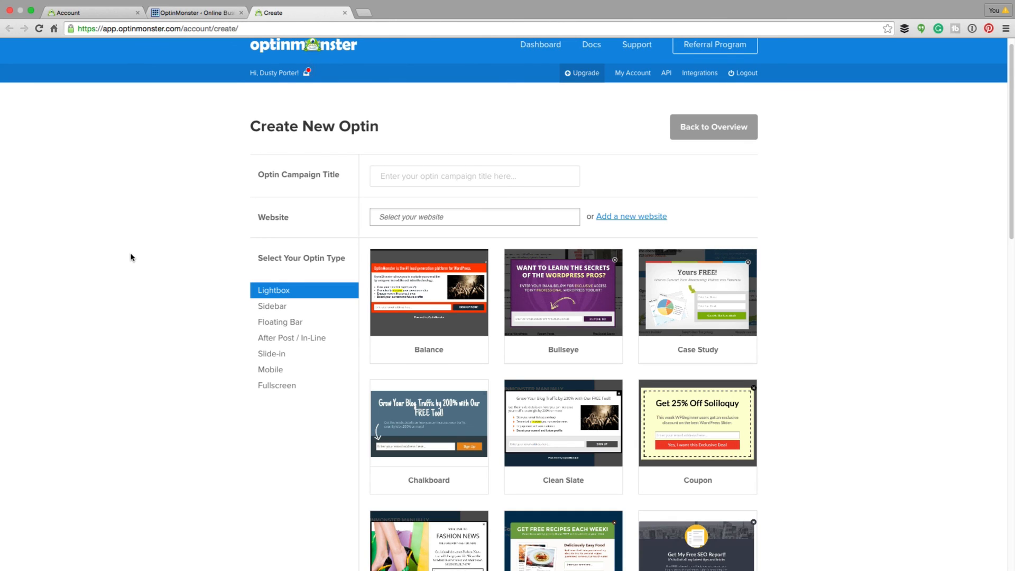
{"action": "mouse_move", "coordinate": [129, 258]}
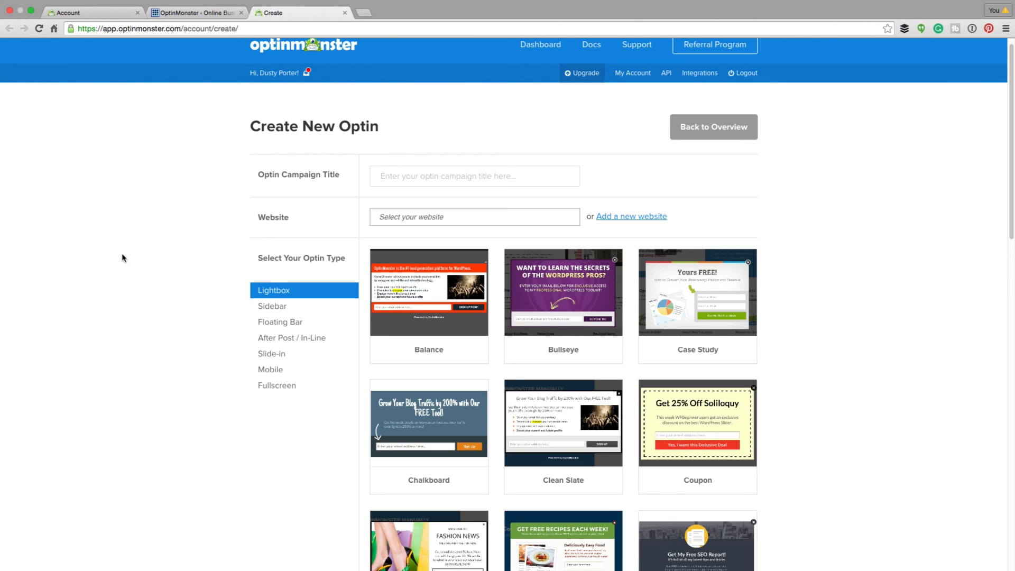
{"action": "mouse_move", "coordinate": [232, 307]}
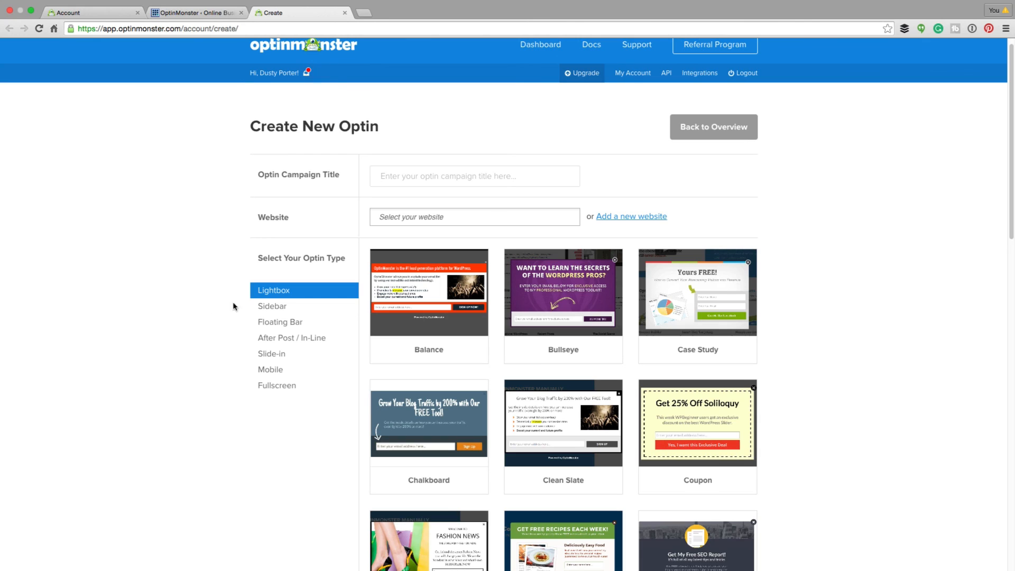
{"action": "mouse_move", "coordinate": [243, 317]}
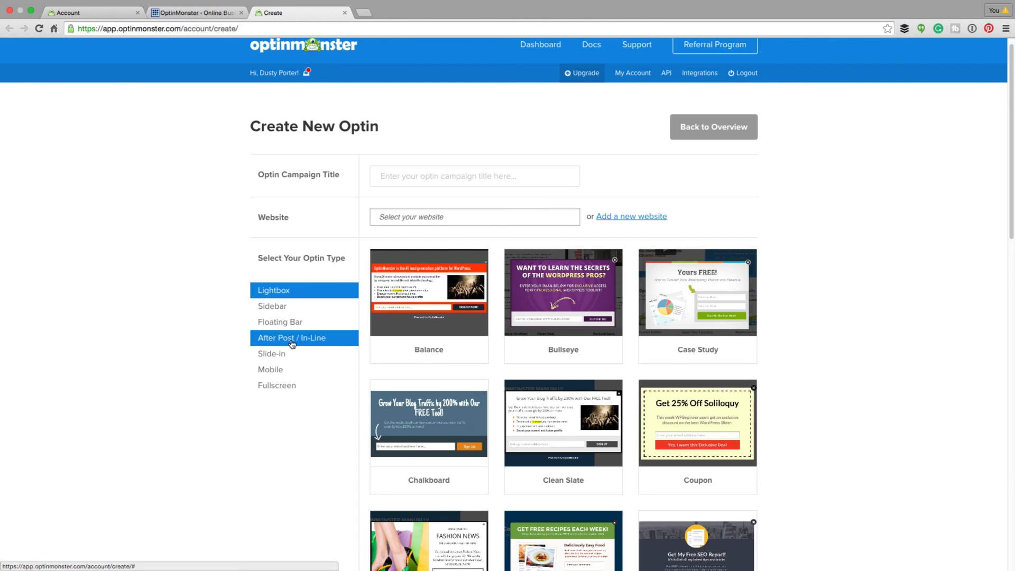
{"action": "mouse_move", "coordinate": [292, 337]}
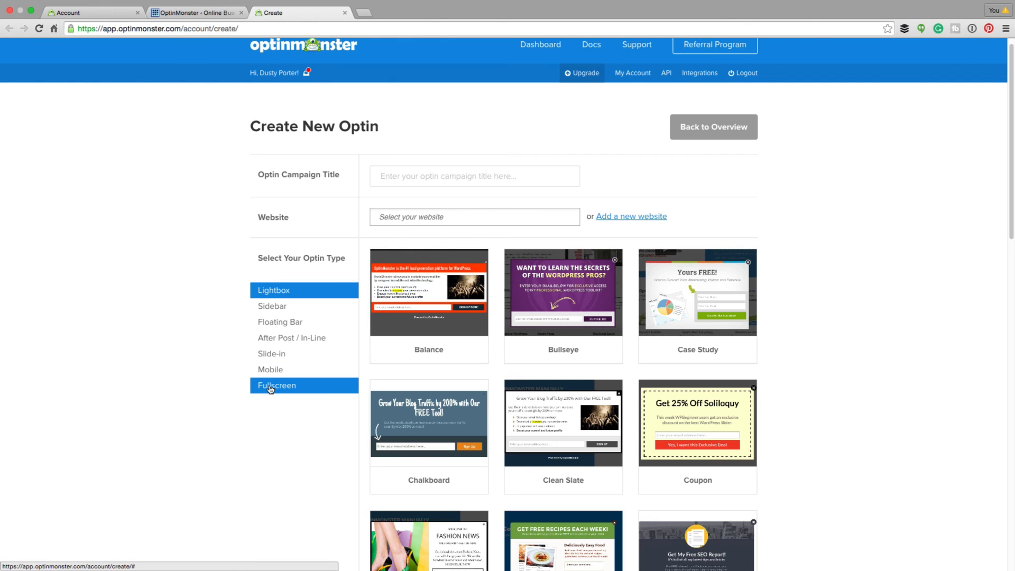
{"action": "mouse_move", "coordinate": [277, 385]}
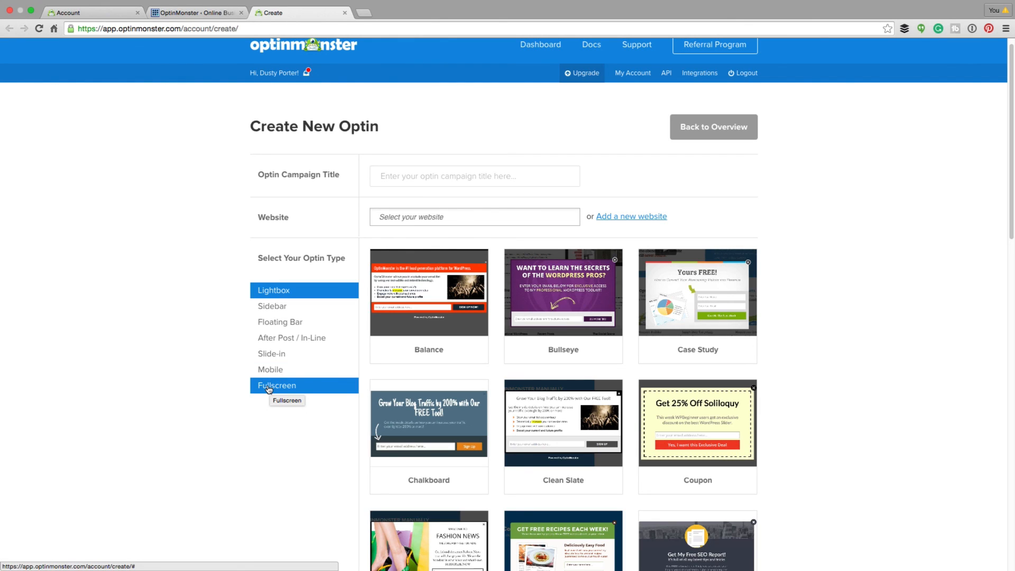